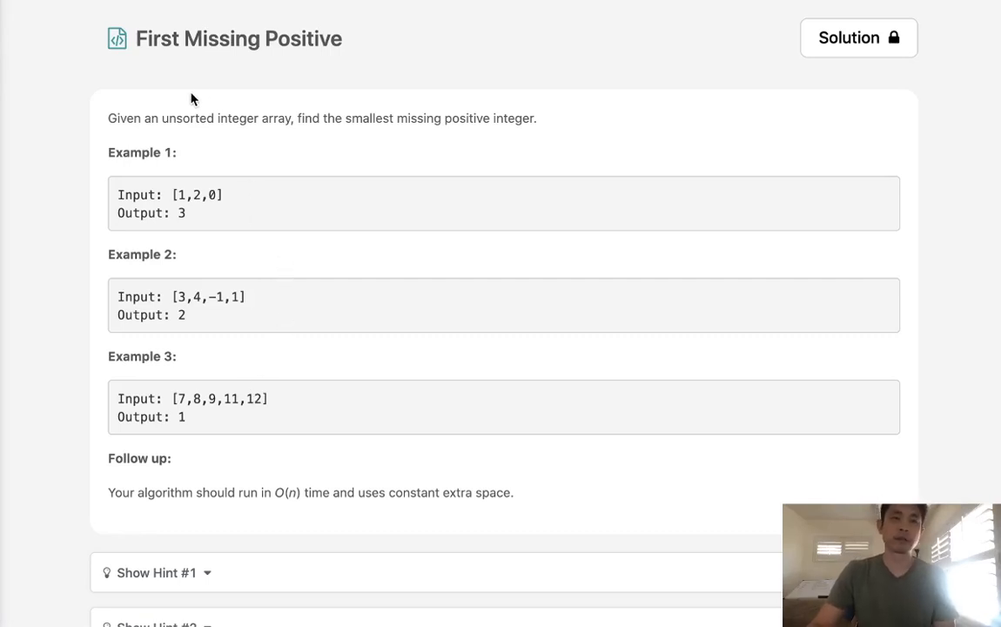
{"action": "mouse_move", "coordinate": [226, 137]}
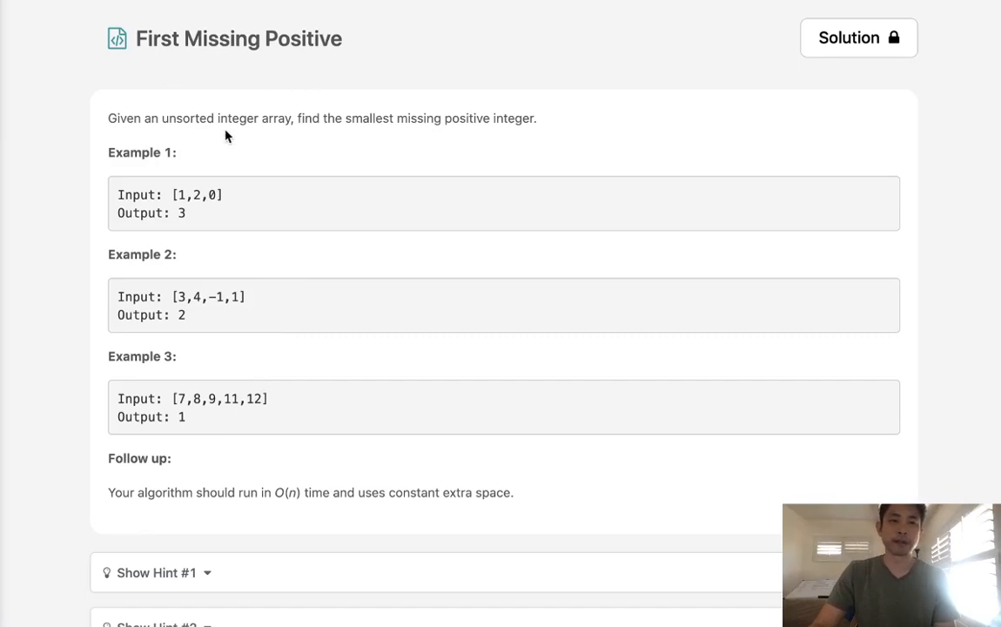
{"action": "mouse_move", "coordinate": [246, 128]}
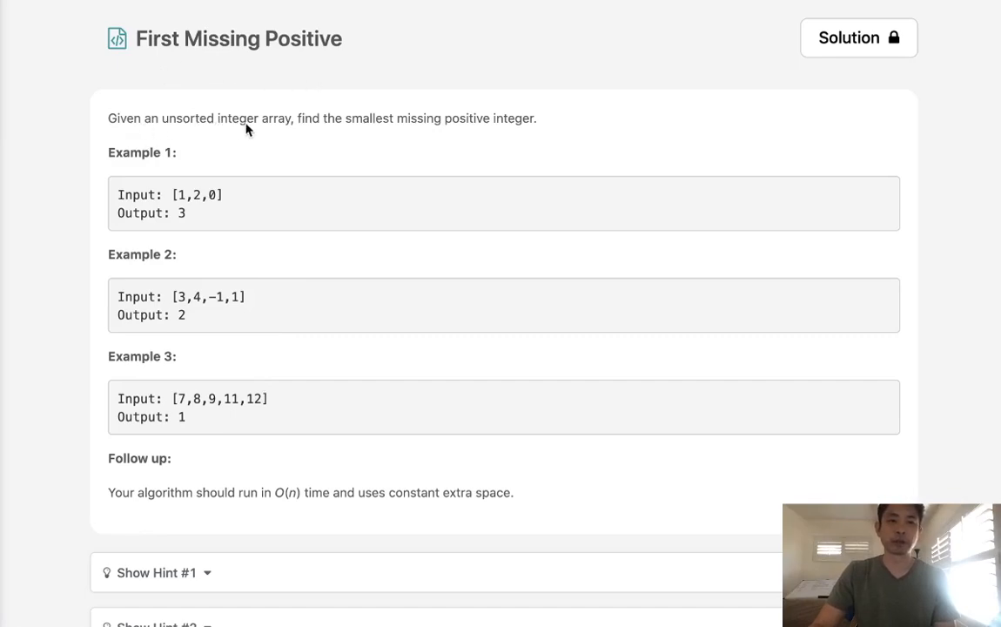
{"action": "mouse_move", "coordinate": [477, 134]}
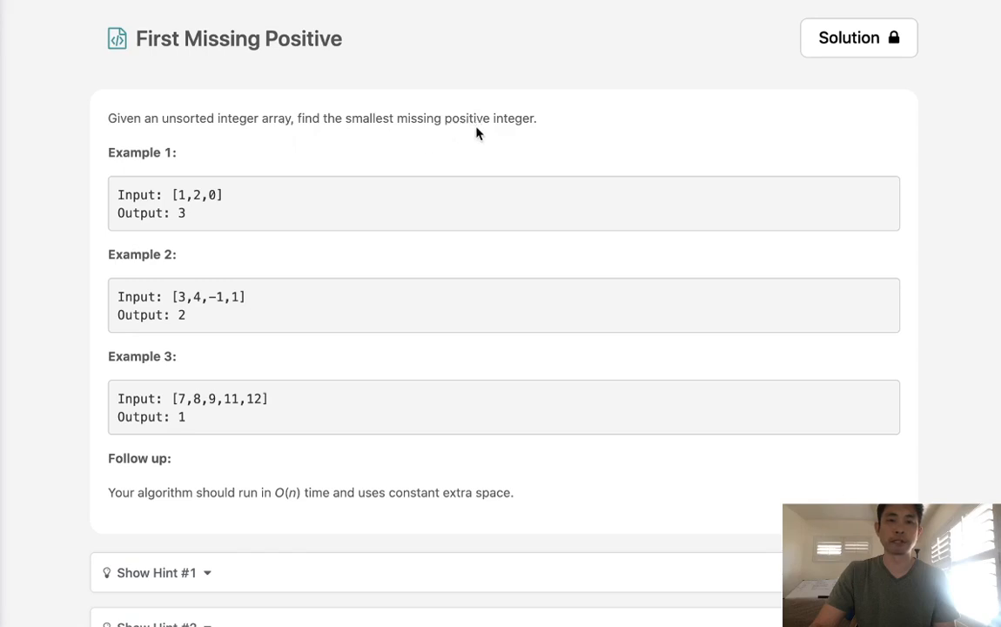
{"action": "mouse_move", "coordinate": [190, 212]}
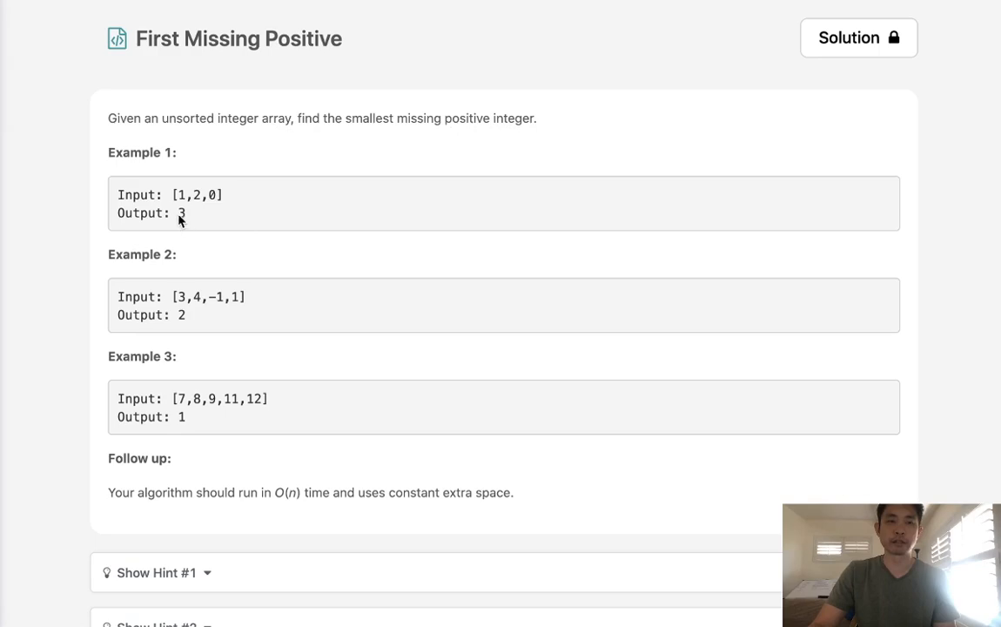
{"action": "mouse_move", "coordinate": [186, 261]}
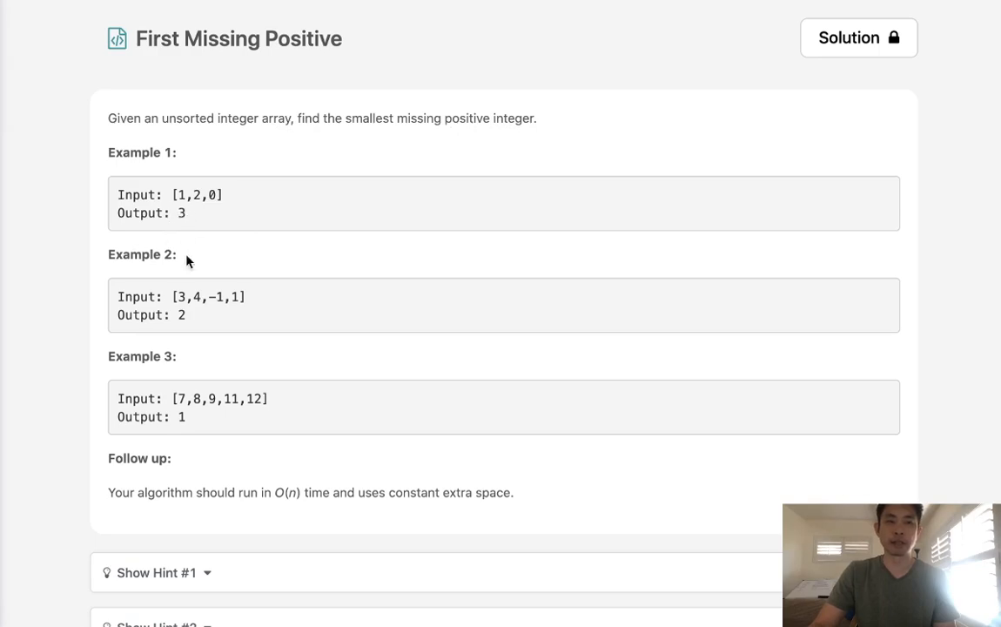
{"action": "mouse_move", "coordinate": [244, 309]}
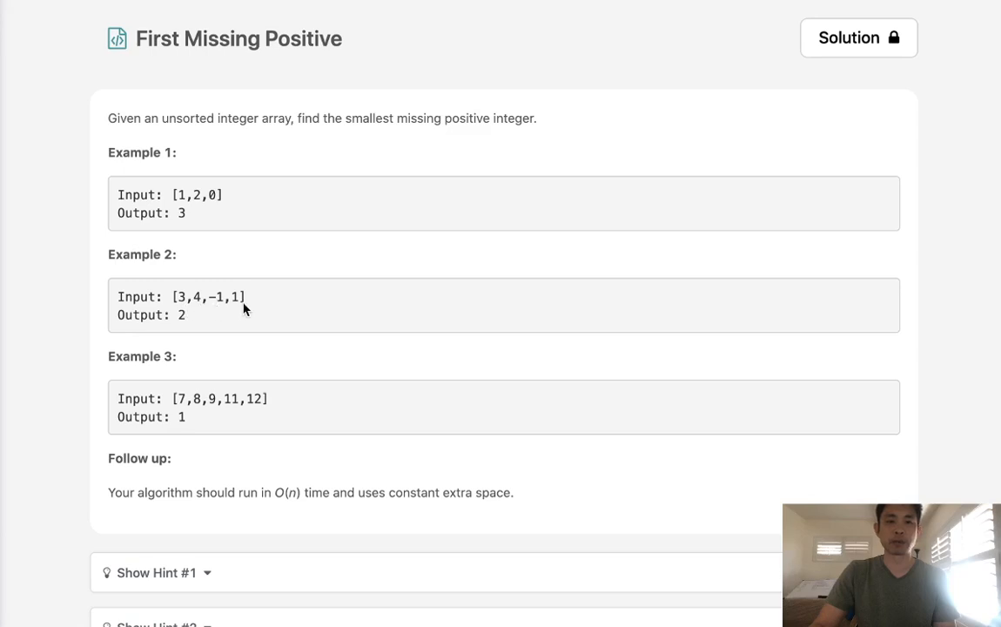
{"action": "mouse_move", "coordinate": [184, 325]}
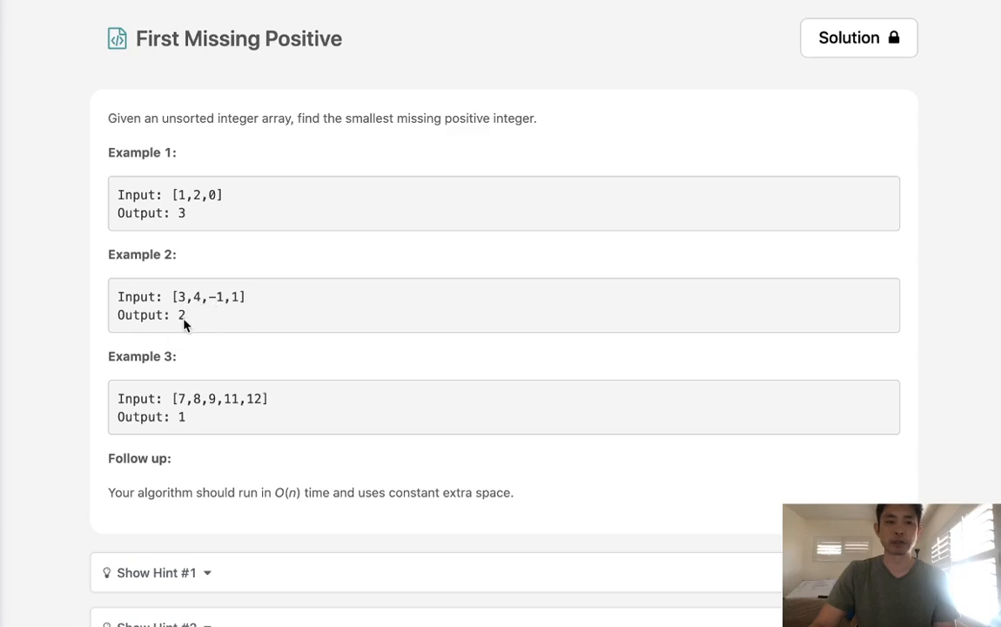
{"action": "mouse_move", "coordinate": [255, 417]}
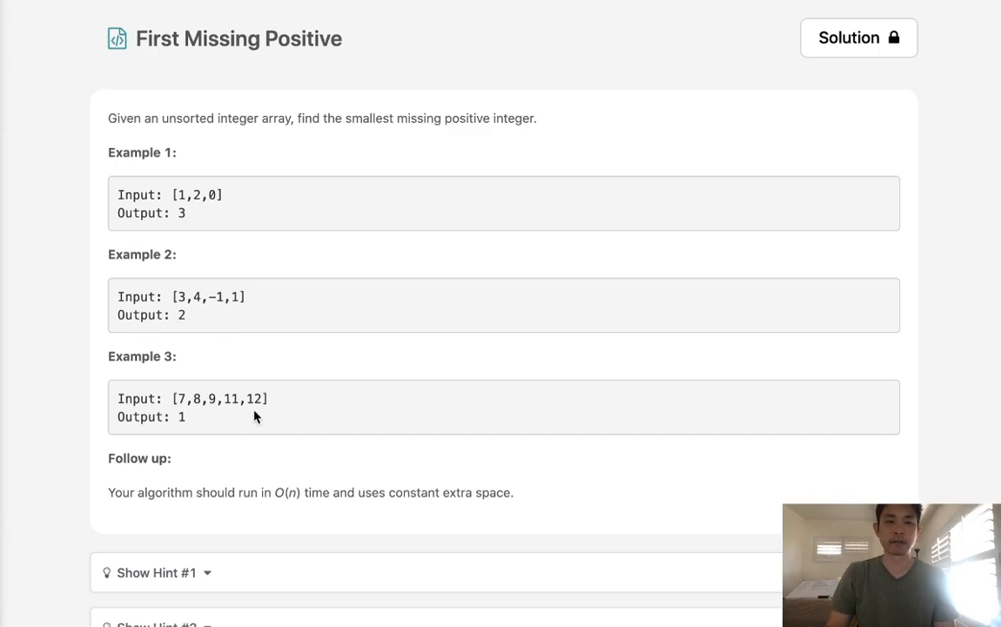
{"action": "mouse_move", "coordinate": [186, 409]}
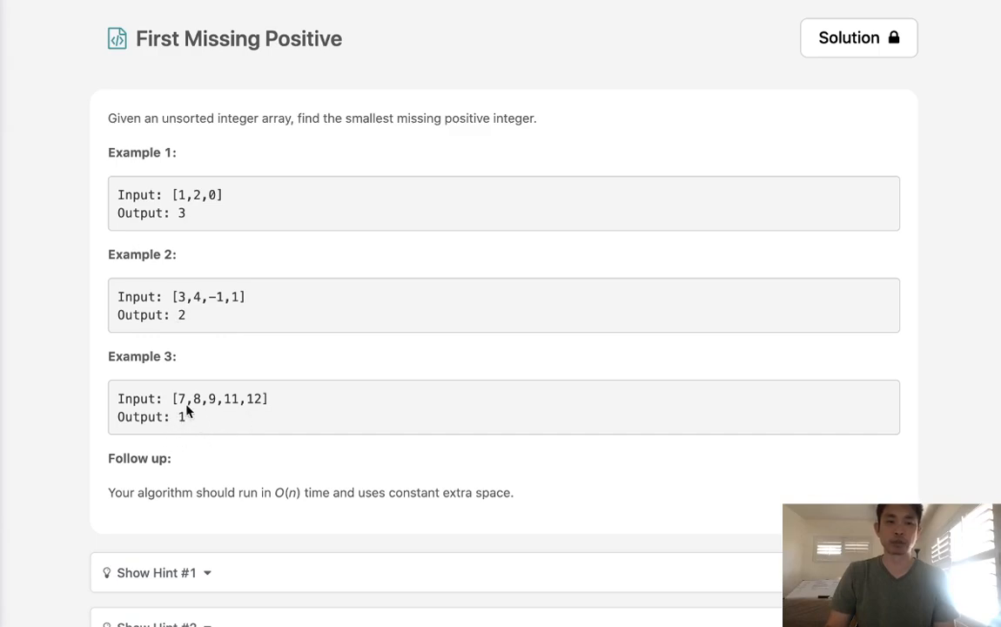
Step: Scroll past the hints to the empty Python3 firstMissingPositive method in the editor
{"action": "scroll", "scroll_direction": "down", "scroll_amount": 3}
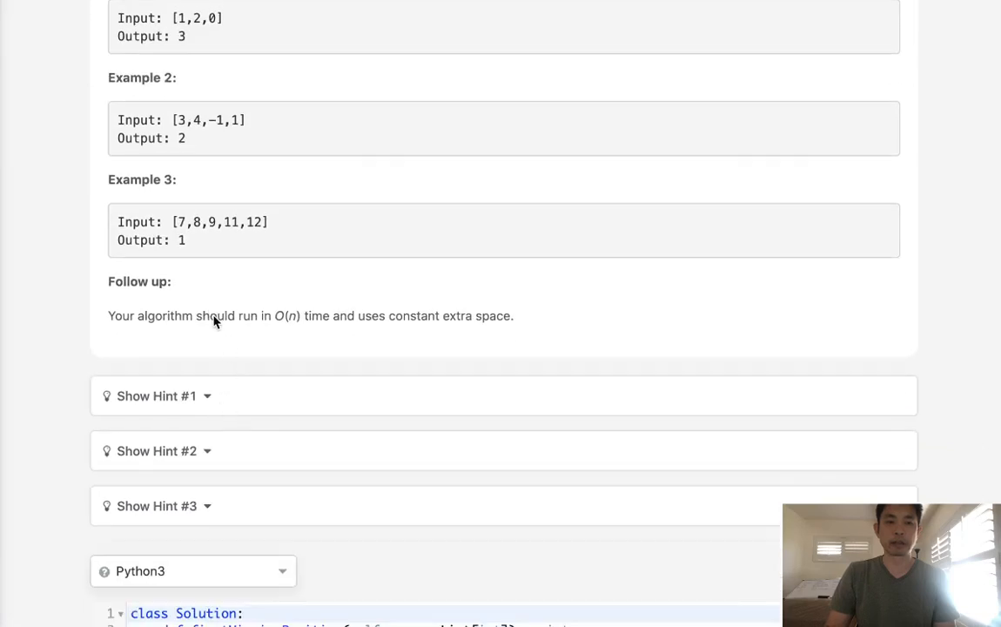
{"action": "mouse_move", "coordinate": [425, 328]}
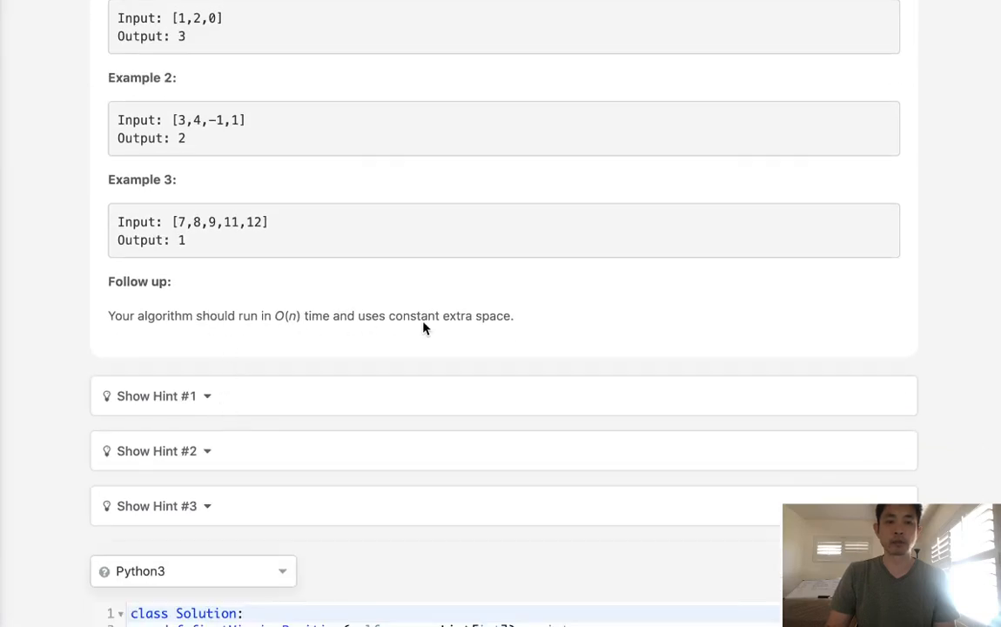
{"action": "mouse_move", "coordinate": [329, 385]}
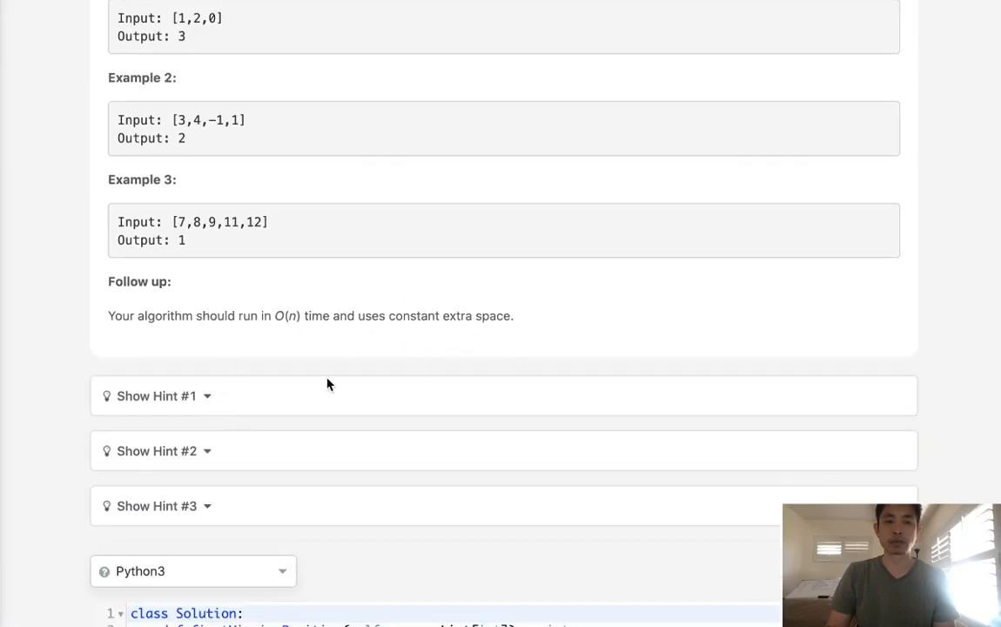
{"action": "scroll", "scroll_direction": "down", "scroll_amount": 3}
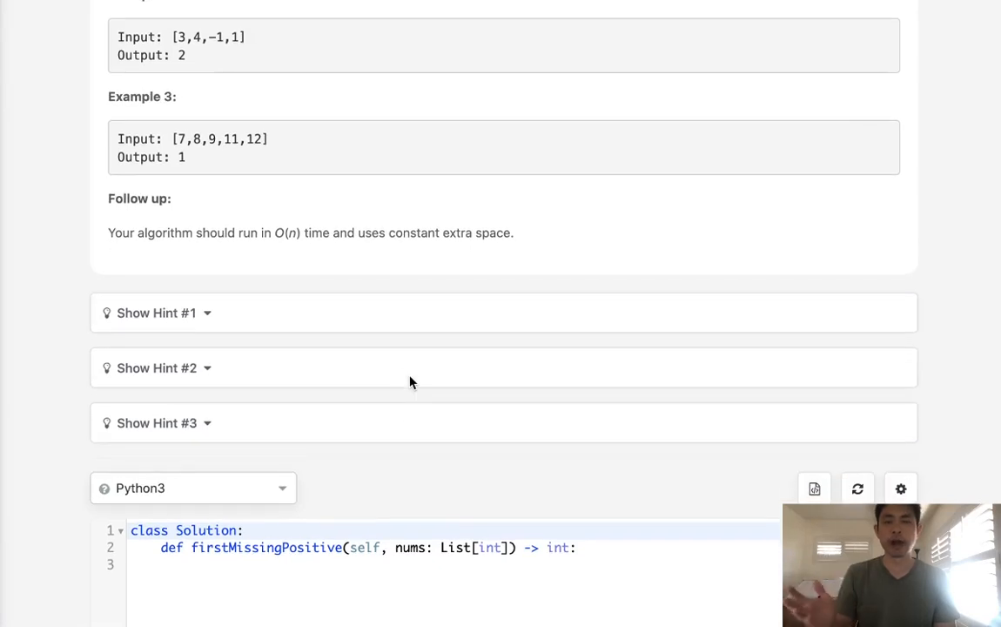
{"action": "scroll", "scroll_direction": "up", "scroll_amount": 3}
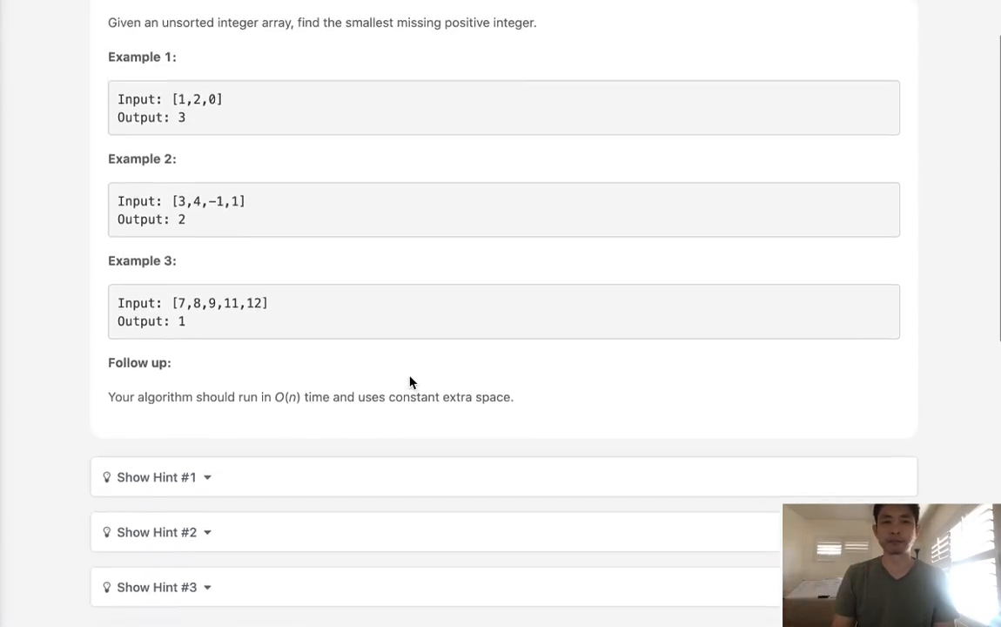
{"action": "scroll", "scroll_direction": "up", "scroll_amount": 3}
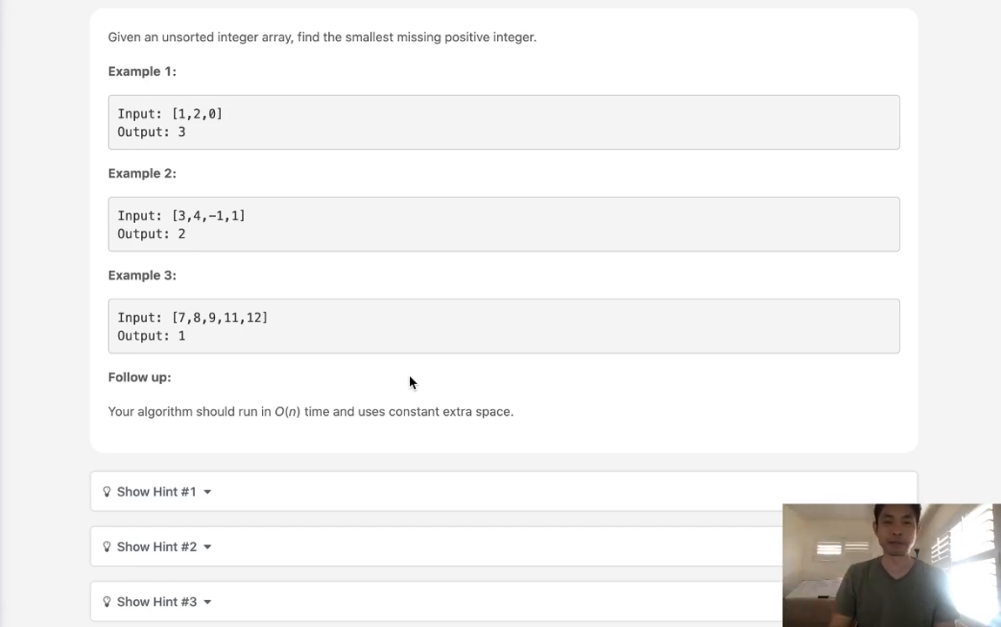
{"action": "mouse_move", "coordinate": [389, 386]}
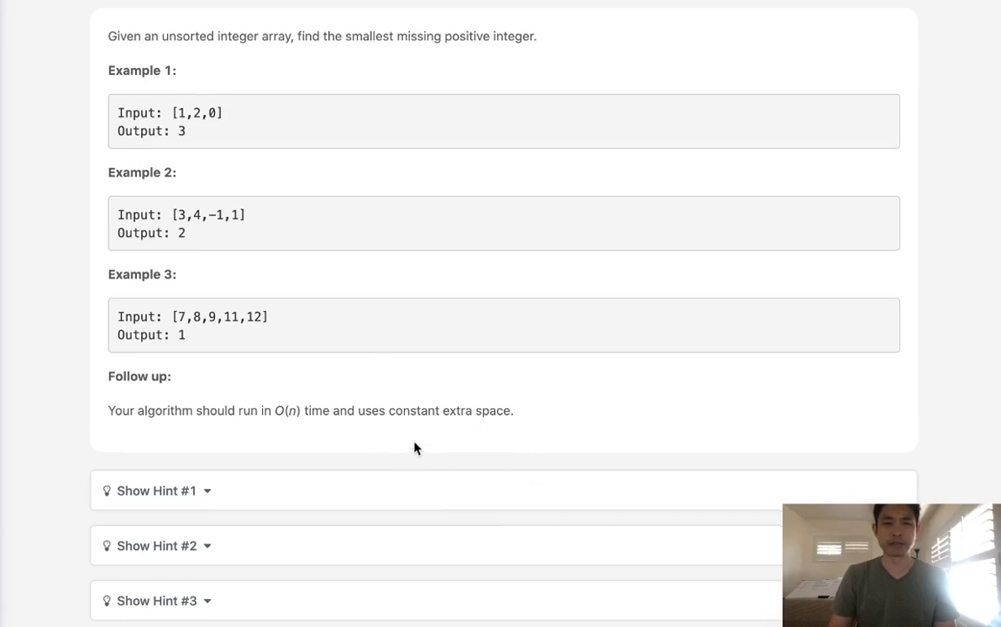
{"action": "scroll", "scroll_direction": "down", "scroll_amount": 3}
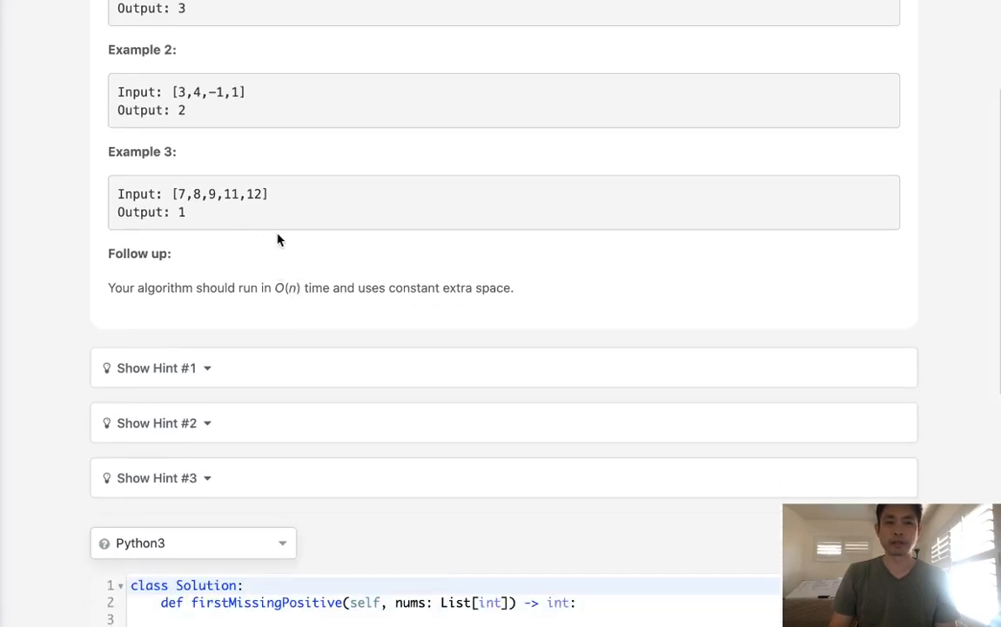
{"action": "scroll", "scroll_direction": "down", "scroll_amount": 3}
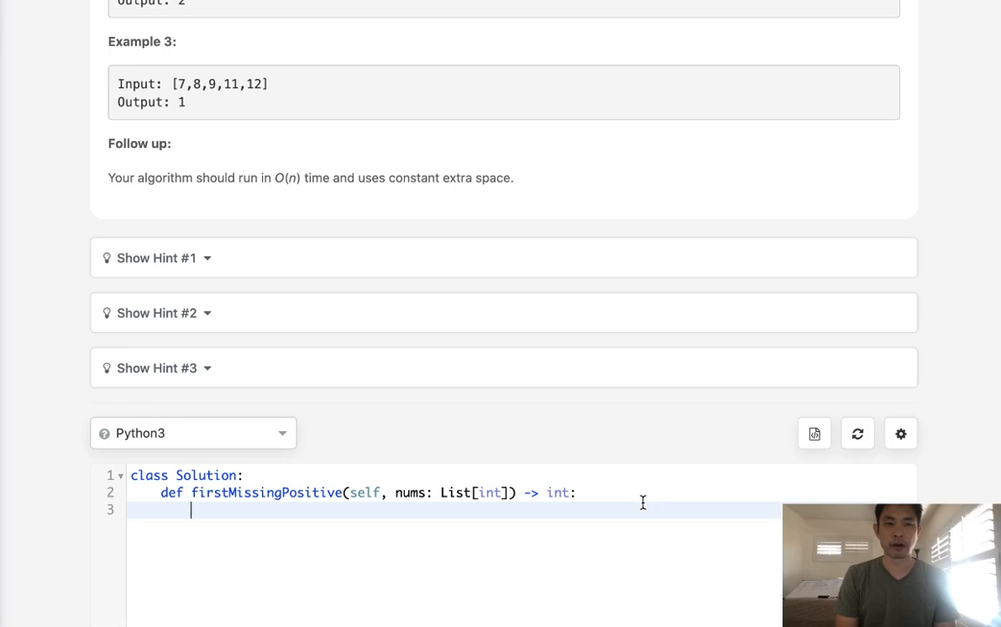
Step: Initialize seen as an empty set and output as 1
{"action": "type", "text": "seen ="}
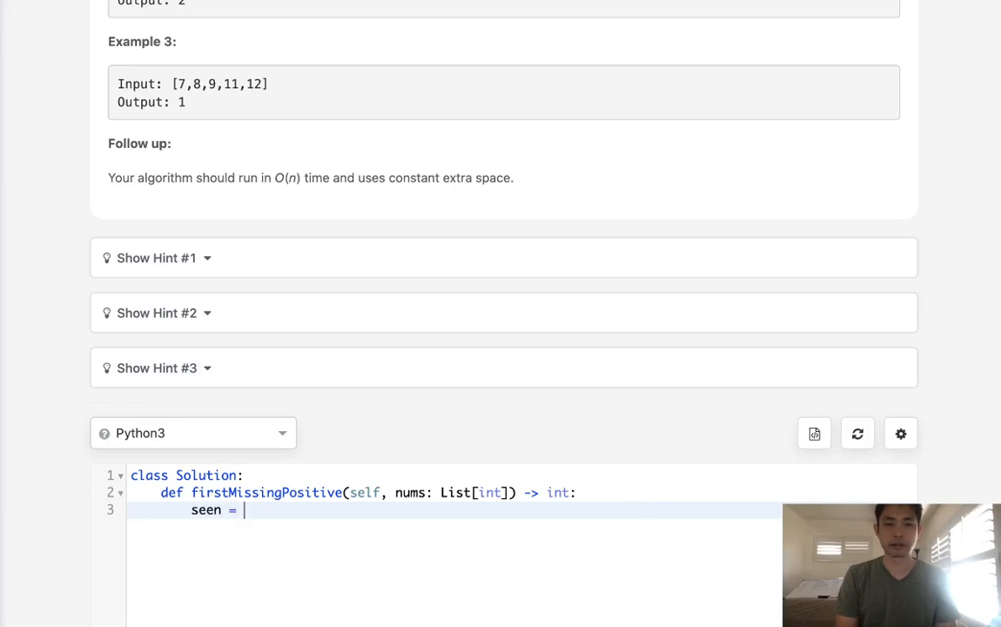
{"action": "type", "text": "set()"}
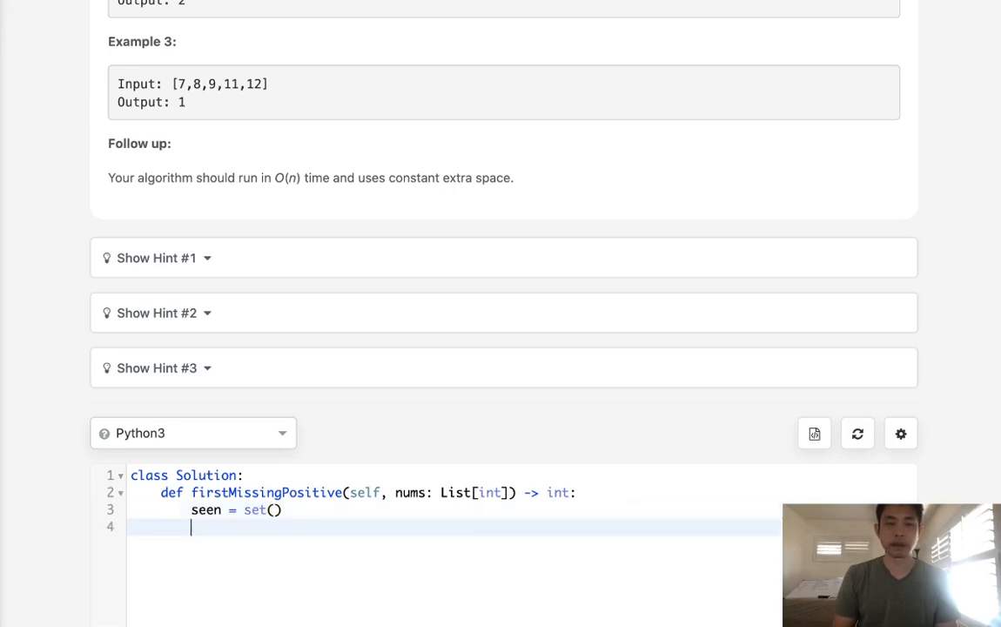
{"action": "type", "text": "output"}
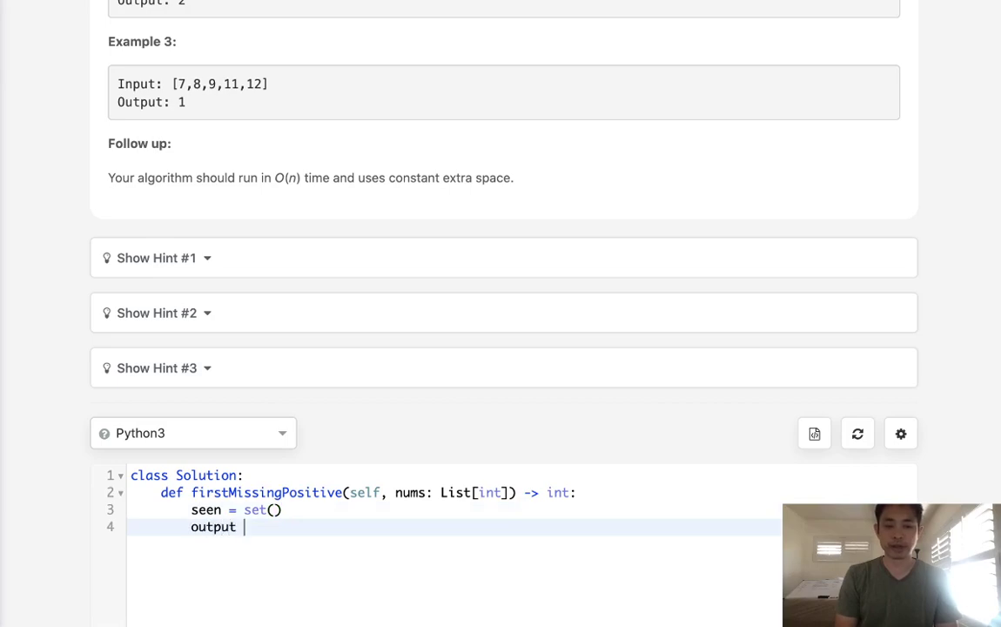
{"action": "type", "text": "= 1"}
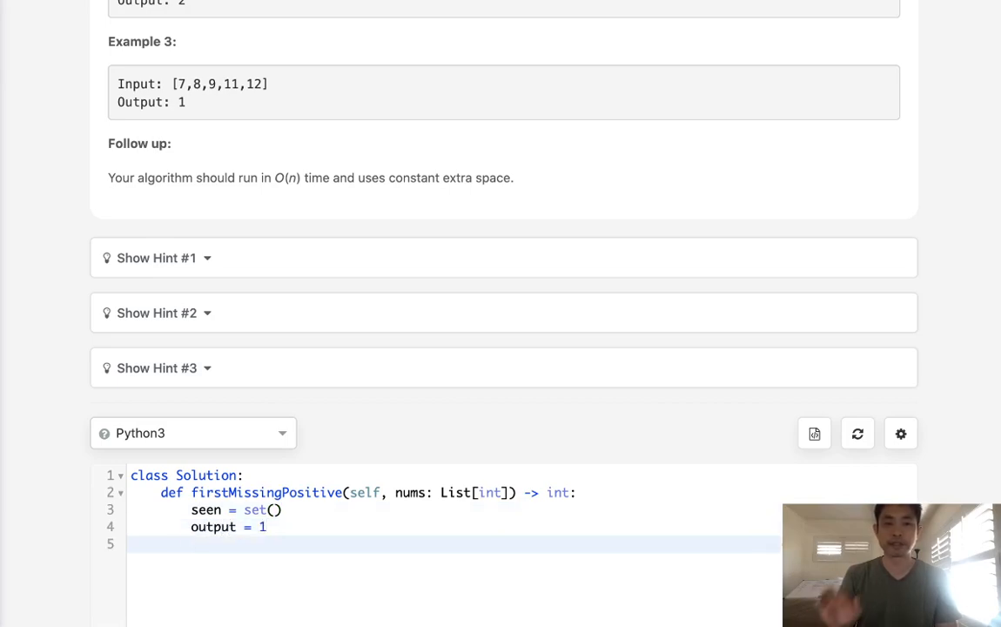
{"action": "scroll", "scroll_direction": "down", "scroll_amount": 3}
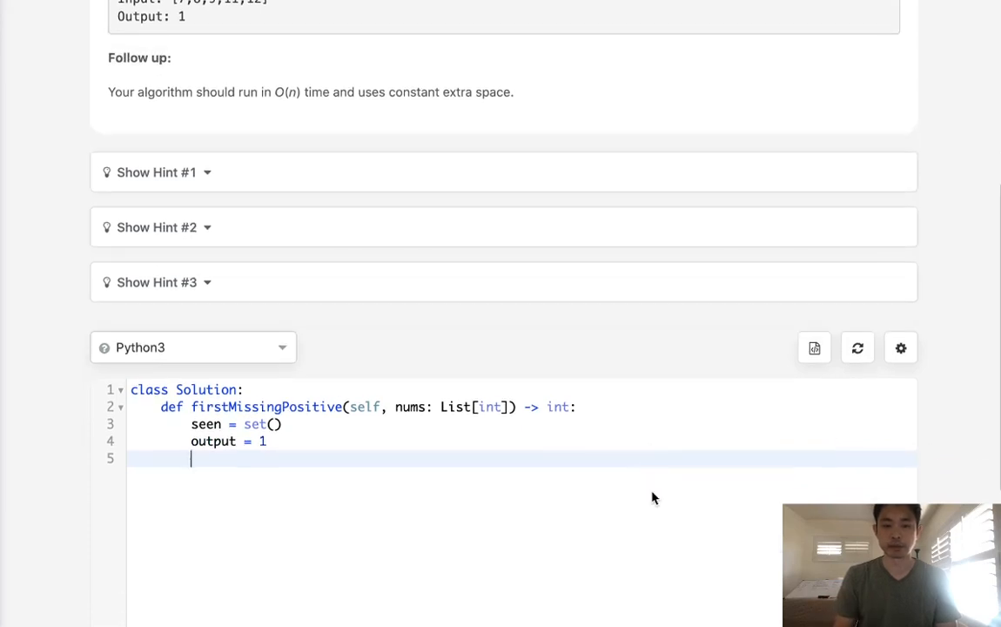
Step: Add each number to seen, increment output while it is in seen, and return output
{"action": "type", "text": "for n in nums:"}
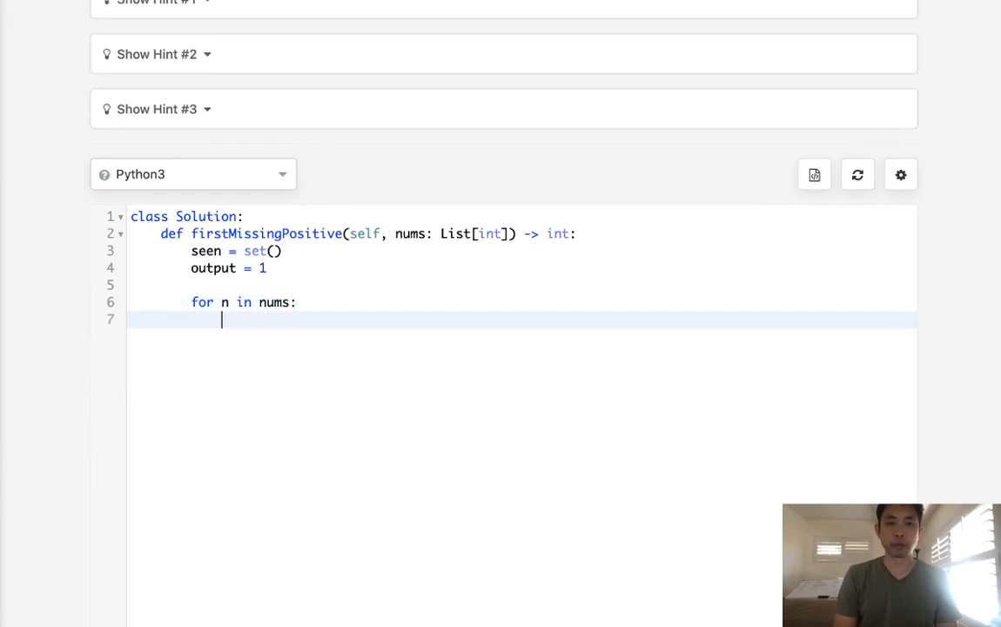
{"action": "type", "text": "seen.add(n"}
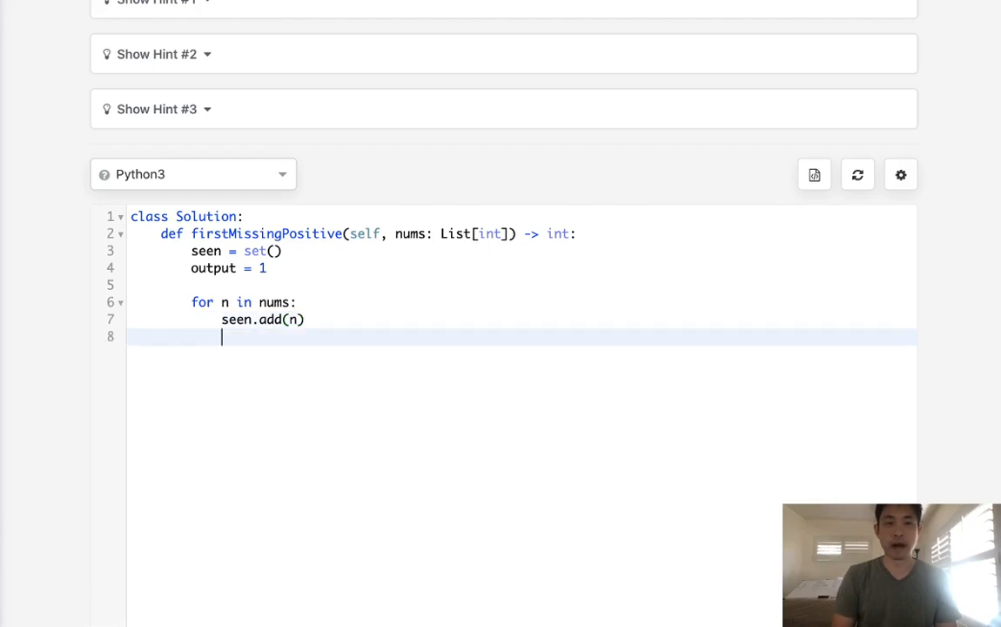
{"action": "type", "text": "while n"}
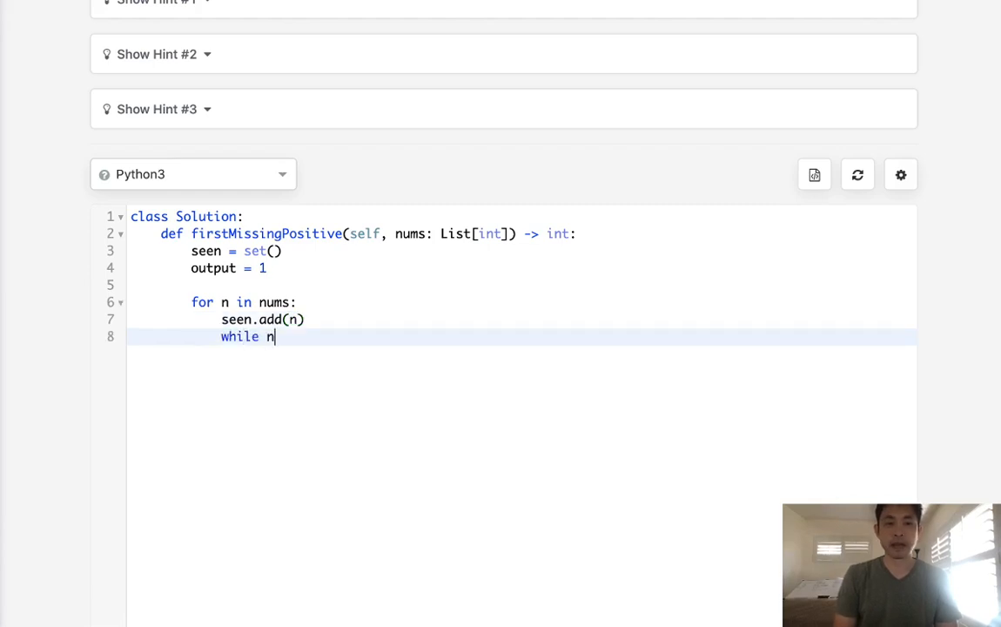
{"action": "type", "text": "output"}
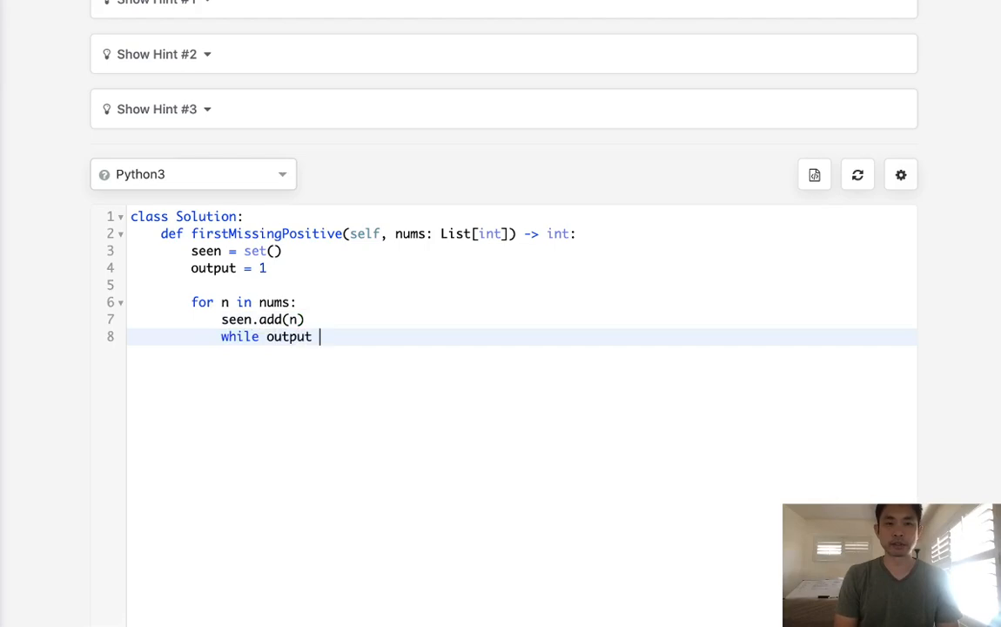
{"action": "type", "text": "in seen:"}
{"action": "type", "text": "re"}
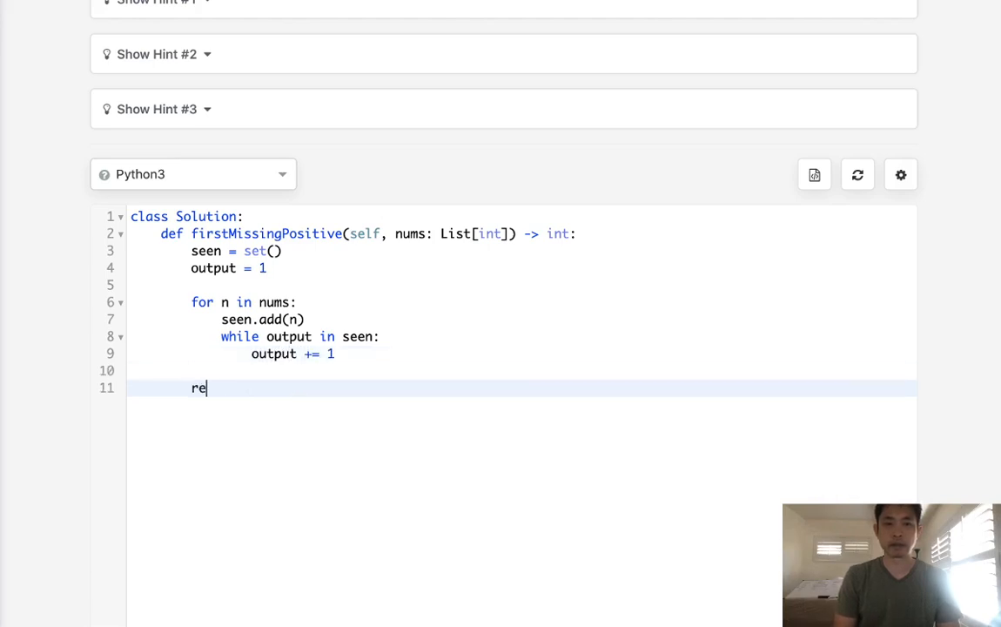
{"action": "type", "text": "turn output"}
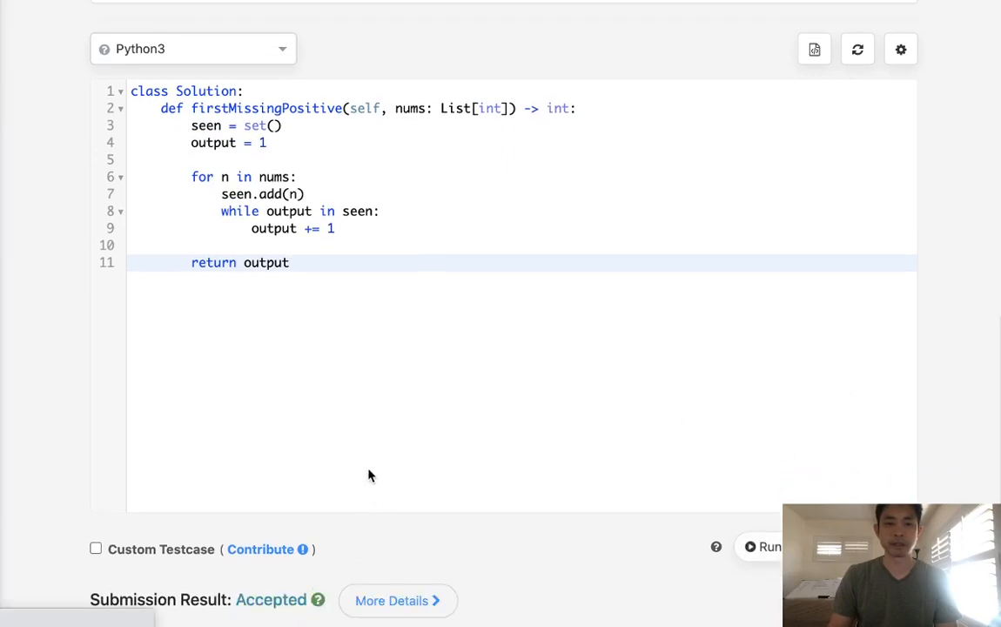
{"action": "scroll", "scroll_direction": "down", "scroll_amount": 3}
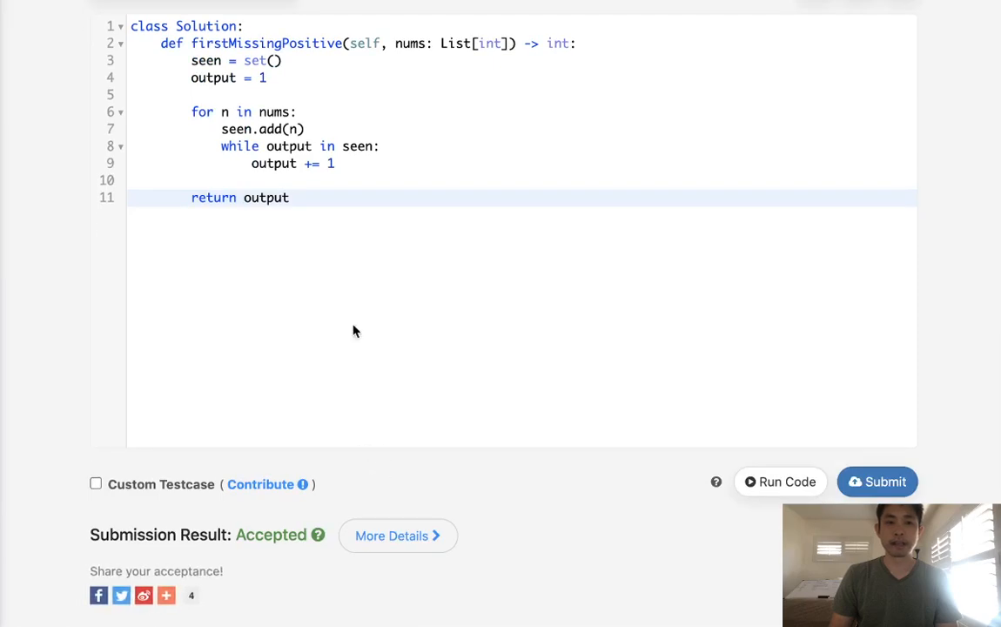
{"action": "mouse_move", "coordinate": [295, 150]}
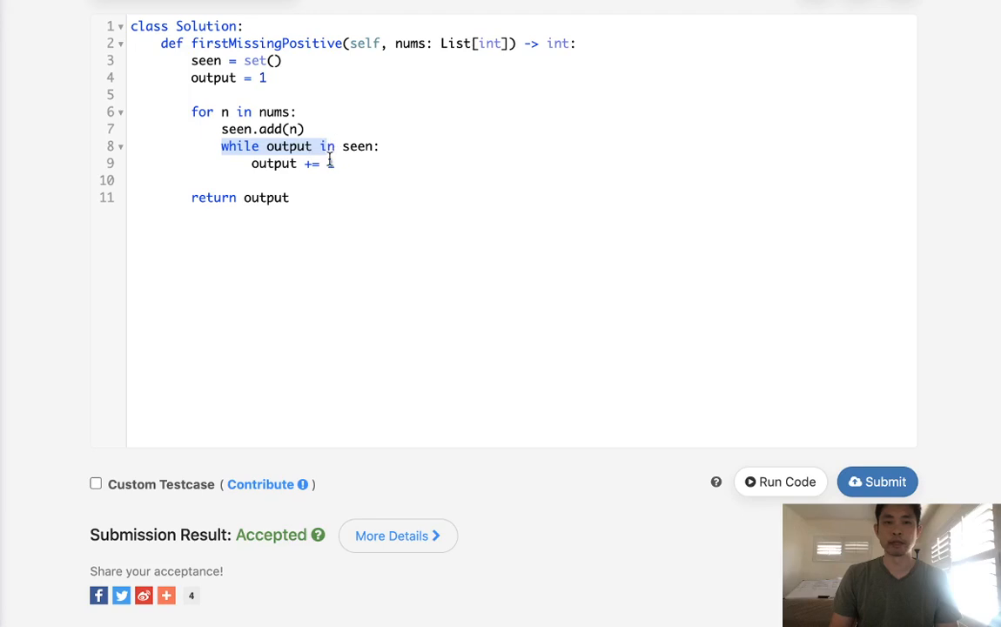
{"action": "left_click", "coordinate": [275, 164]}
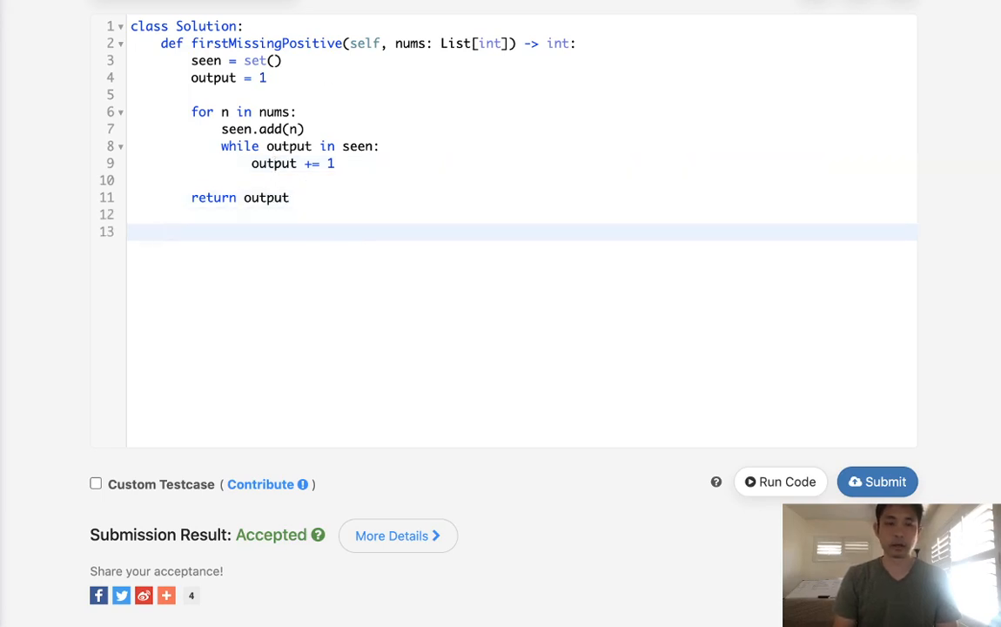
Step: Type the example array [1,2,-3,40] below the return statement
{"action": "type", "text": "[1,2]"}
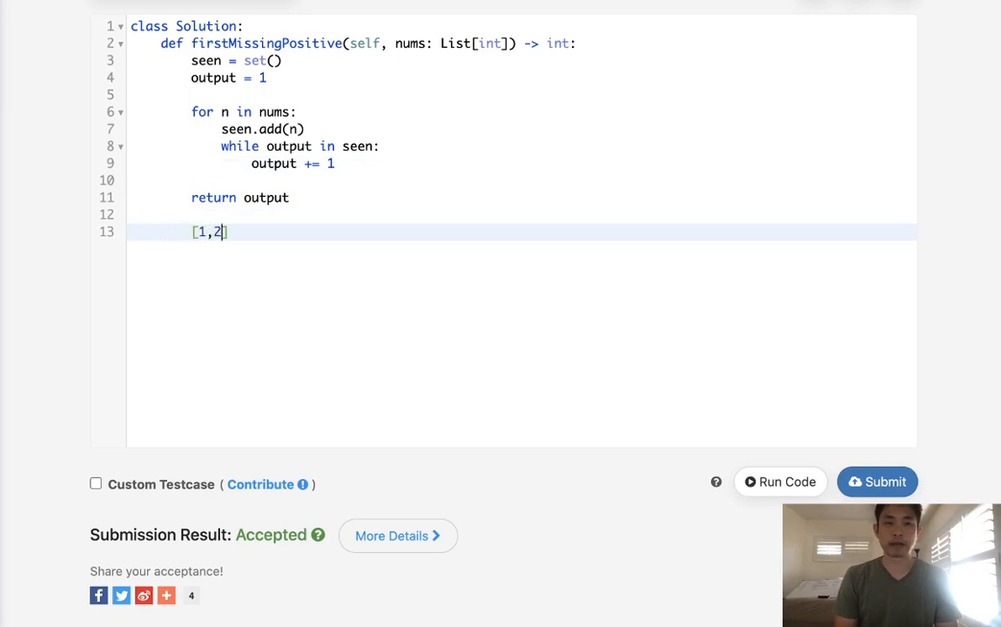
{"action": "type", "text": ",3,4"}
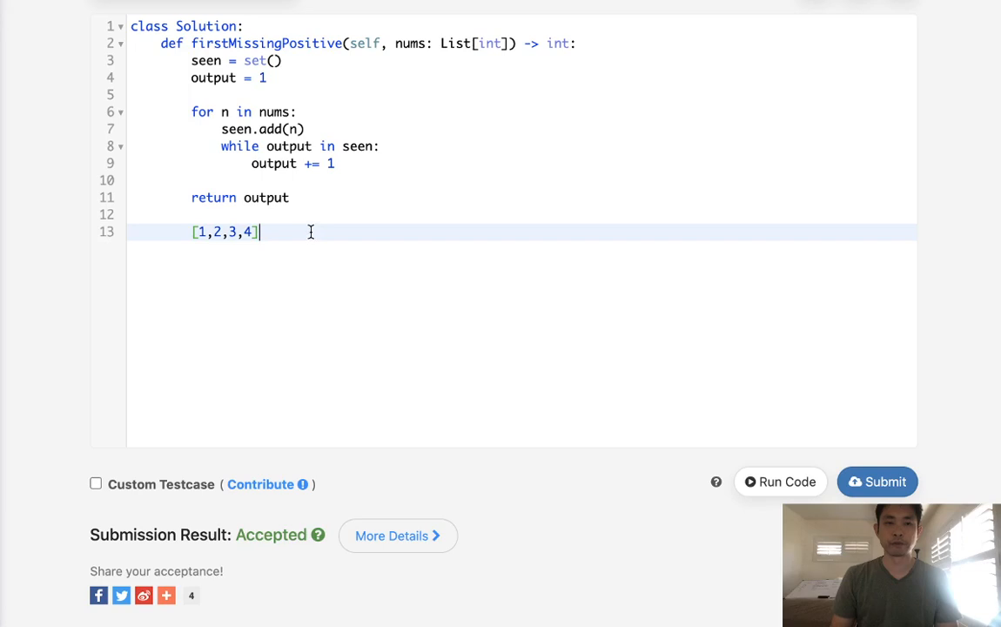
{"action": "key", "text": "Return"}
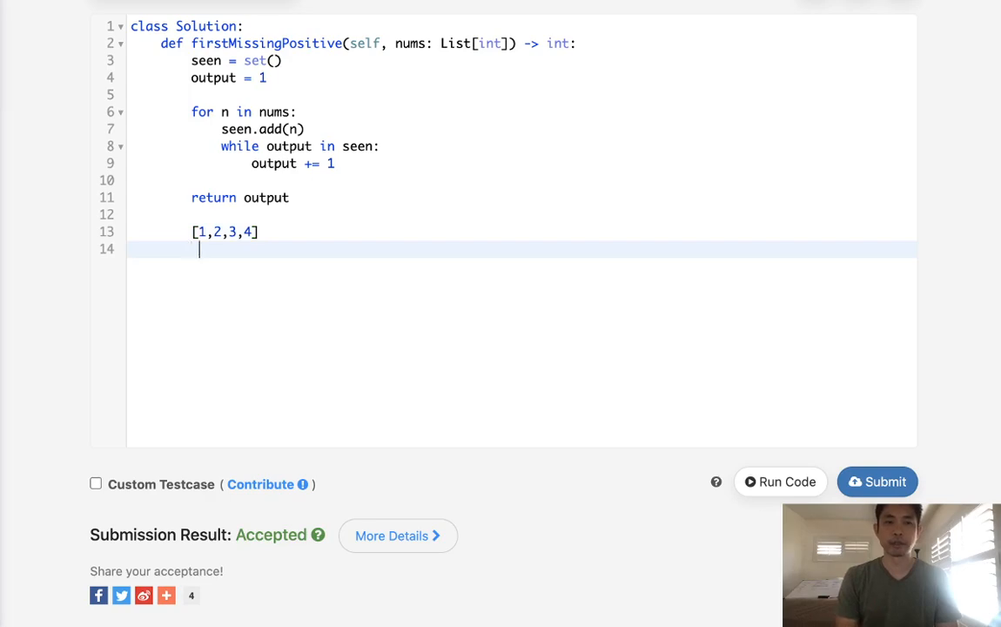
Step: Jot a '1. ... N+1' range note under the array and tweak it
{"action": "type", "text": "1. ."}
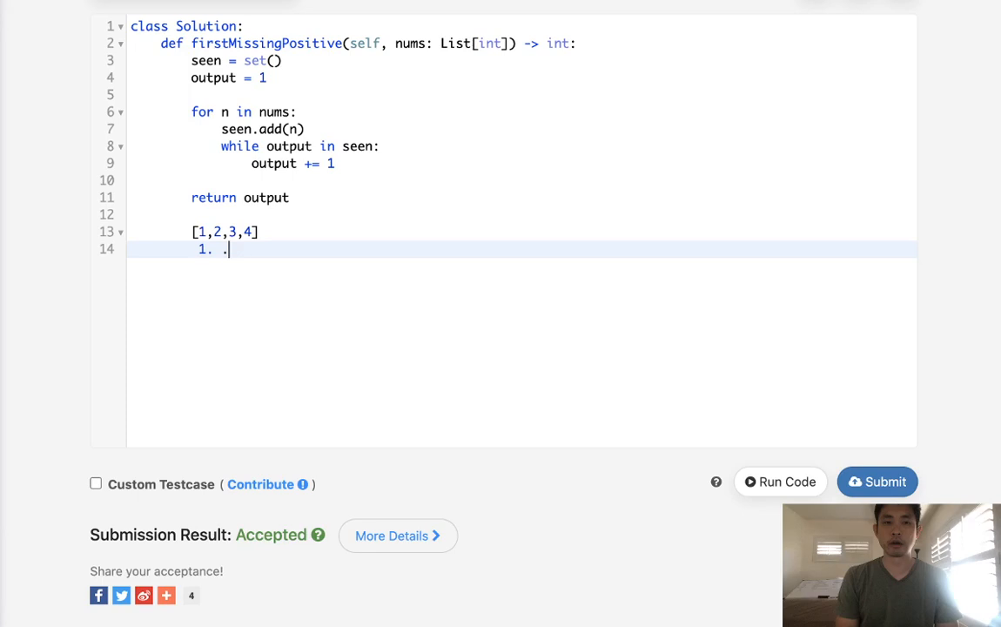
{"action": "type", "text": ".. N"}
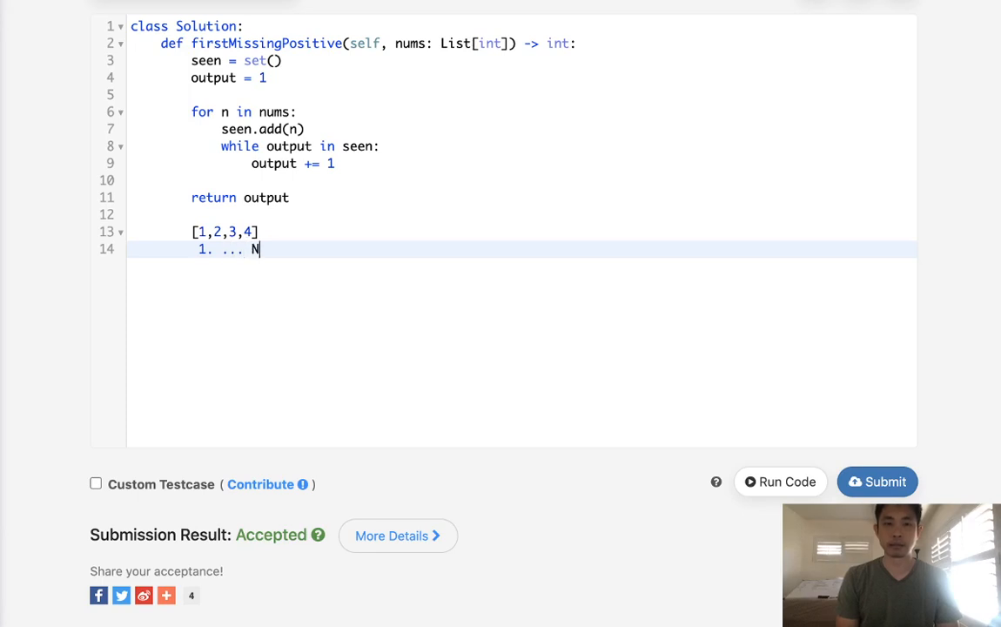
{"action": "type", "text": "+1"}
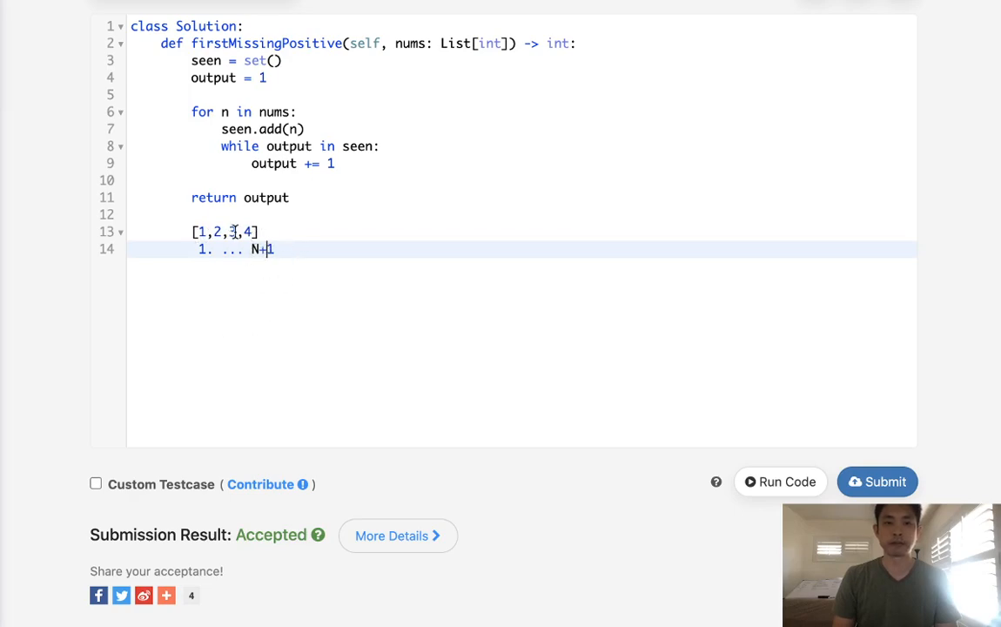
{"action": "type", "text": "0"}
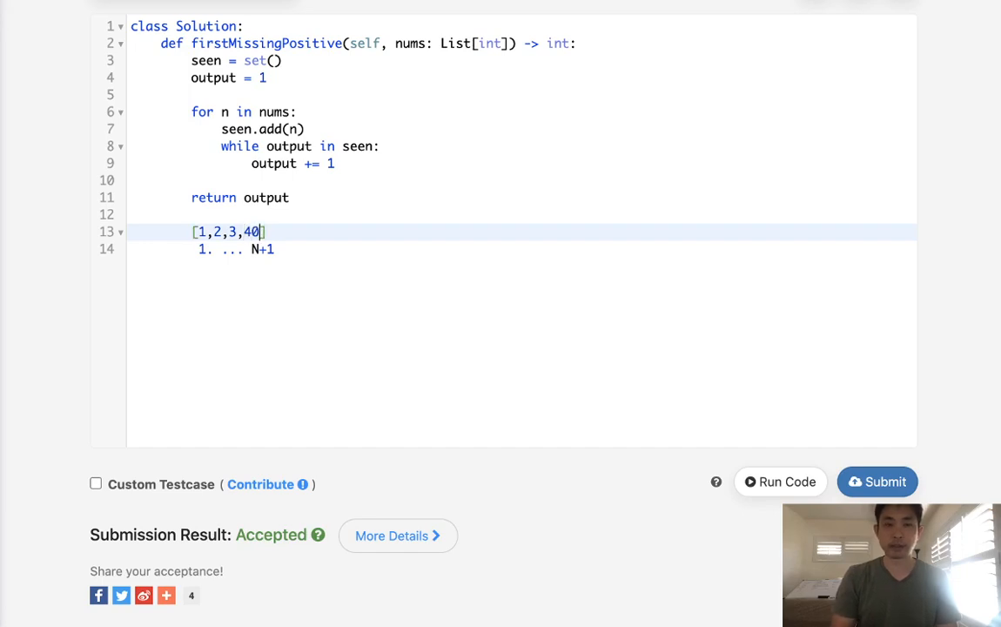
{"action": "type", "text": "-"}
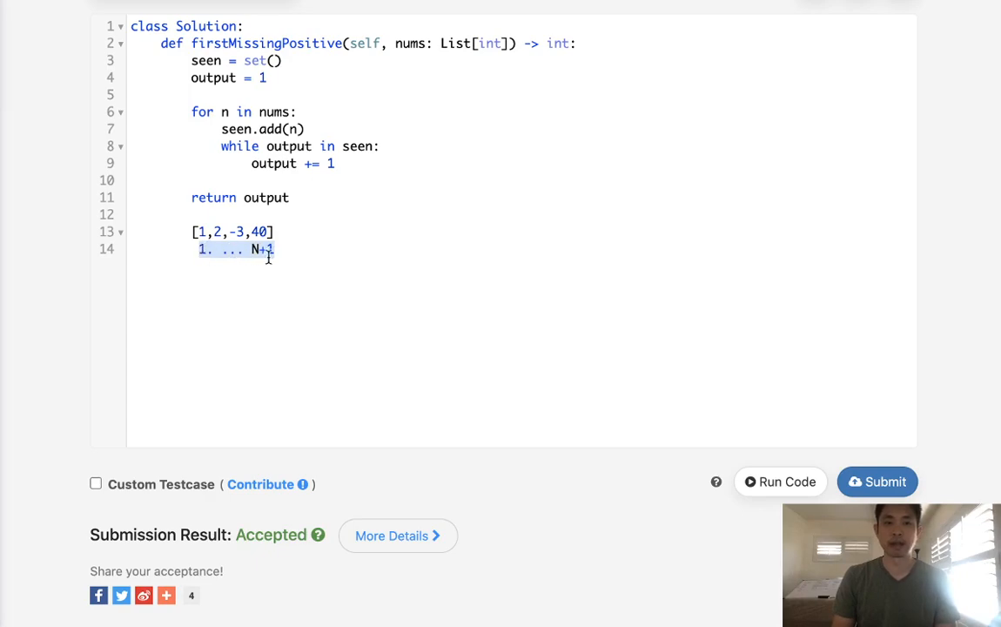
{"action": "left_click", "coordinate": [321, 249]}
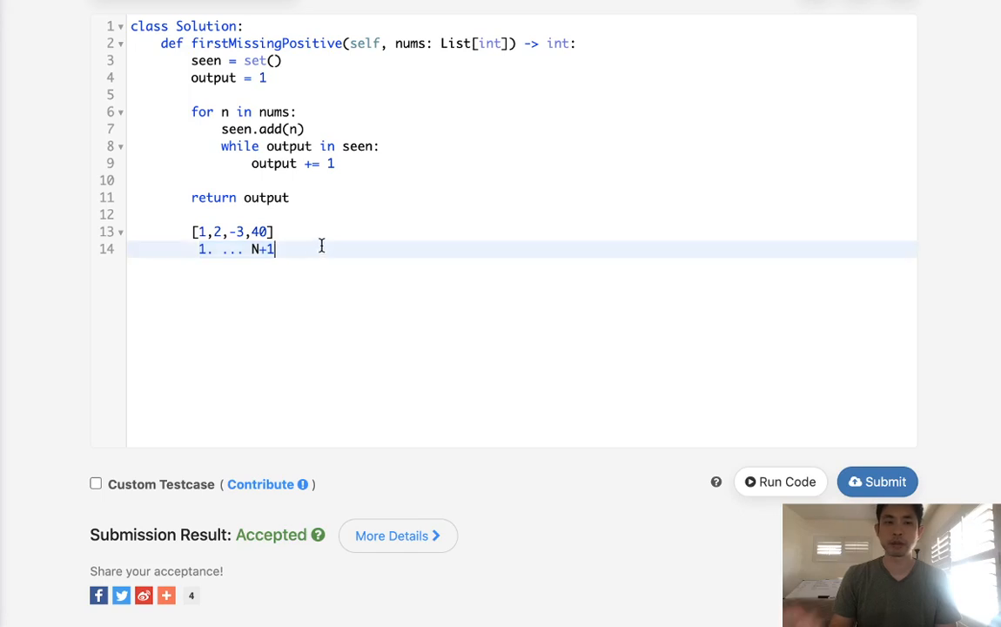
{"action": "mouse_move", "coordinate": [302, 315]}
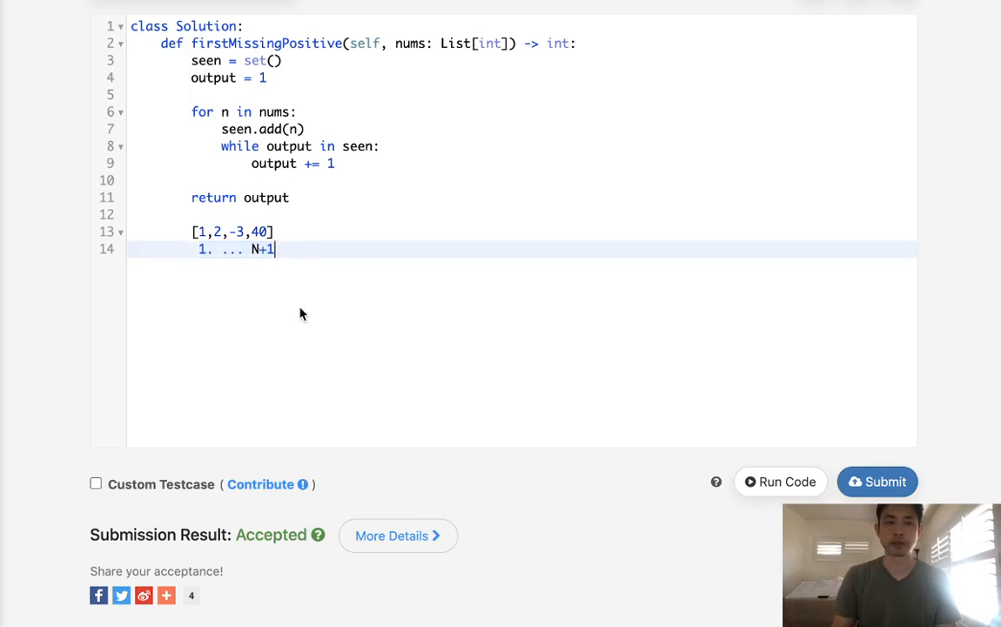
{"action": "mouse_move", "coordinate": [308, 305]}
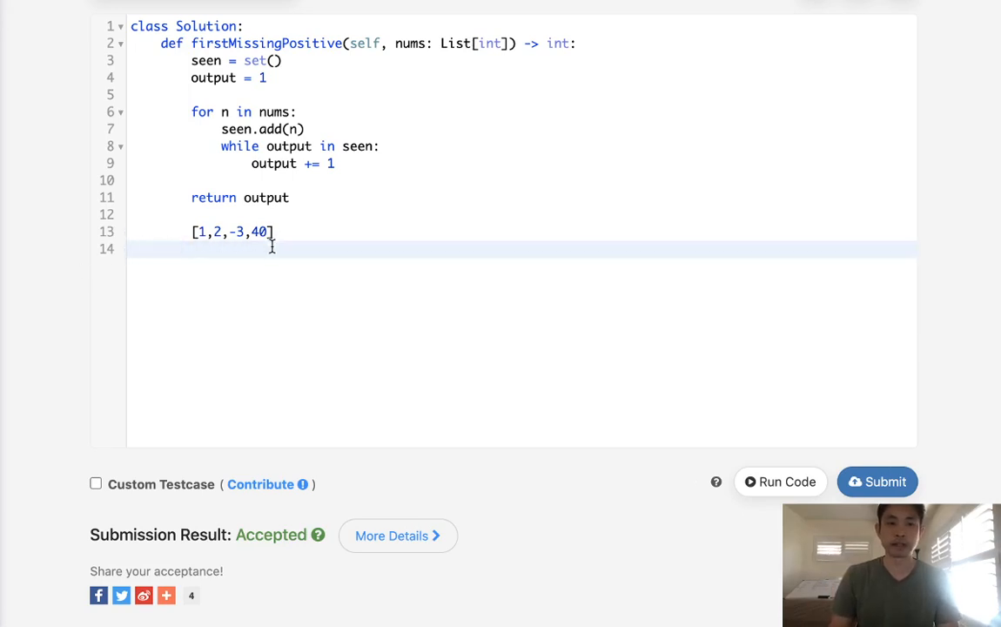
Step: Type a [0,0,0,0,0] scratch array with index labels 1–5, then clear the scratch lines
{"action": "type", "text": "[0]"}
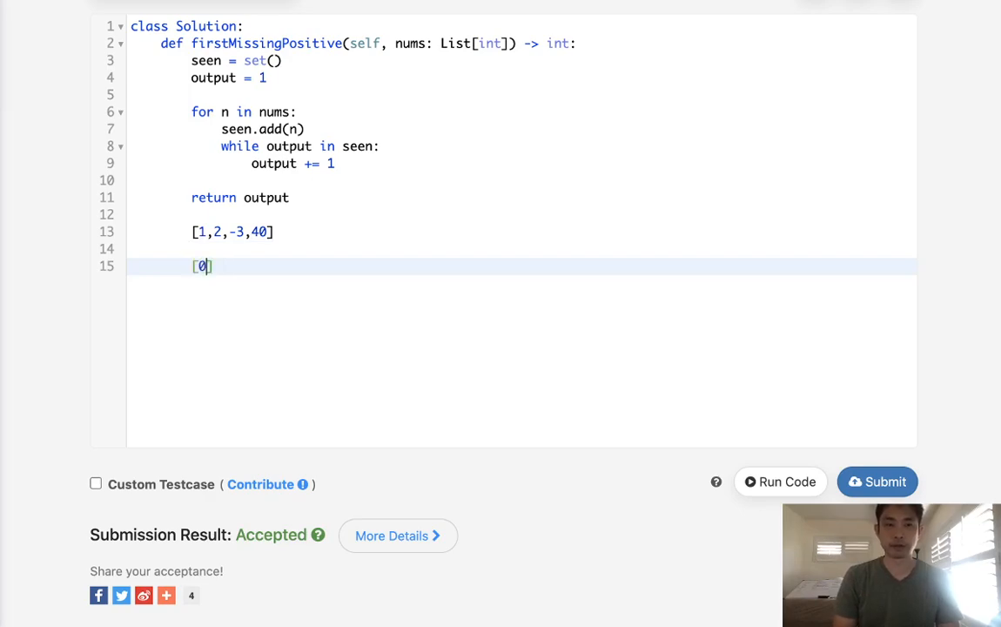
{"action": "type", "text": ",0,0,0"}
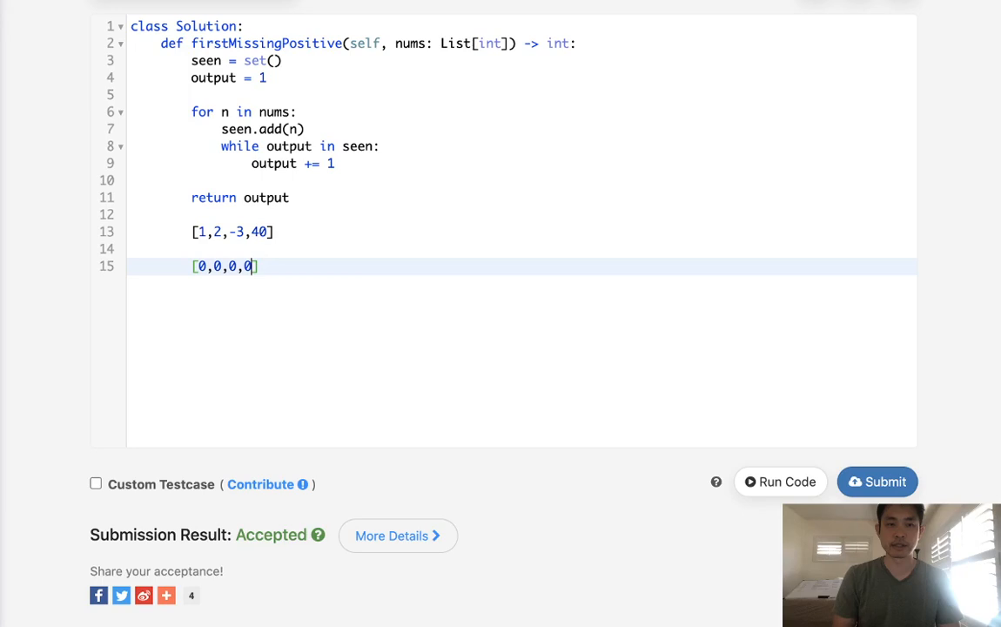
{"action": "key", "text": "Return"}
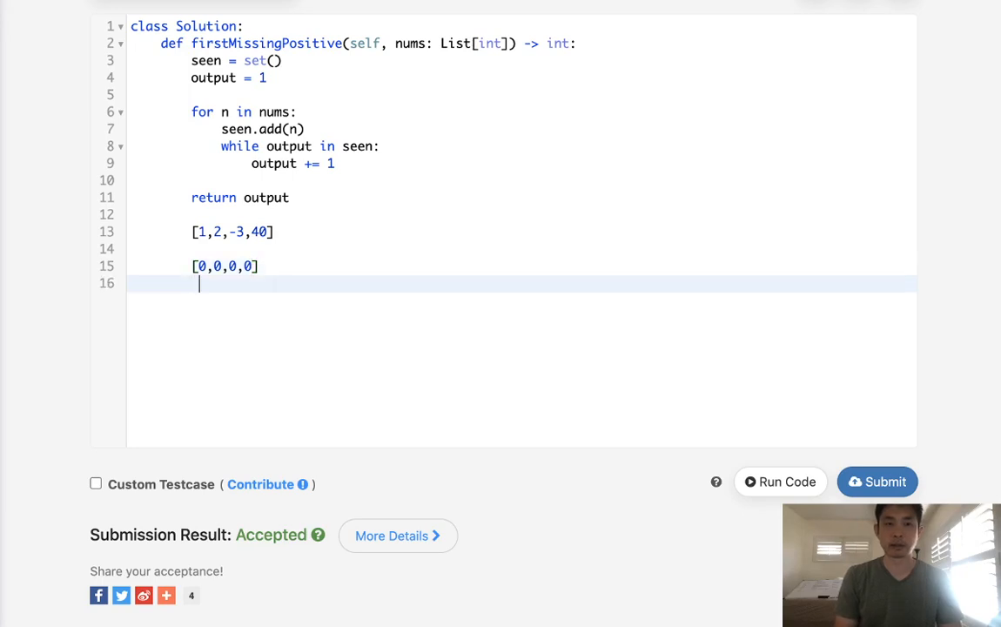
{"action": "type", "text": "1 2 3 4"}
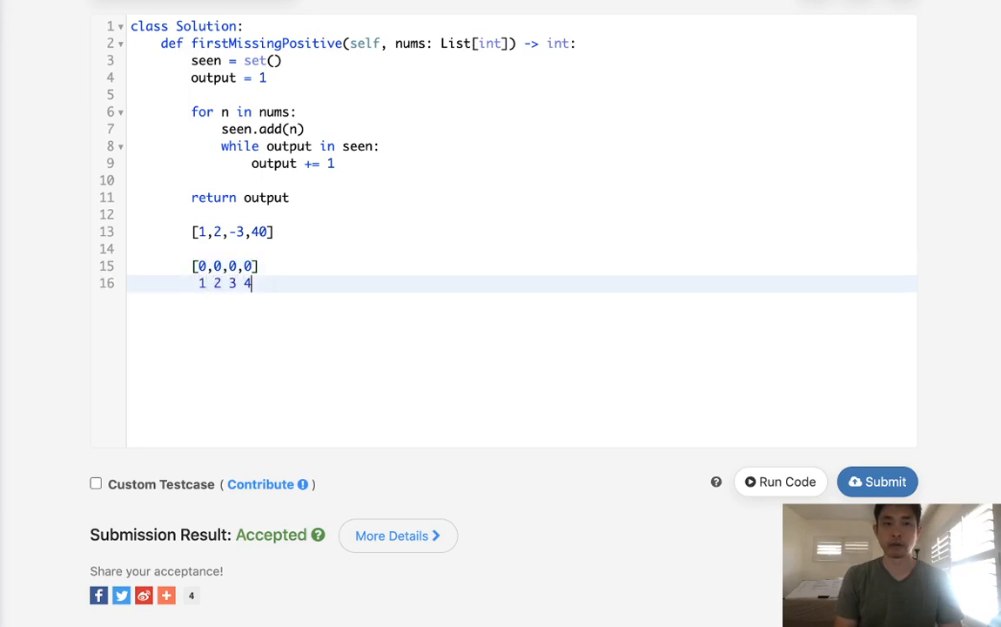
{"action": "type", "text": ",5"}
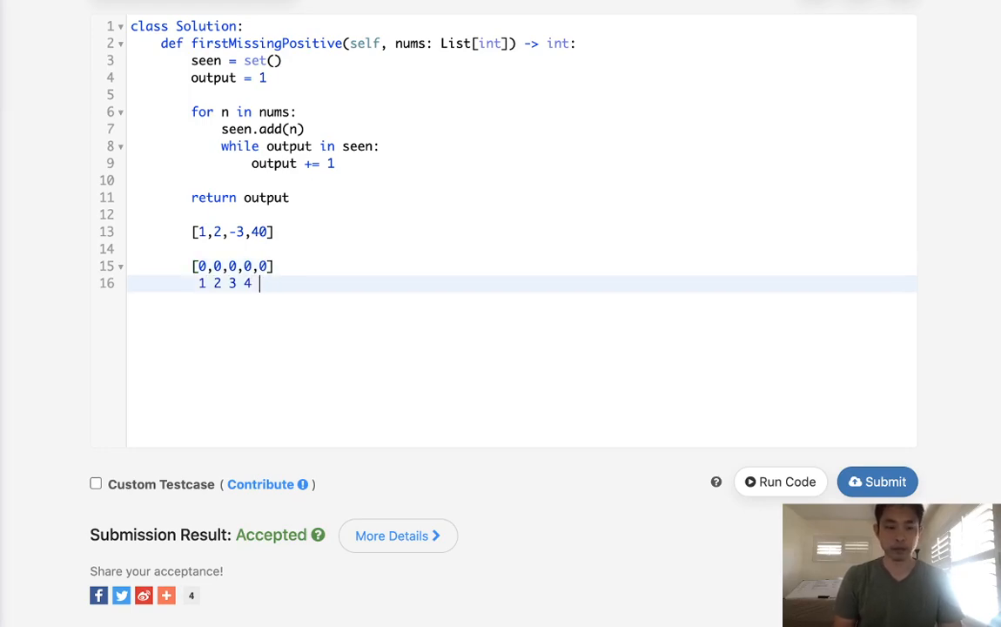
{"action": "type", "text": "5"}
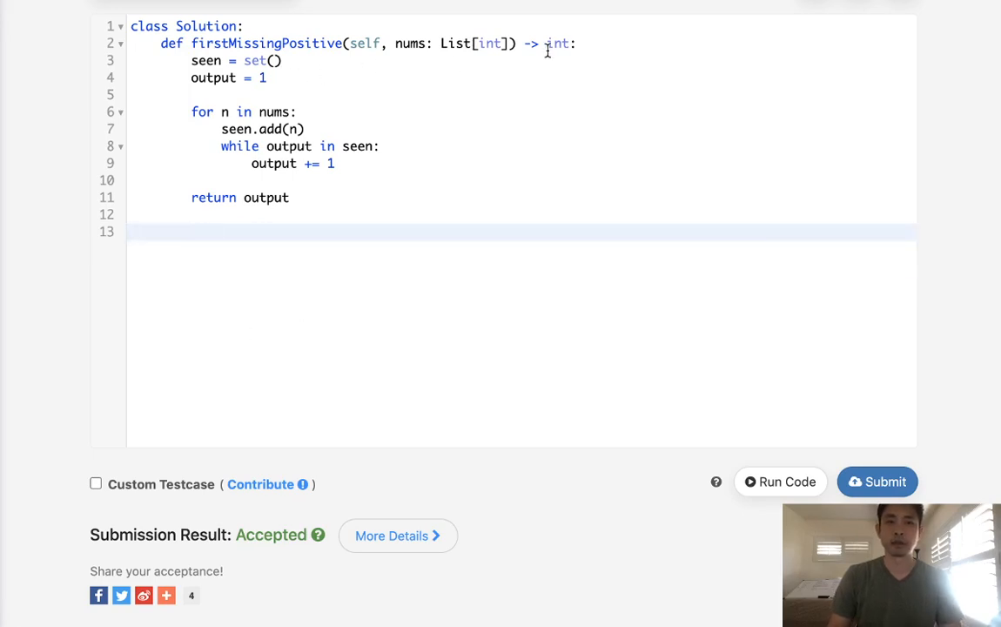
Step: Start the method with nums.append(0), N = len(nums), and arr = [0 for _ in range(N)]
{"action": "key", "text": "Enter"}
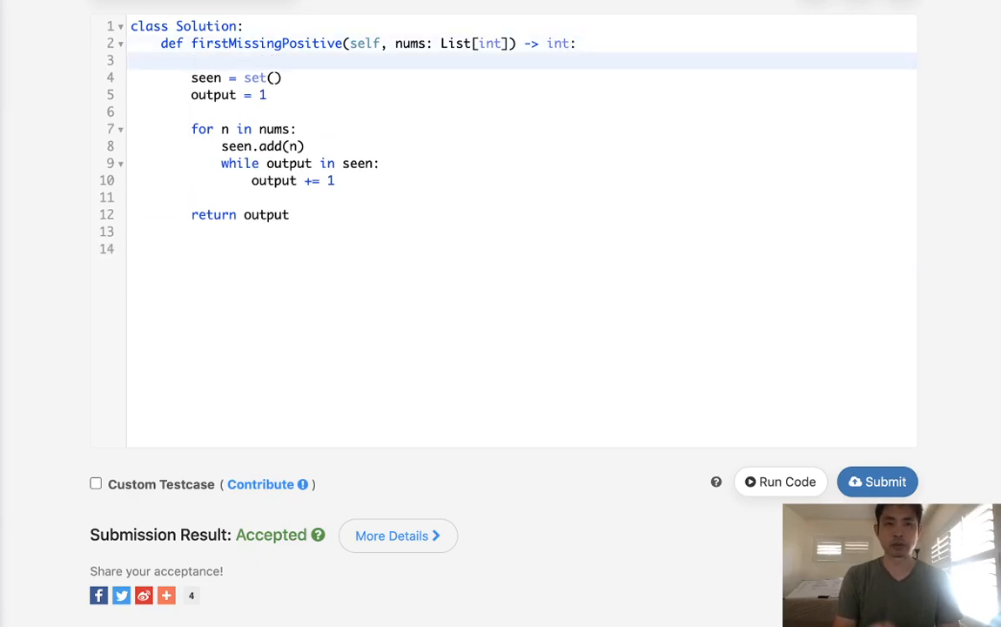
{"action": "type", "text": "nums.append(0"}
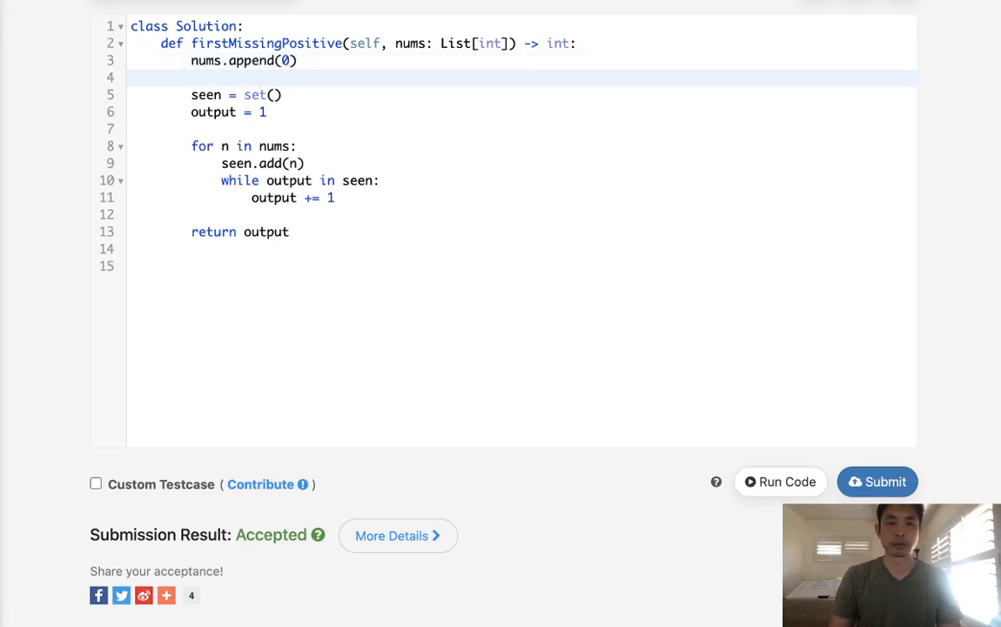
{"action": "type", "text": "N"}
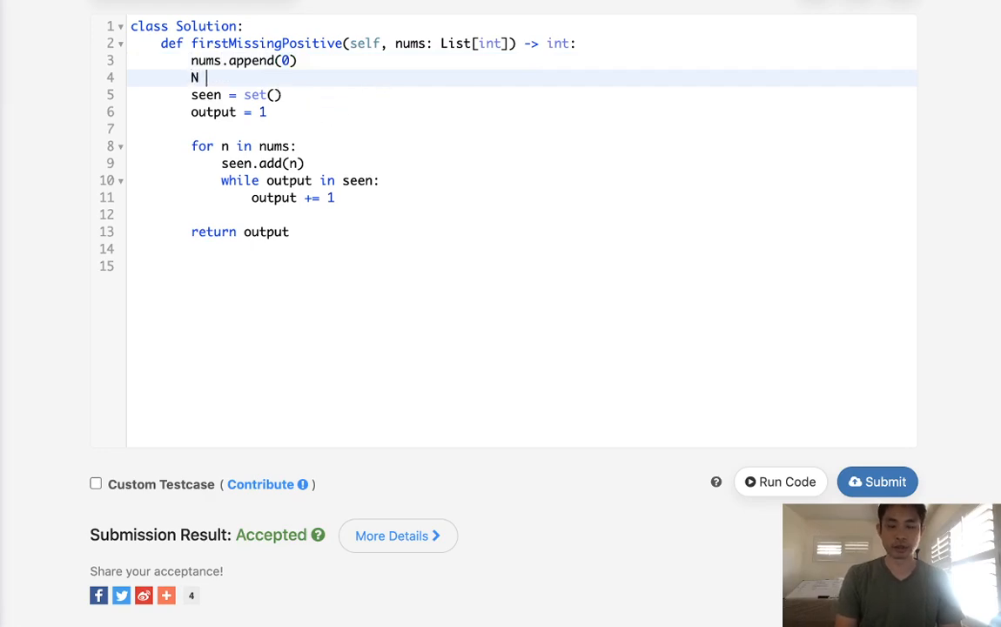
{"action": "type", "text": "= len(nums)"}
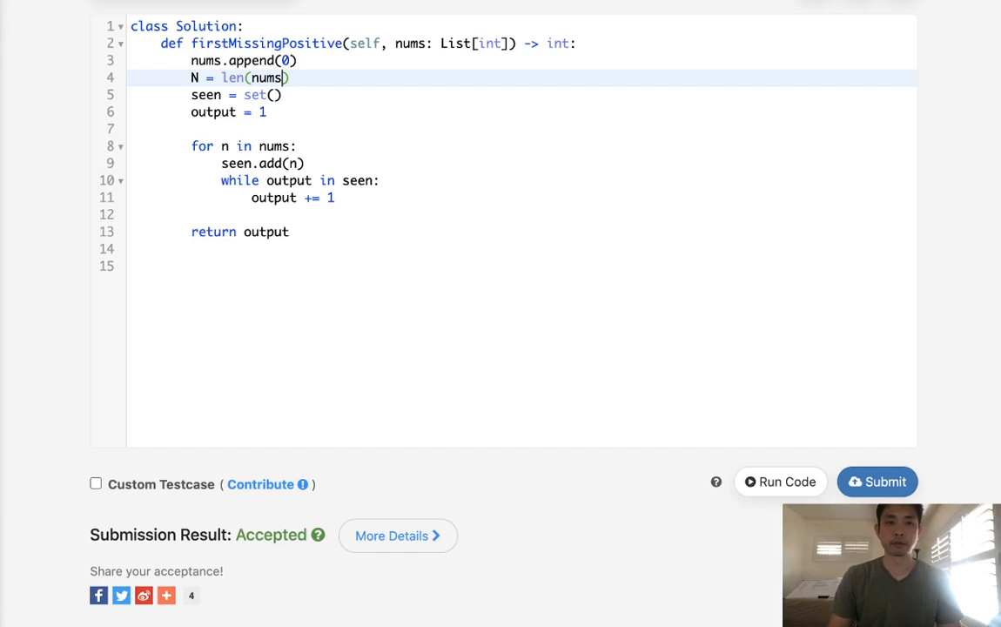
{"action": "left_click", "coordinate": [190, 95]}
{"action": "type", "text": "arr = [0"}
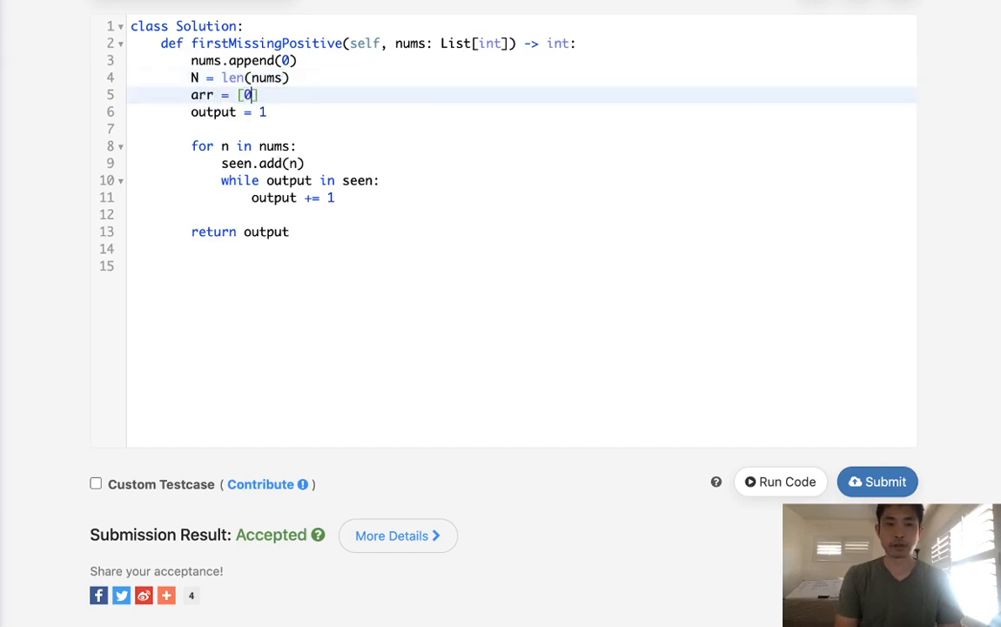
{"action": "type", "text": "for _ in range(N"}
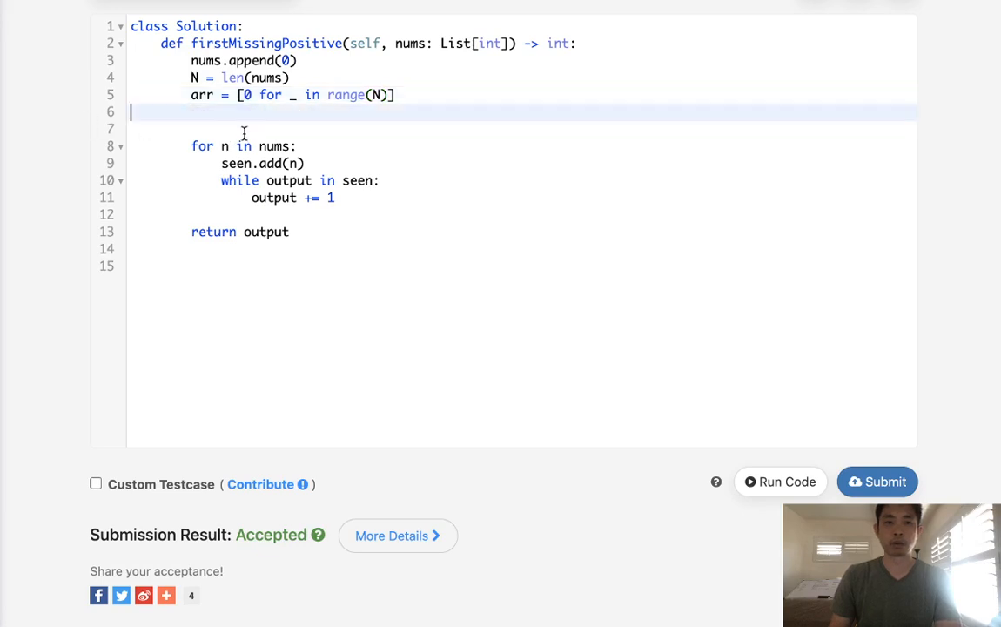
Step: Write the first loop header over range(N)
{"action": "key", "text": "Backspace"}
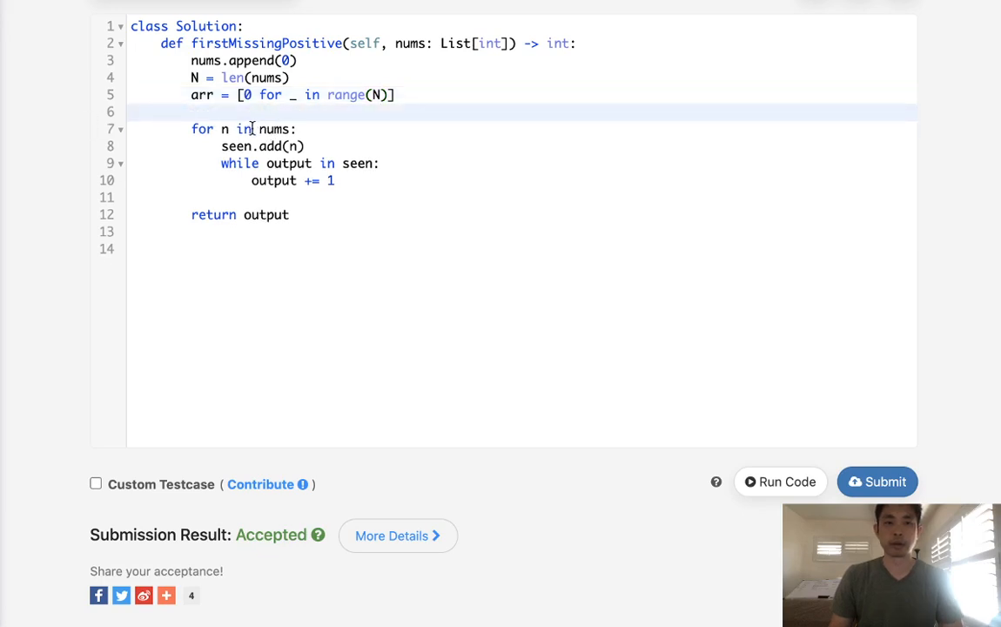
{"action": "mouse_move", "coordinate": [397, 118]}
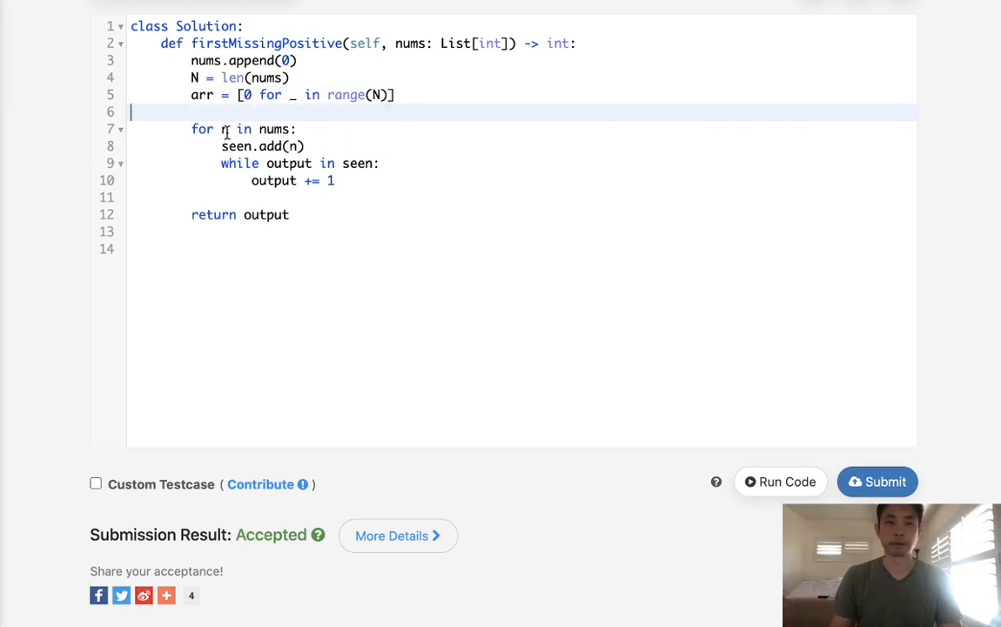
{"action": "type", "text": "iu"}
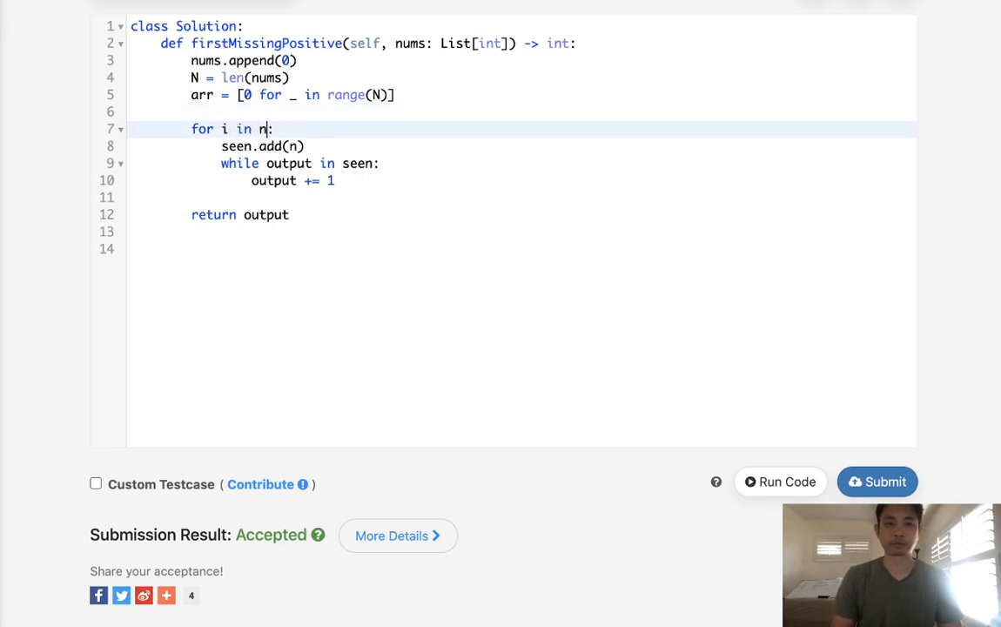
{"action": "type", "text": "range(N)"}
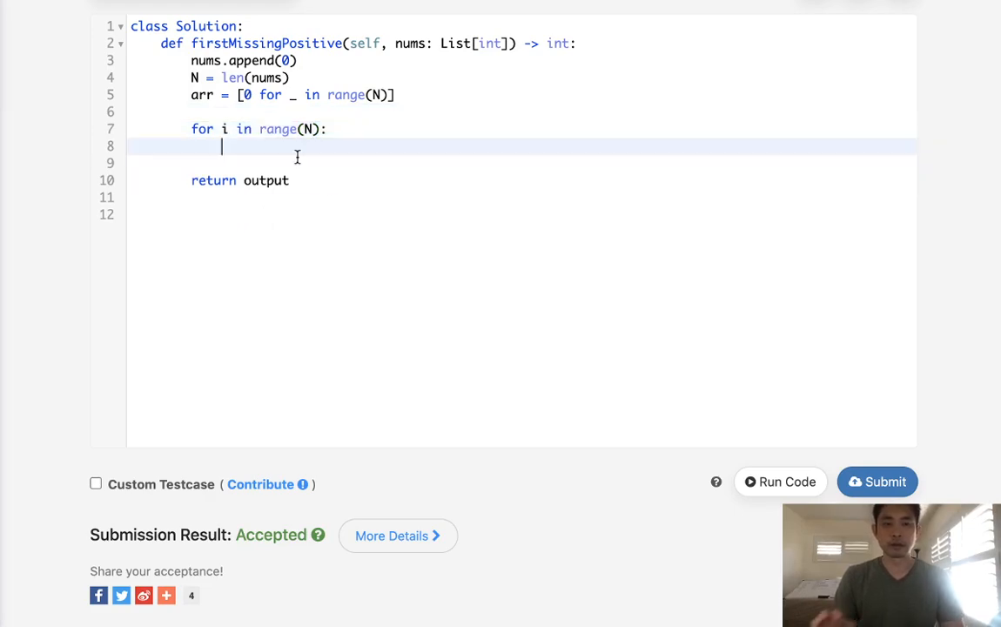
Step: Inside the loop, increment arr[nums[i]-1] when 0 < nums[i] <= N
{"action": "type", "text": "i"}
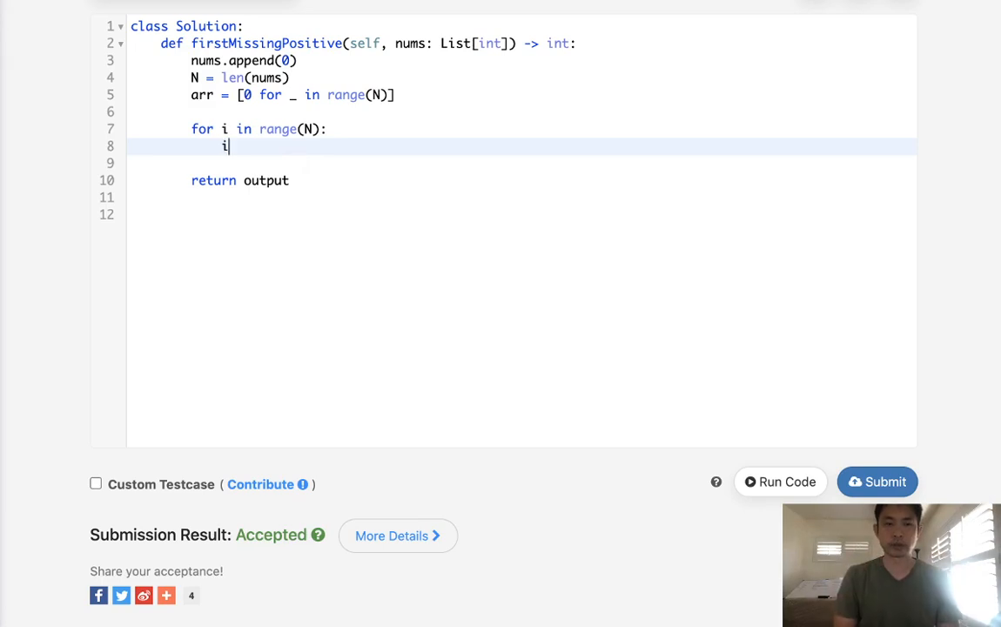
{"action": "type", "text": "f nums[i]"}
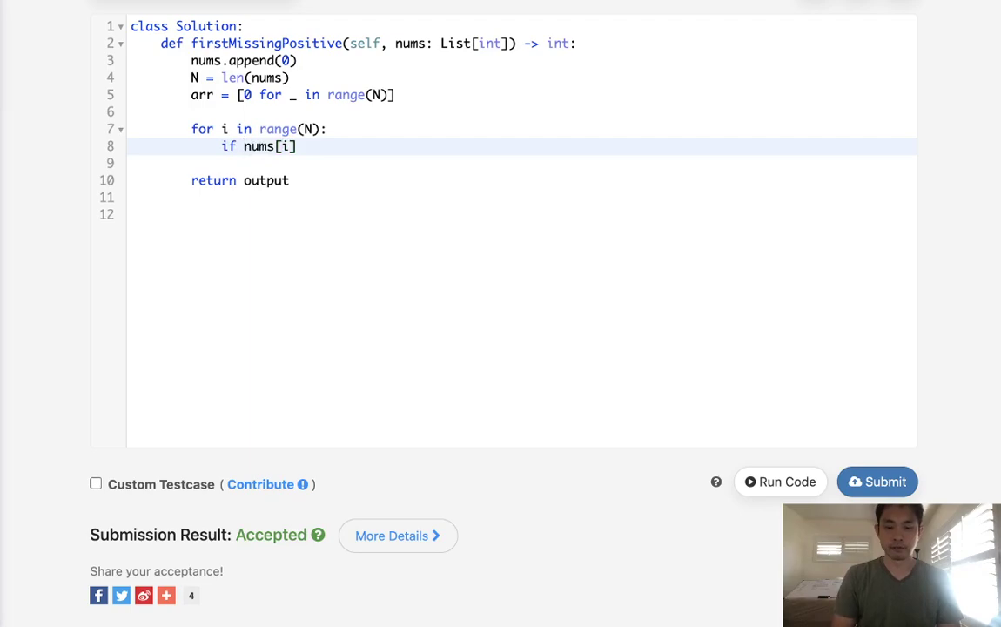
{"action": "type", "text": "0<"}
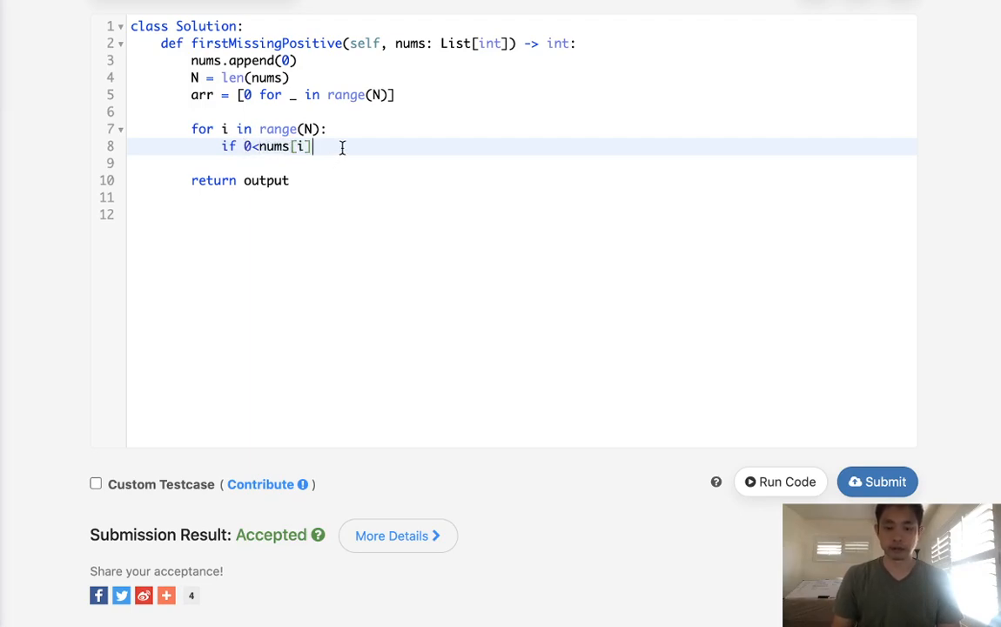
{"action": "type", "text": "<="}
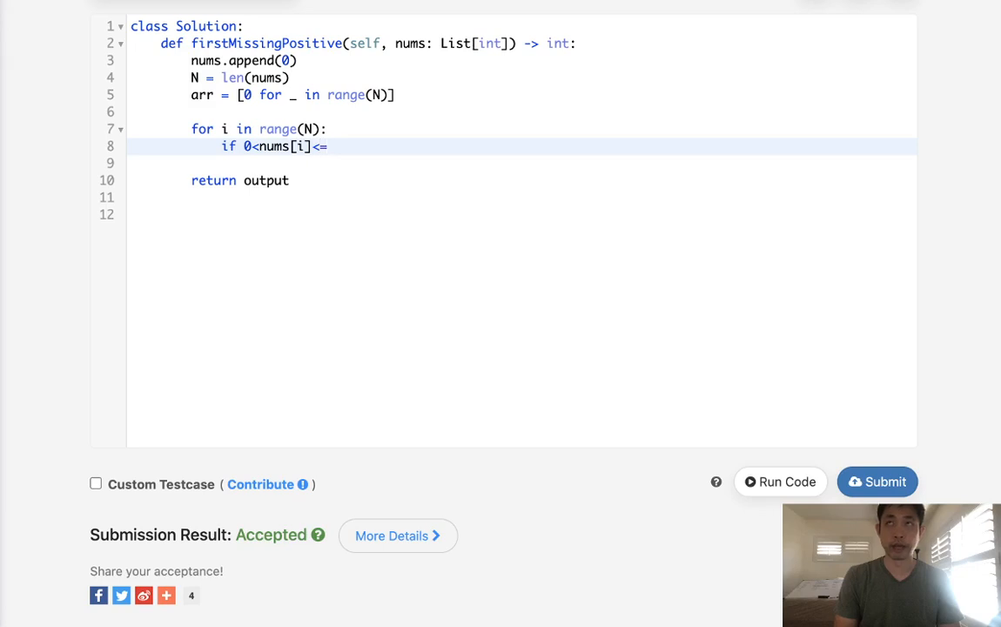
{"action": "type", "text": "N:"}
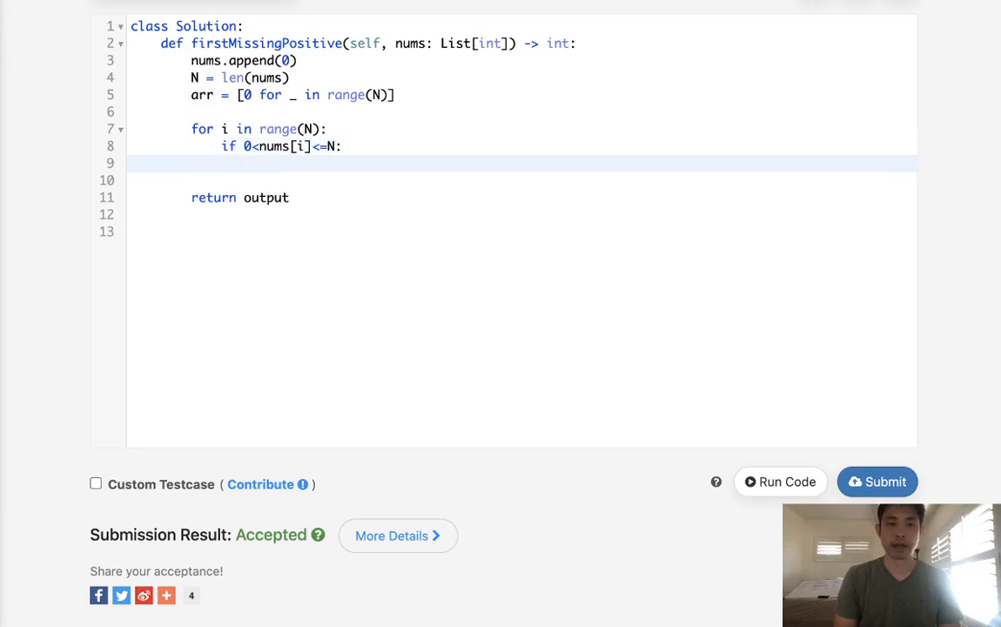
{"action": "type", "text": "arr[nums]"}
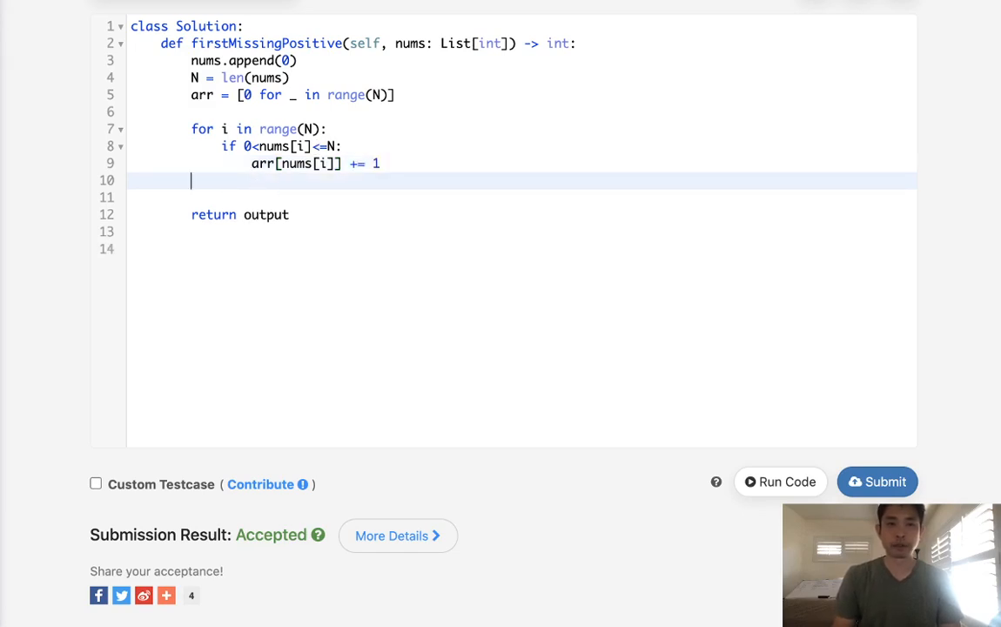
{"action": "left_click", "coordinate": [338, 164]}
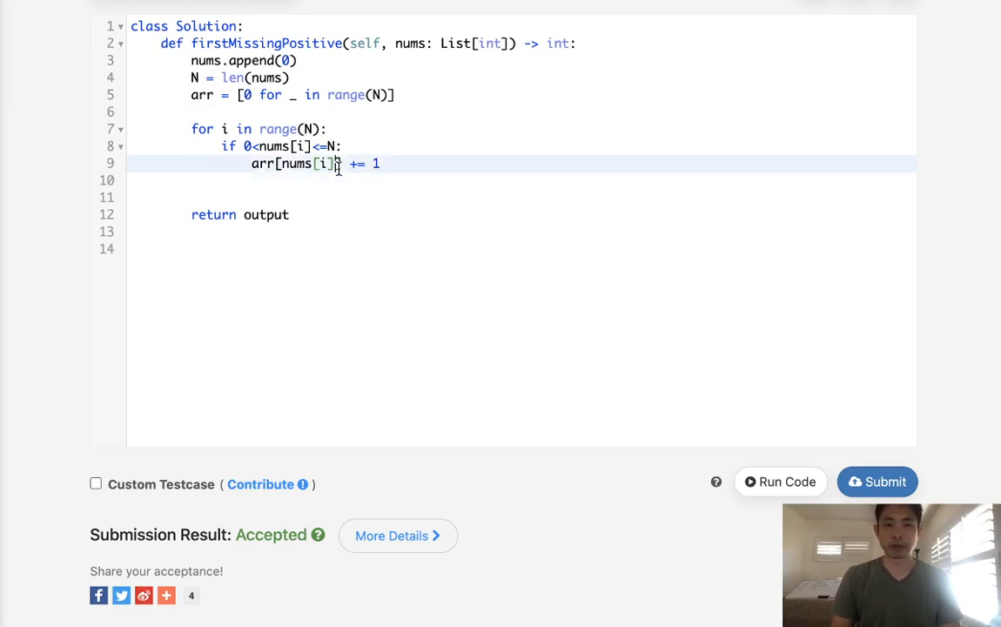
{"action": "type", "text": "-1"}
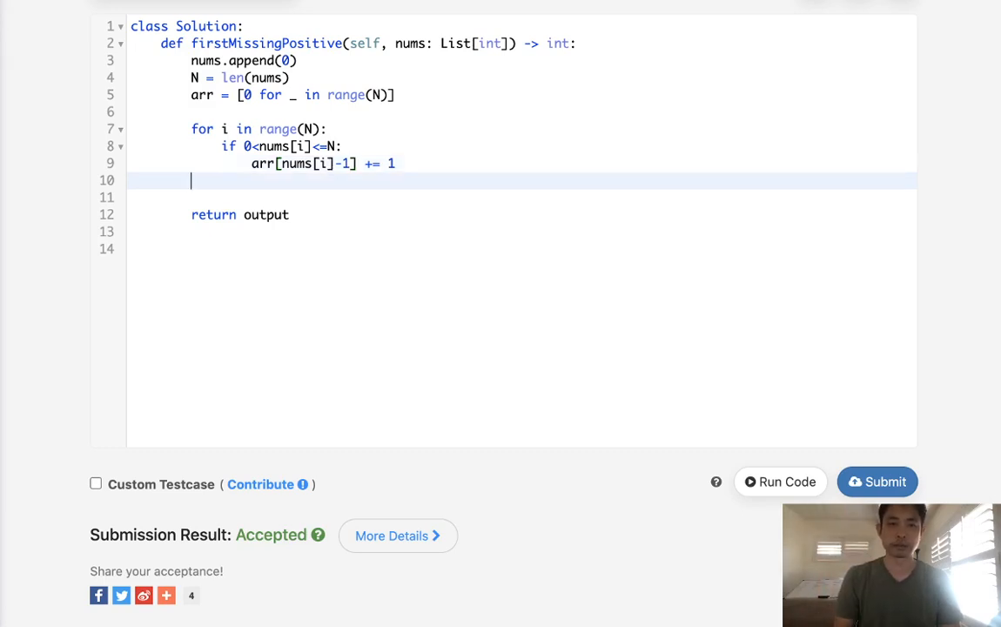
Step: Add a second loop over range(N) returning i+1 where arr[i] == 0
{"action": "type", "text": "for"}
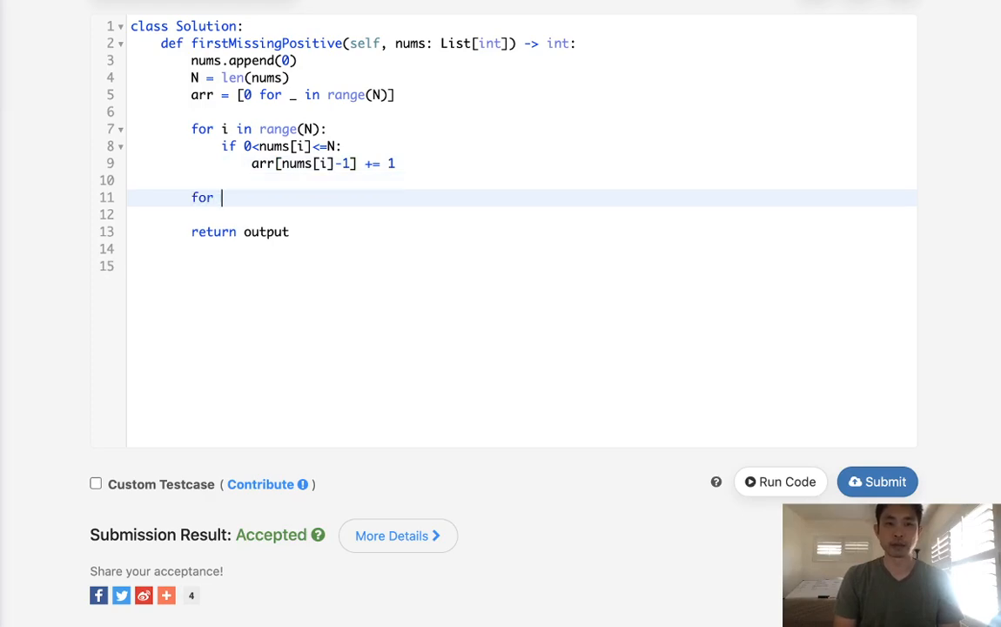
{"action": "type", "text": "i in range(N):"}
{"action": "left_click", "coordinate": [521, 214]}
{"action": "type", "text": "if"}
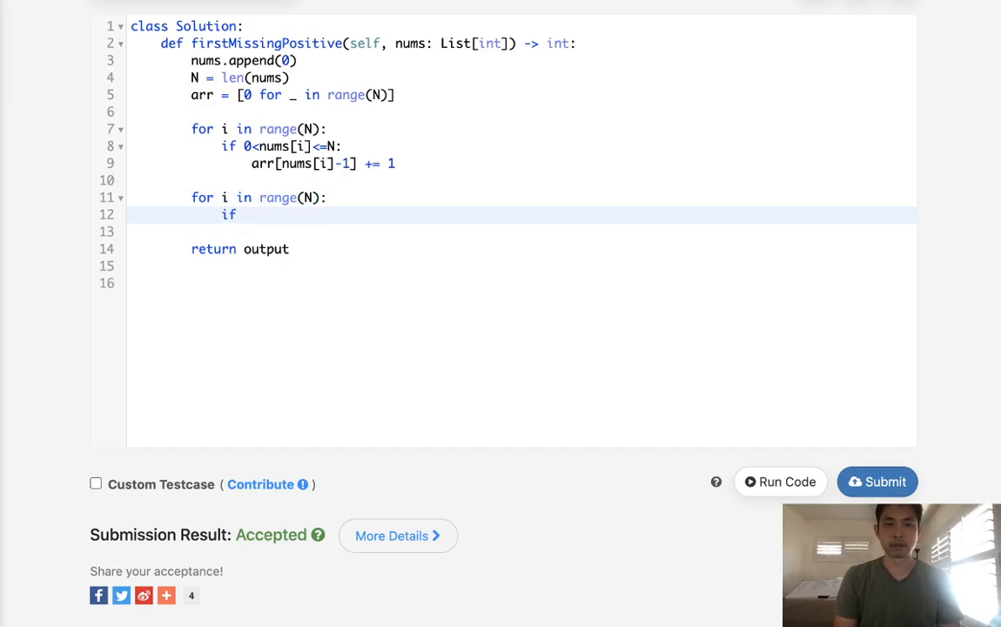
{"action": "type", "text": "arr[i]"}
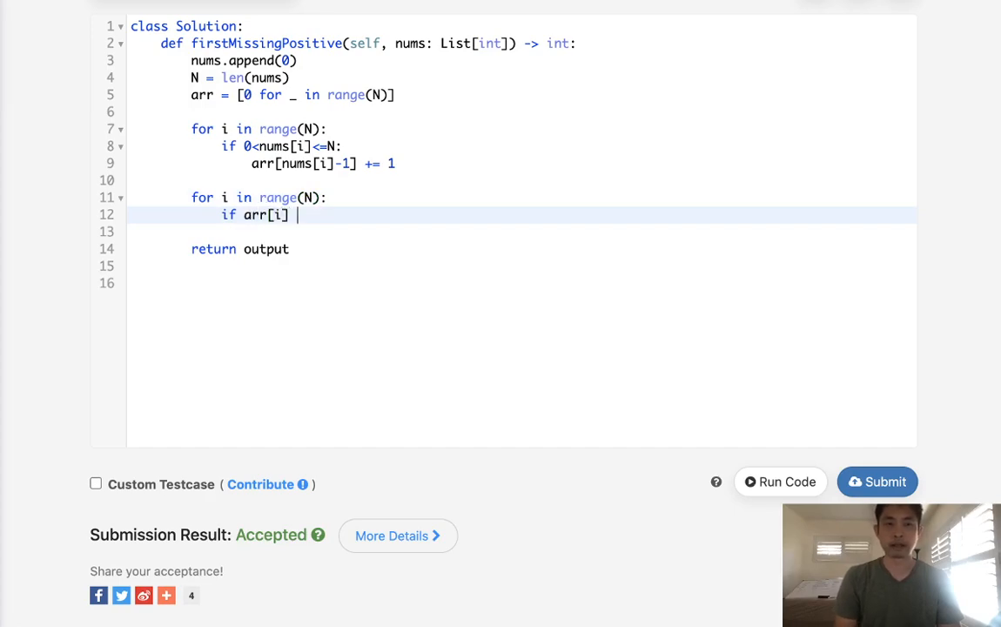
{"action": "type", "text": "== 0:"}
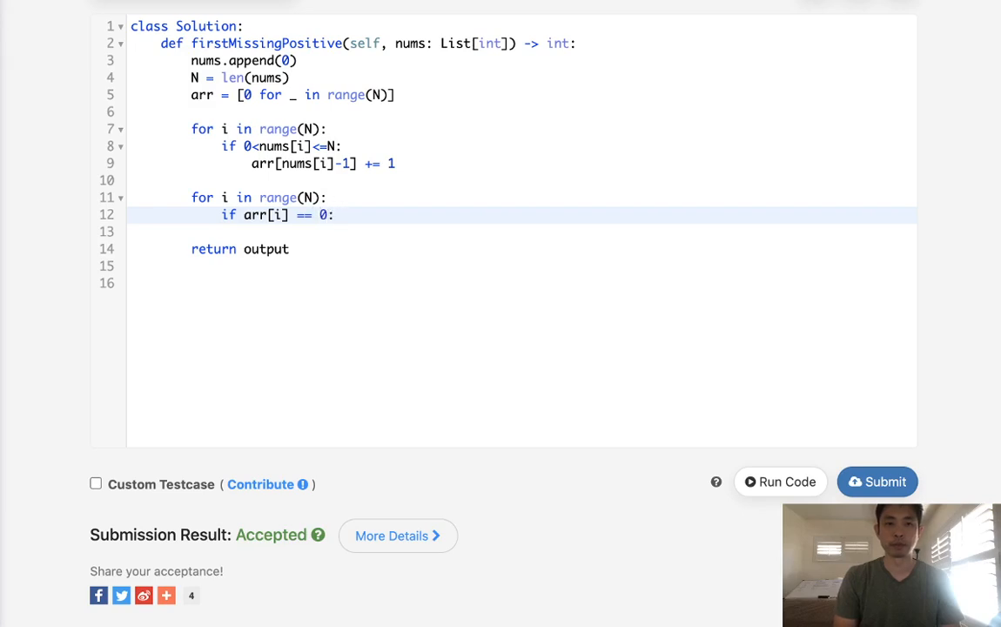
{"action": "type", "text": "return"}
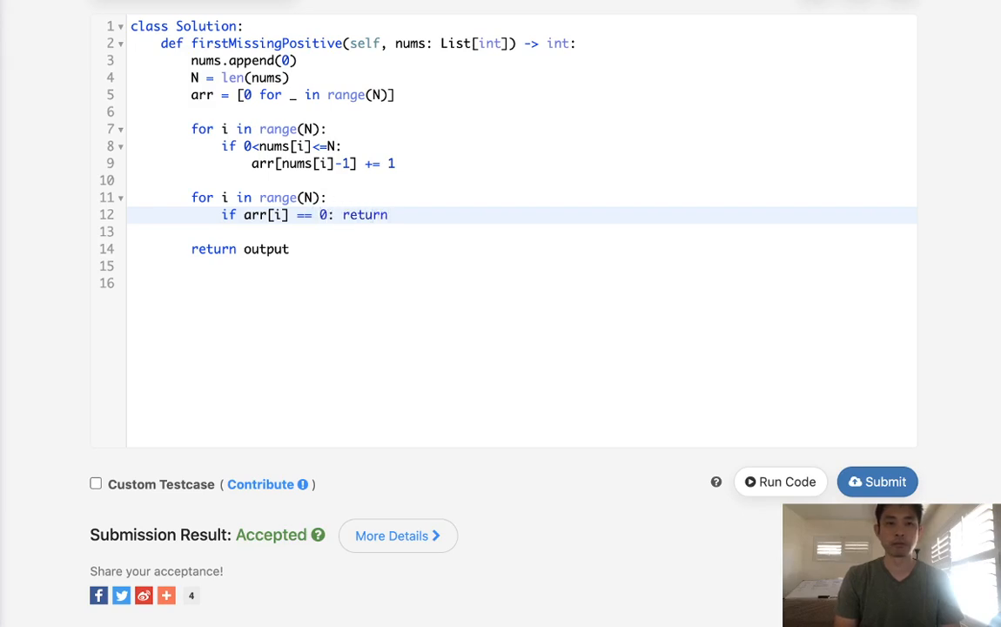
{"action": "type", "text": "i"}
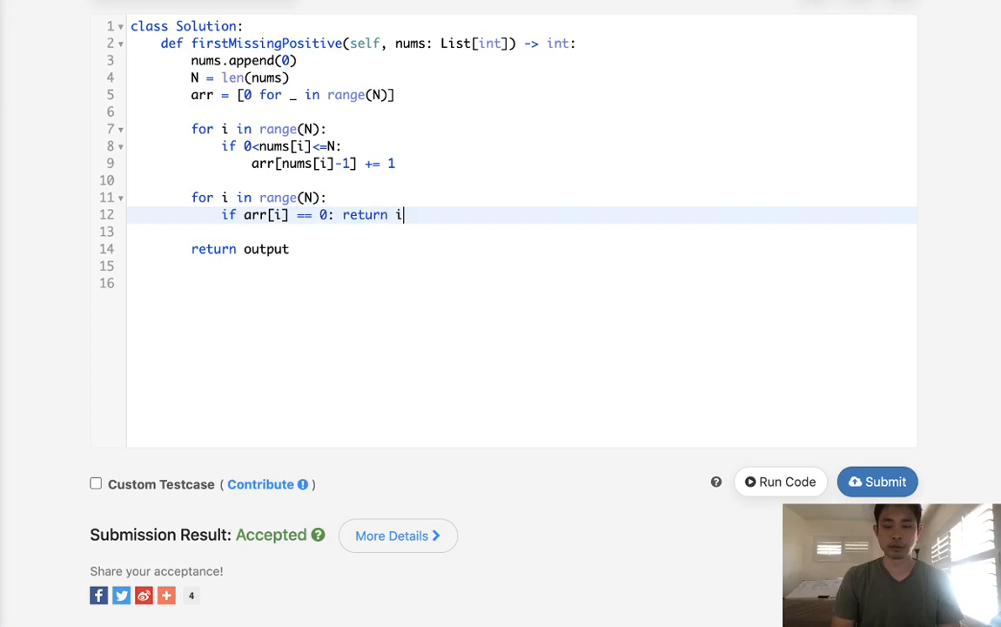
{"action": "type", "text": "+1"}
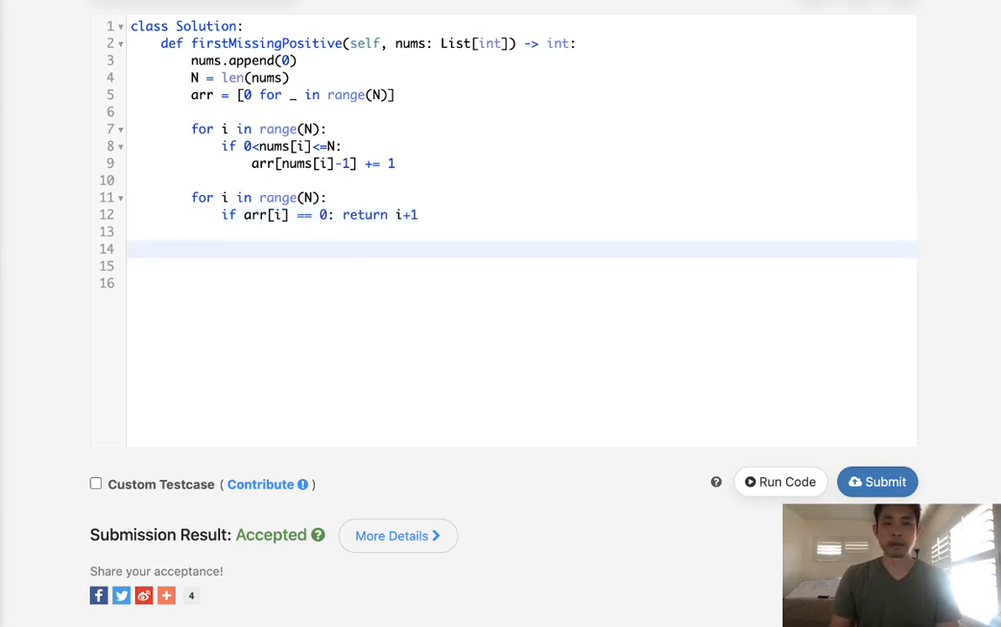
Step: Delete the old return output line
{"action": "left_click", "coordinate": [877, 481]}
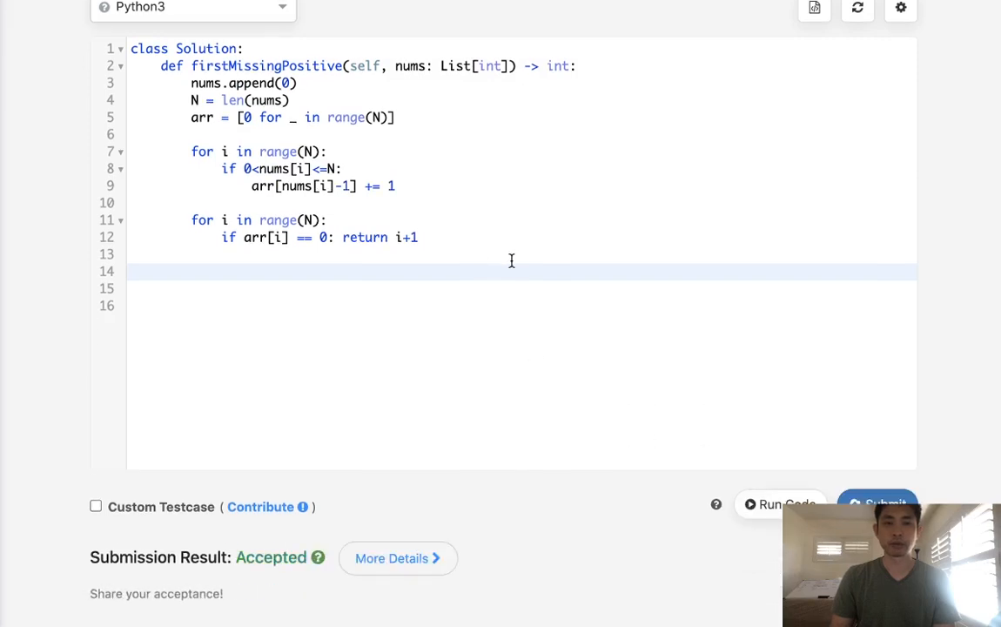
{"action": "mouse_move", "coordinate": [274, 151]}
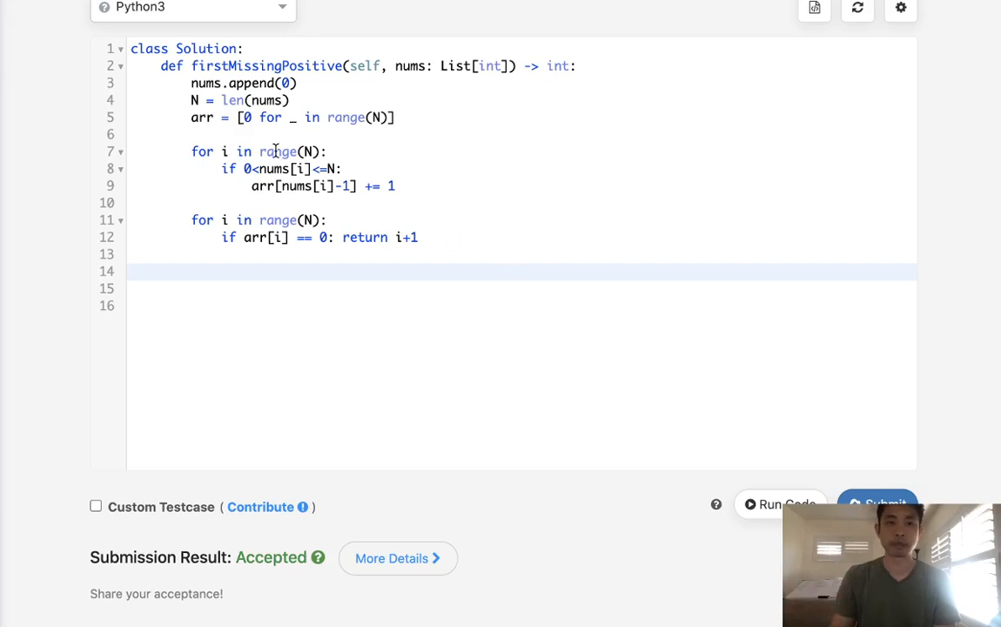
{"action": "mouse_move", "coordinate": [343, 152]}
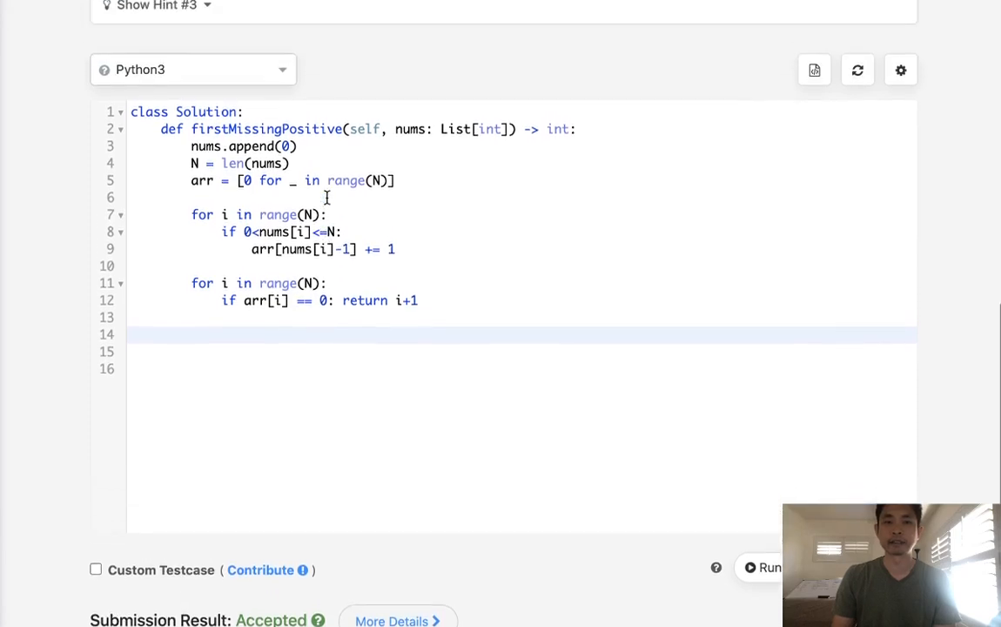
{"action": "scroll", "scroll_direction": "up", "scroll_amount": 3}
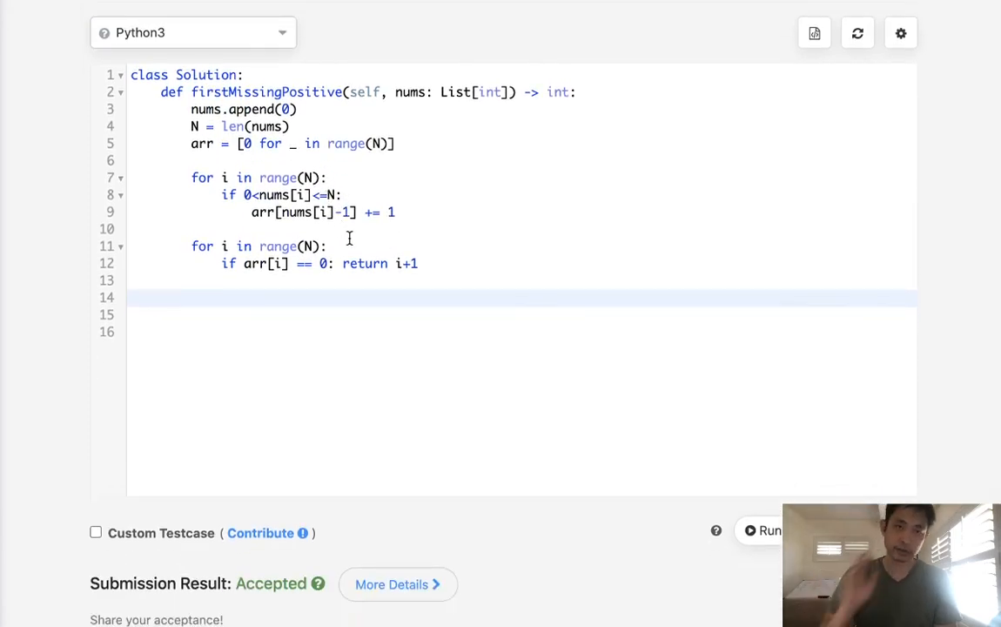
{"action": "scroll", "scroll_direction": "up", "scroll_amount": 3}
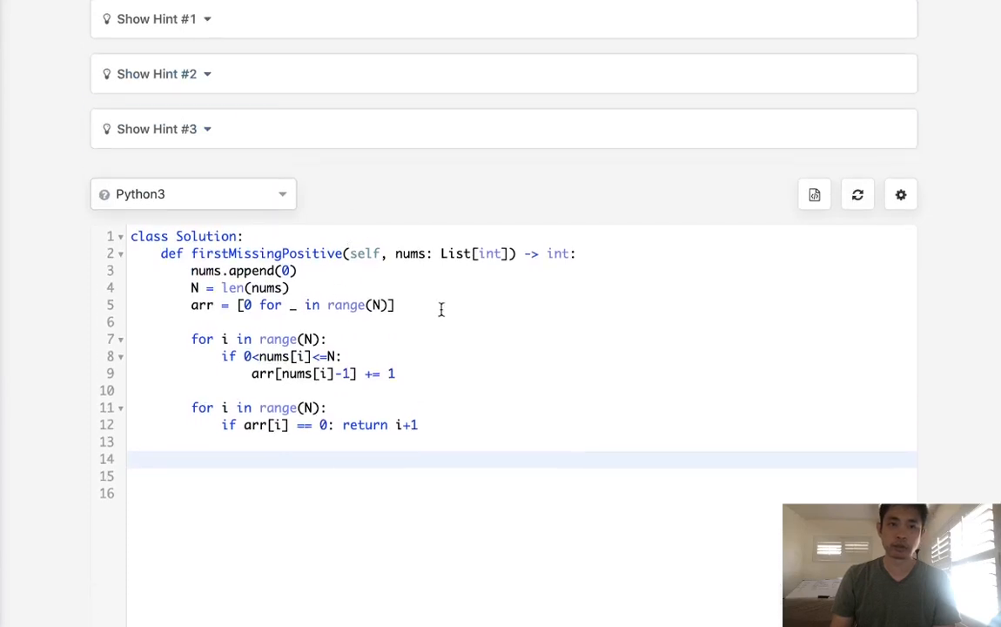
{"action": "mouse_move", "coordinate": [383, 317]}
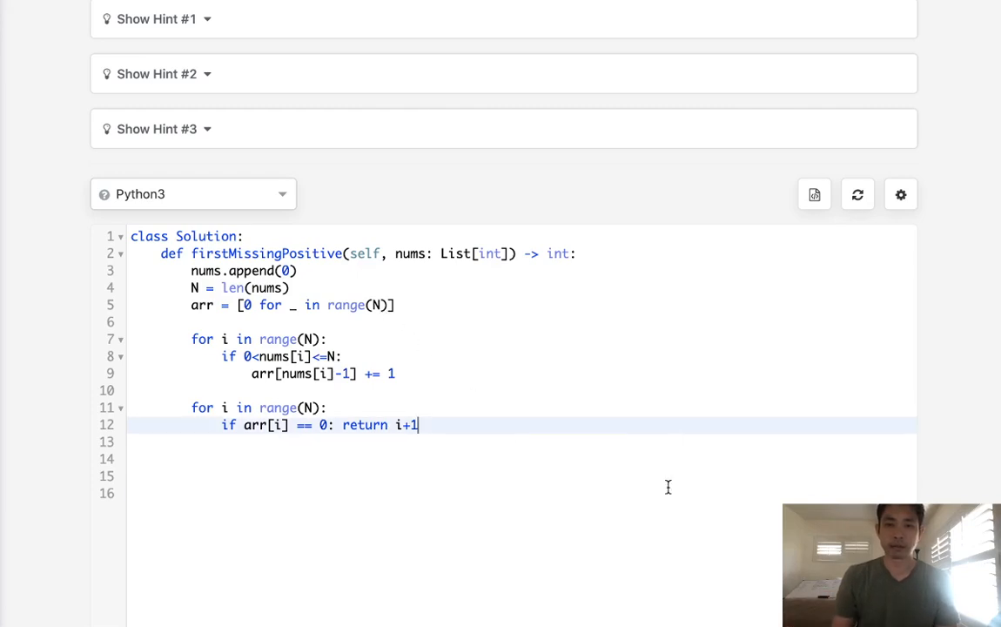
Step: Type the scratch array [0, 2, 2, 4, 0, 1, 0, 1, 3] with tallies beneath, changing the third value to 3
{"action": "type", "text": "[0, 2, 2, 4, 0, 1, 0, 1, 3]"}
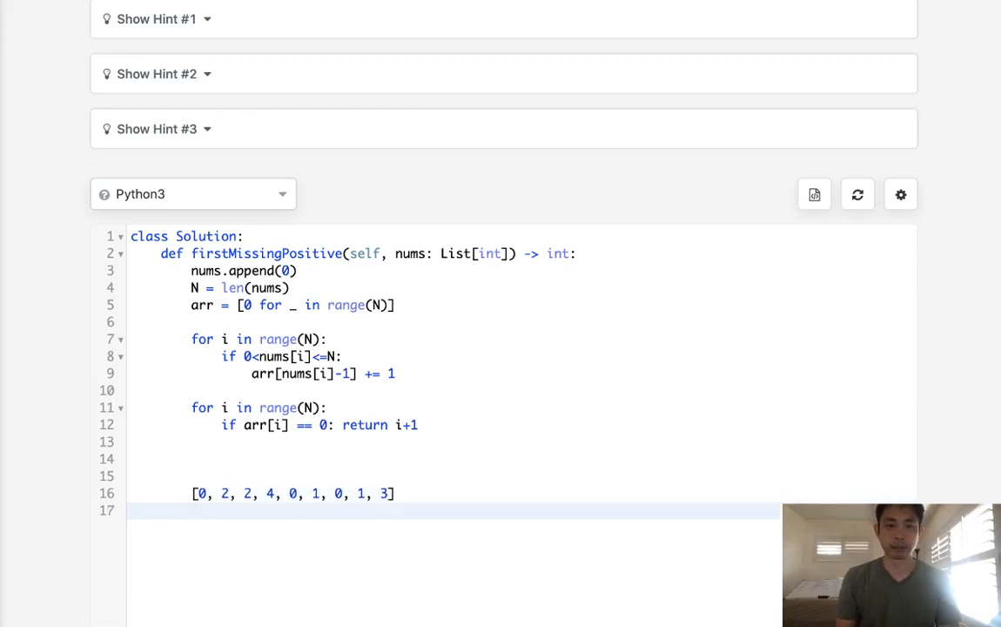
{"action": "type", "text": "1."}
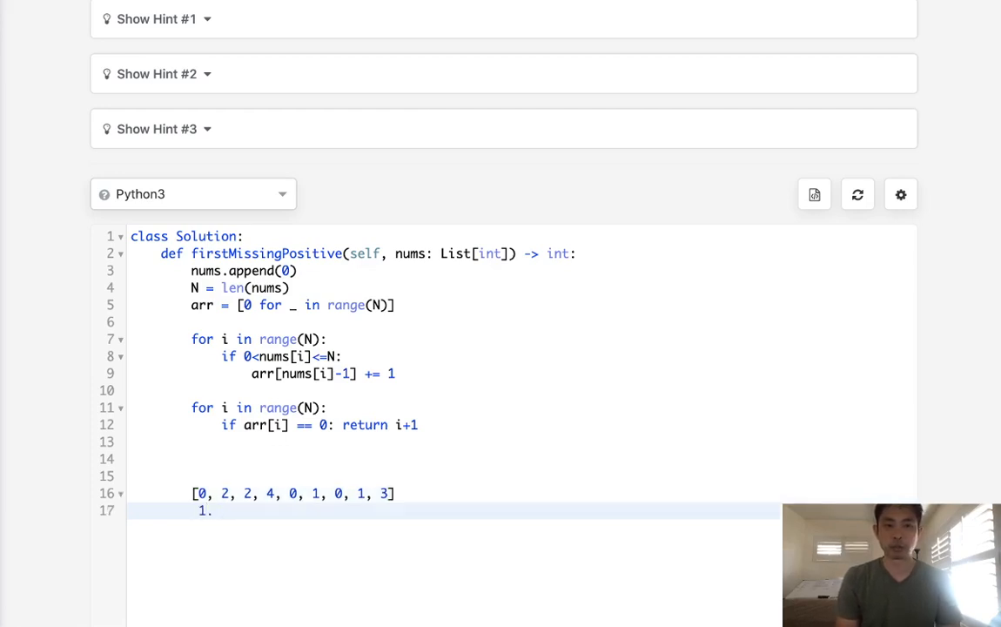
{"action": "type", "text": "1  1. 1. 1."}
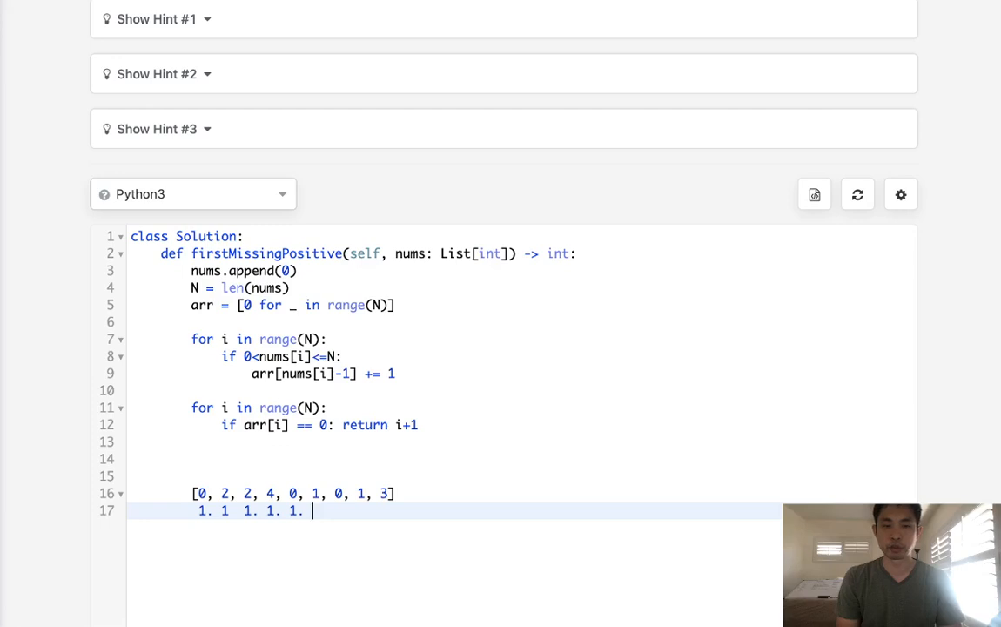
{"action": "type", "text": "2"}
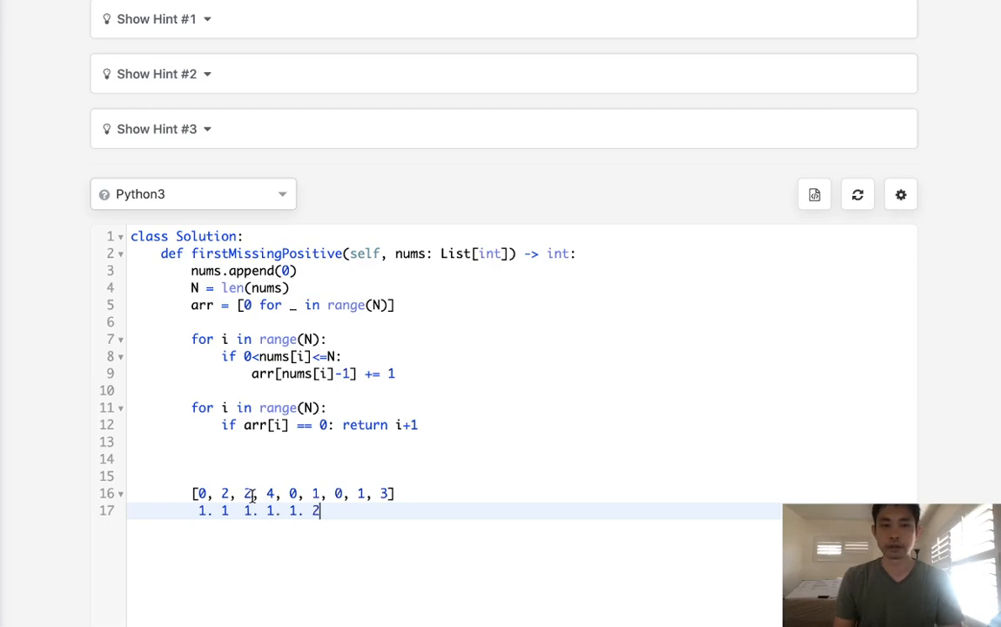
{"action": "left_click", "coordinate": [223, 493]}
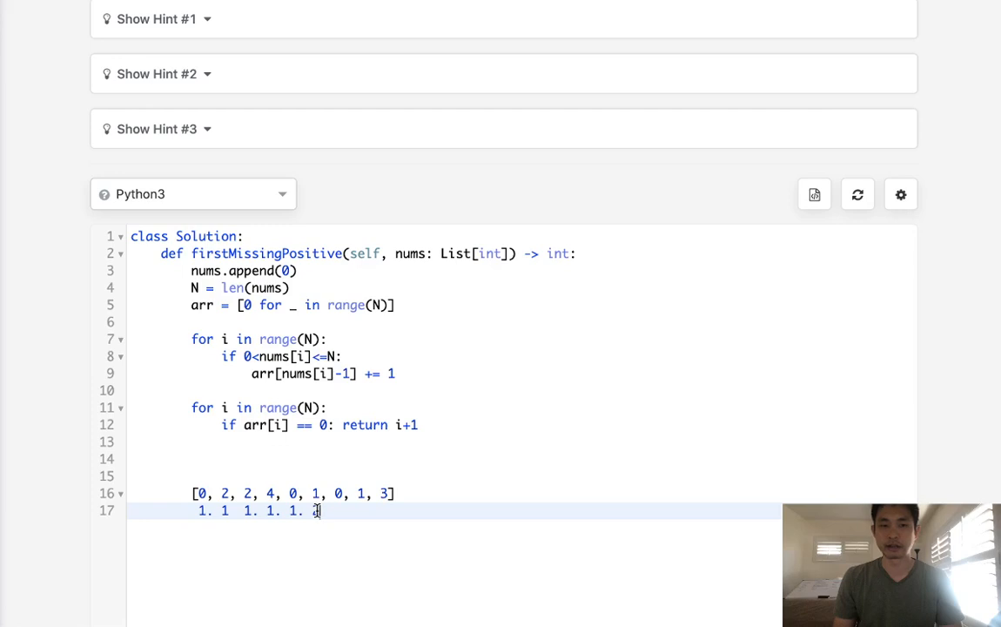
{"action": "type", "text": "2"}
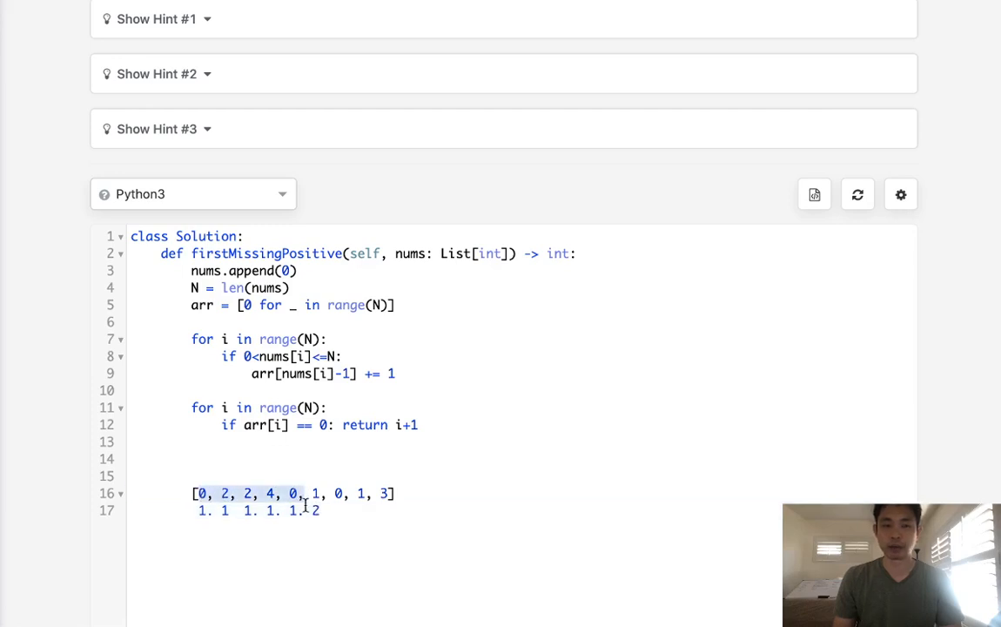
{"action": "left_click", "coordinate": [319, 510]}
{"action": "type", "text": "5"}
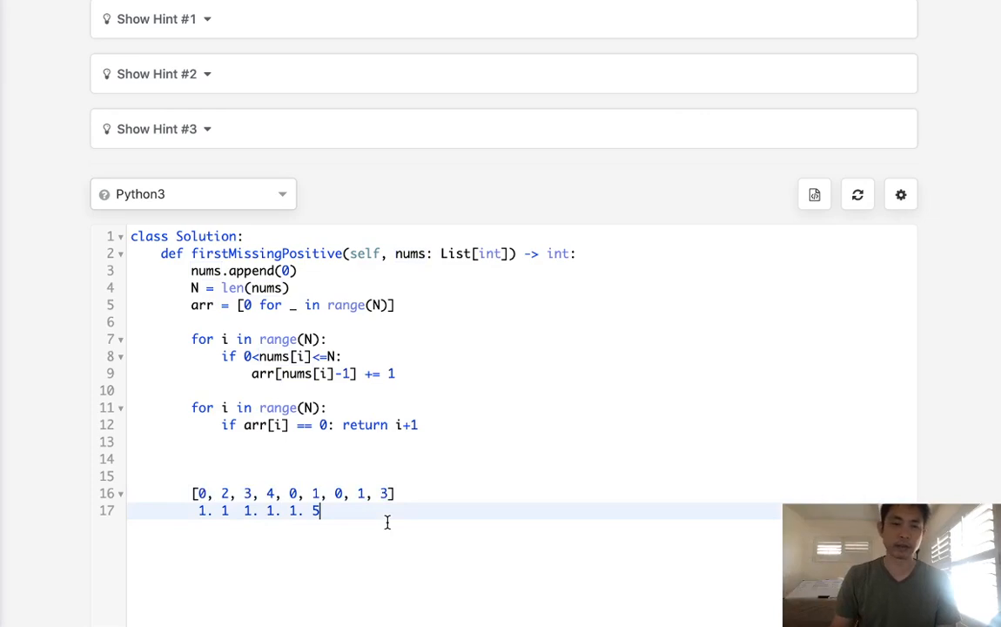
{"action": "mouse_move", "coordinate": [195, 490]}
{"action": "type", "text": "1"}
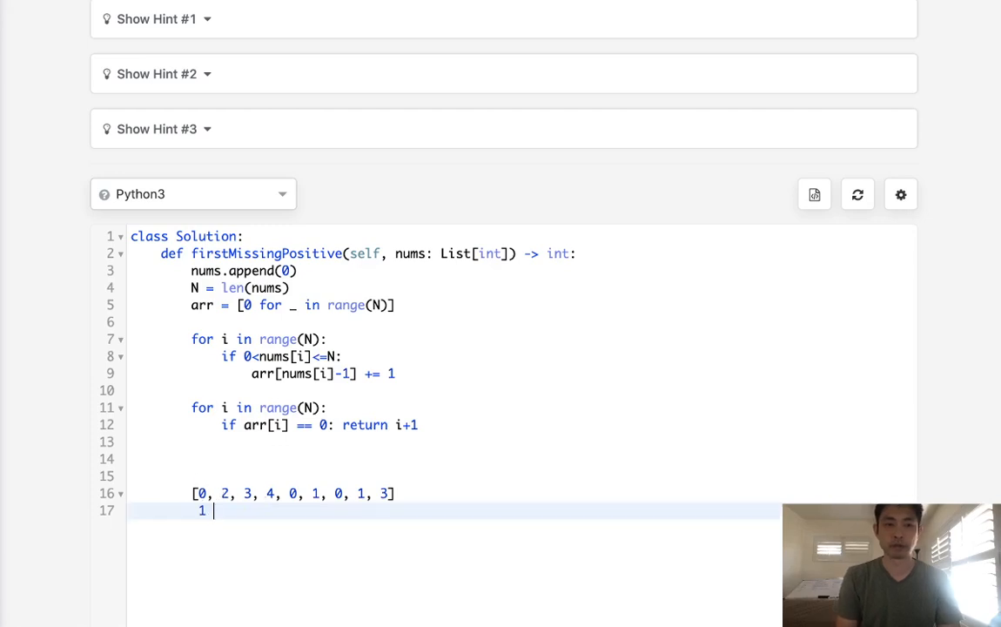
{"action": "type", "text": ". 2  3. 4. 5. 6  7  8"}
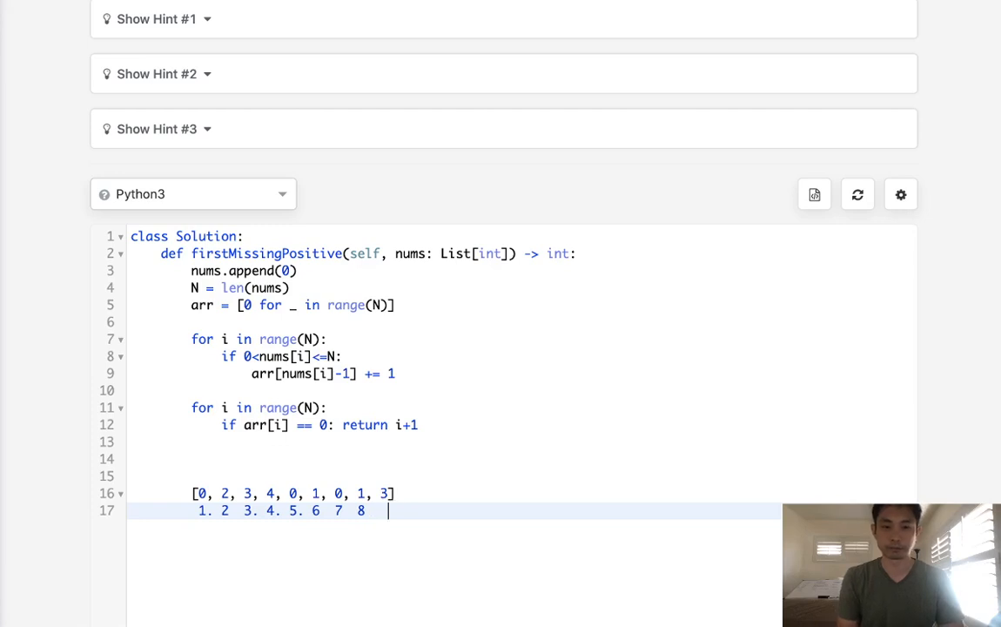
Step: Label positions 1 through 9 under the array and add 10 on the next line
{"action": "type", "text": "9"}
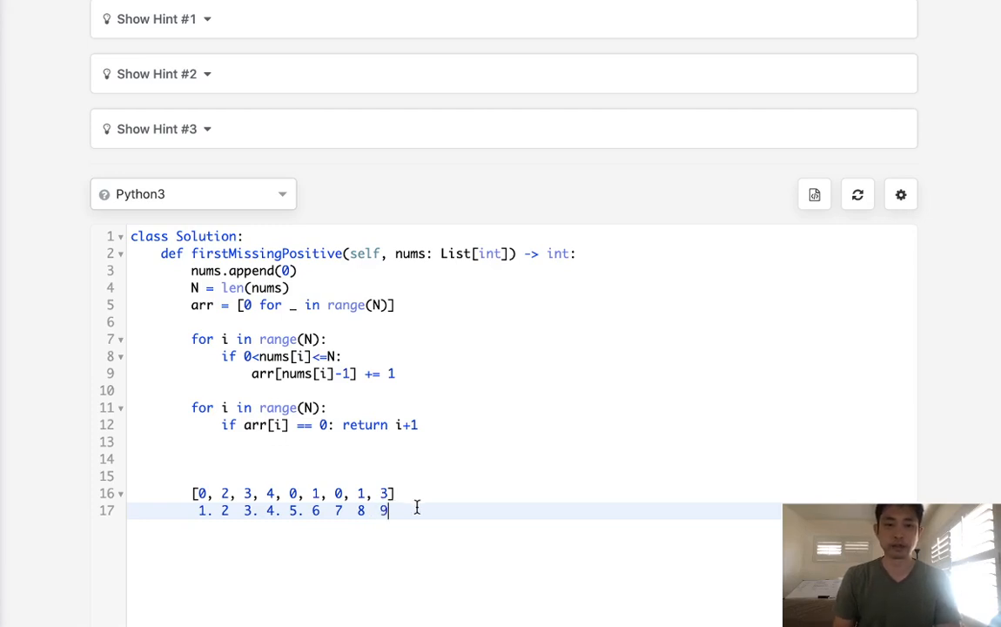
{"action": "key", "text": "enter"}
{"action": "type", "text": "10"}
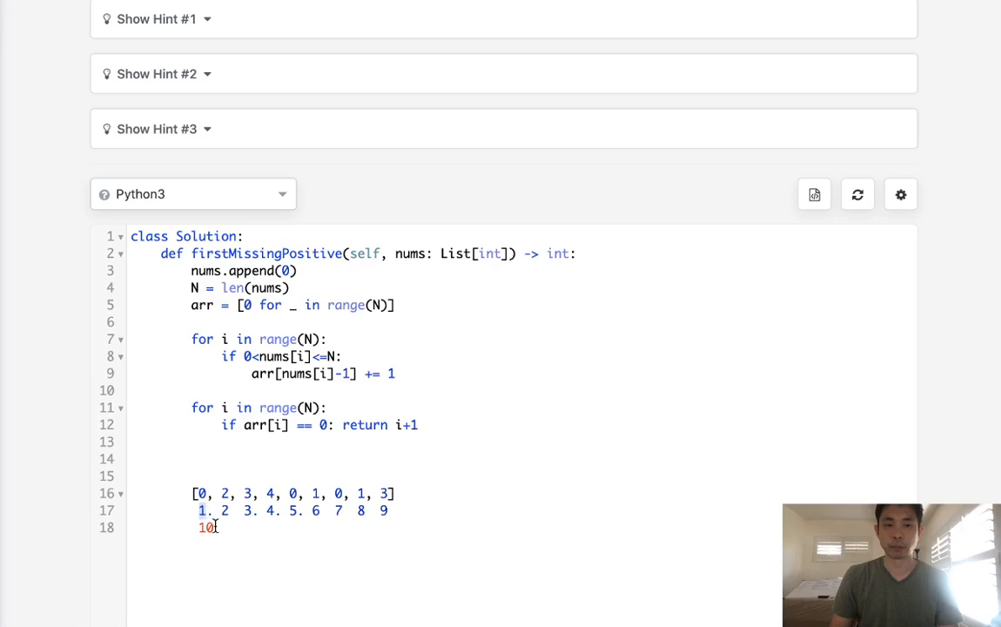
{"action": "key", "text": "backspace"}
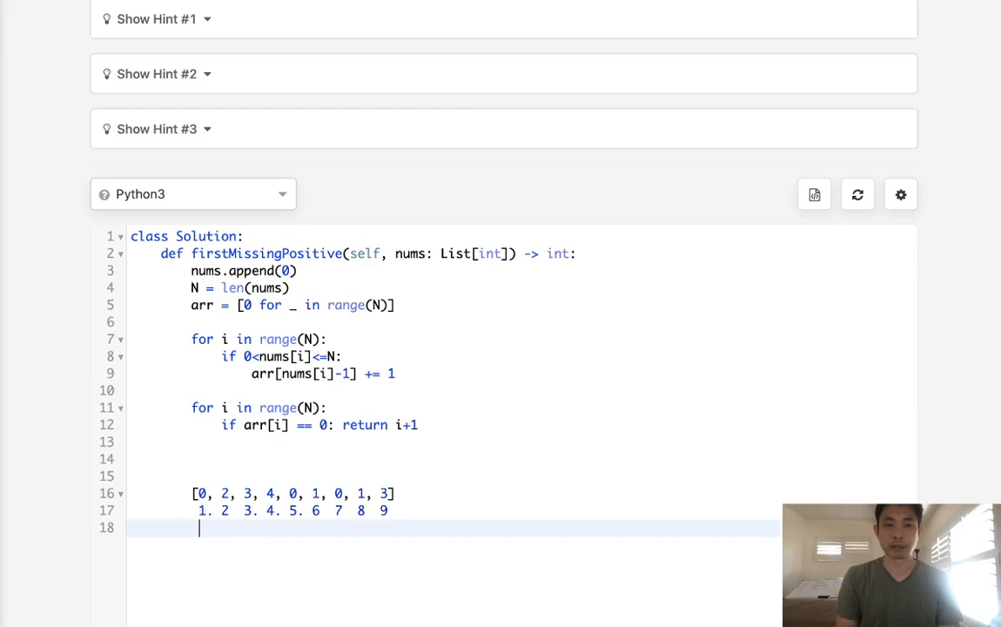
{"action": "type", "text": "10"}
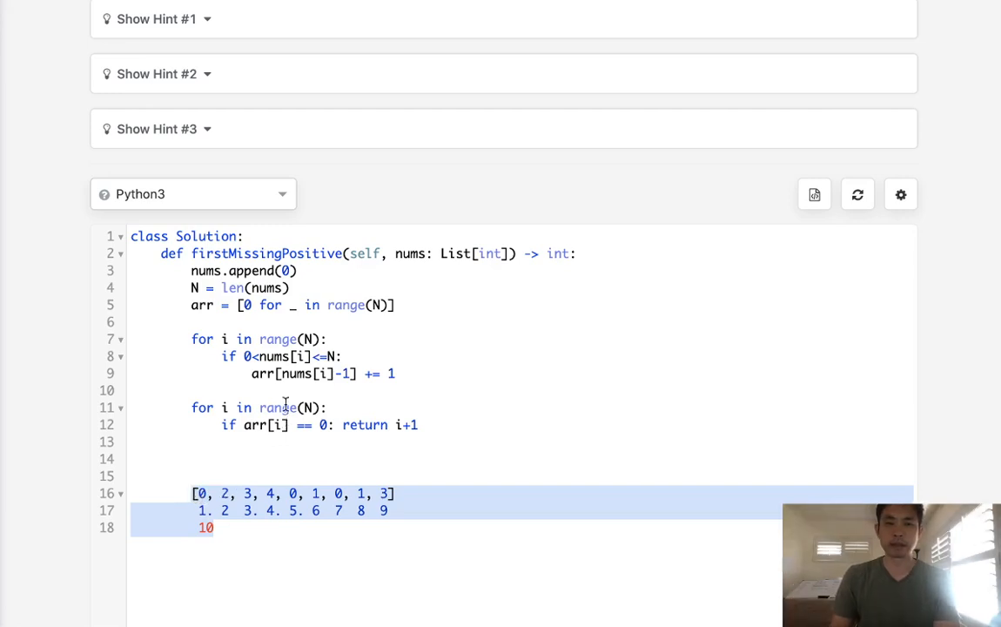
Step: Replace the extra-array line with a loop over range(N)
{"action": "left_click", "coordinate": [191, 305]}
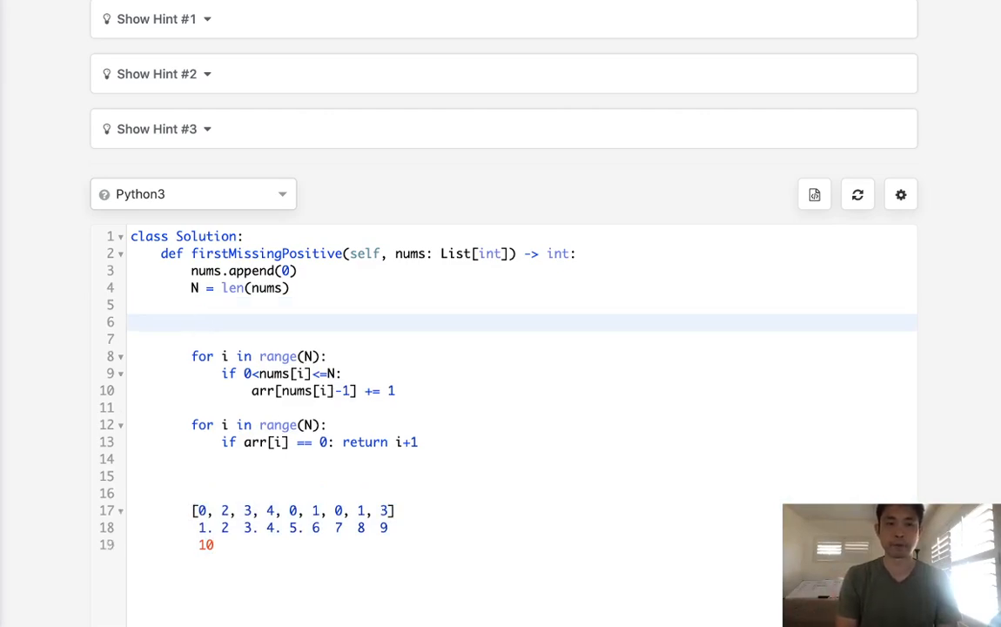
{"action": "type", "text": "for in"}
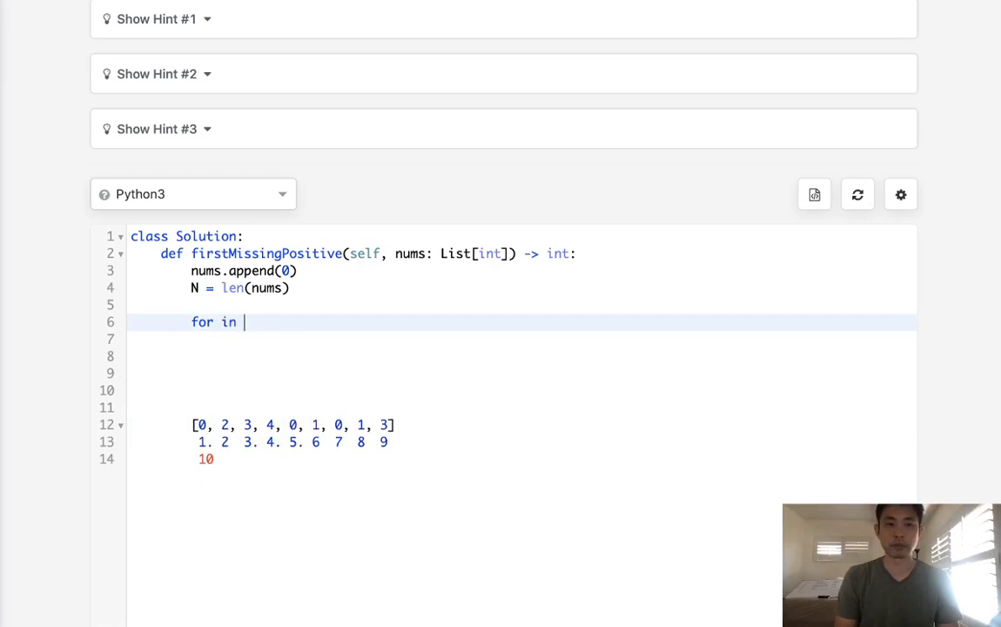
{"action": "type", "text": "i in range("}
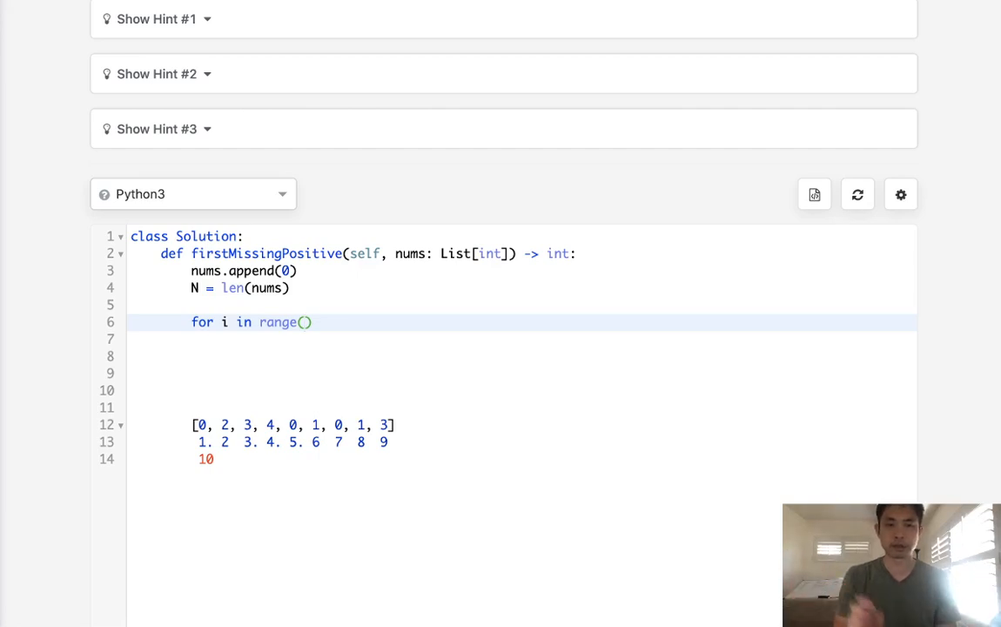
{"action": "type", "text": "N"}
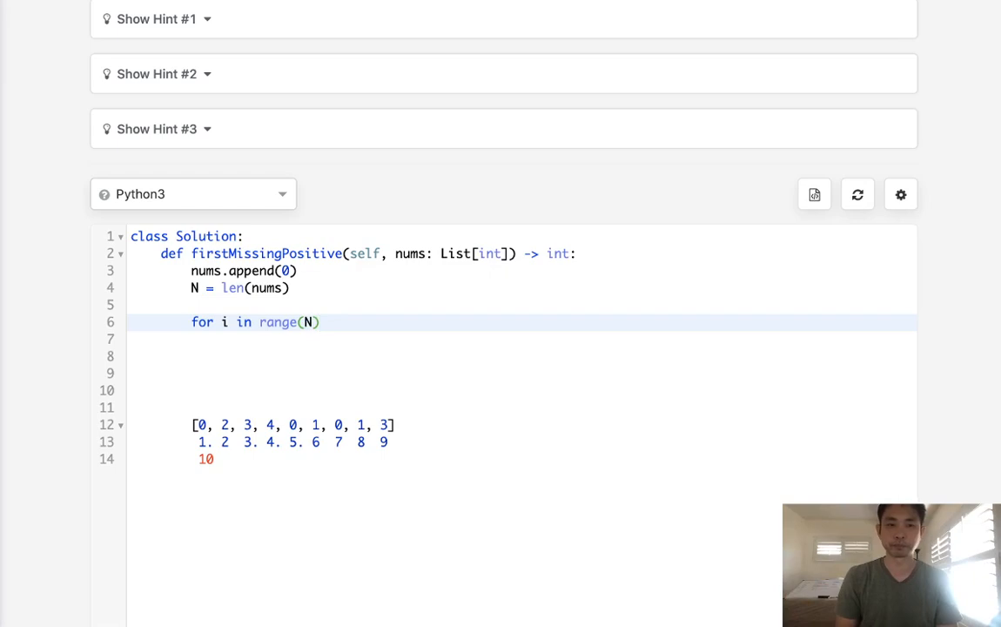
{"action": "type", "text": ":"}
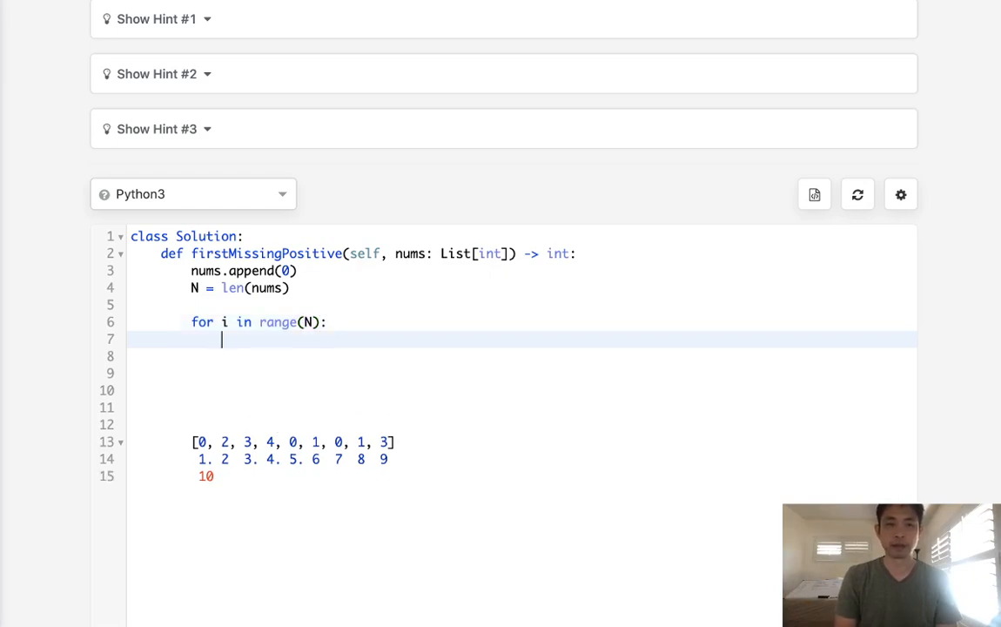
Step: Add the condition 'if nums[i] < 0 or nums[i] > N:' inside the loop
{"action": "type", "text": "if nums"}
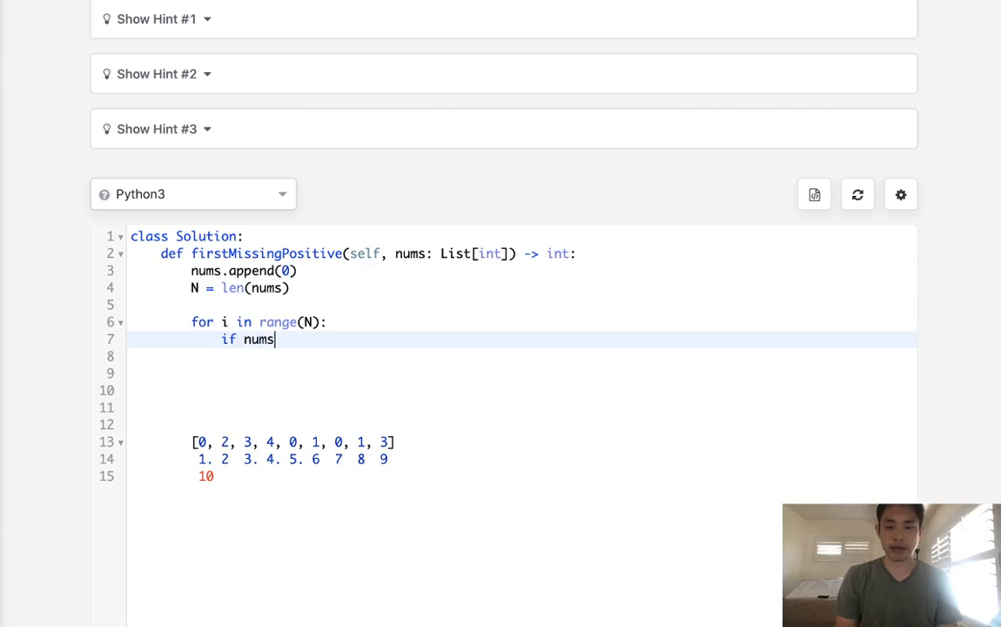
{"action": "type", "text": "[i]"}
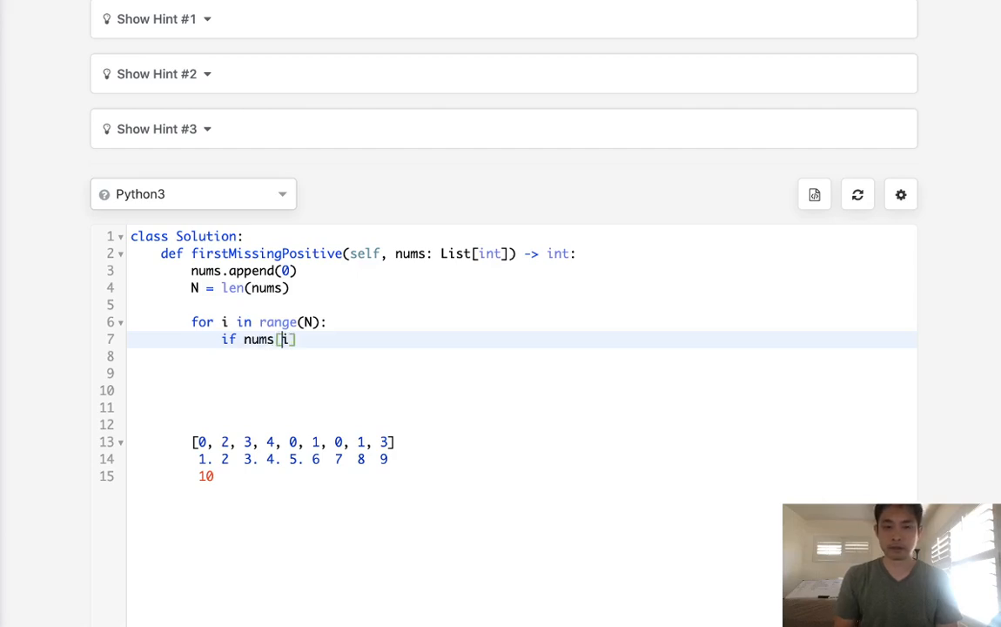
{"action": "type", "text": "<"}
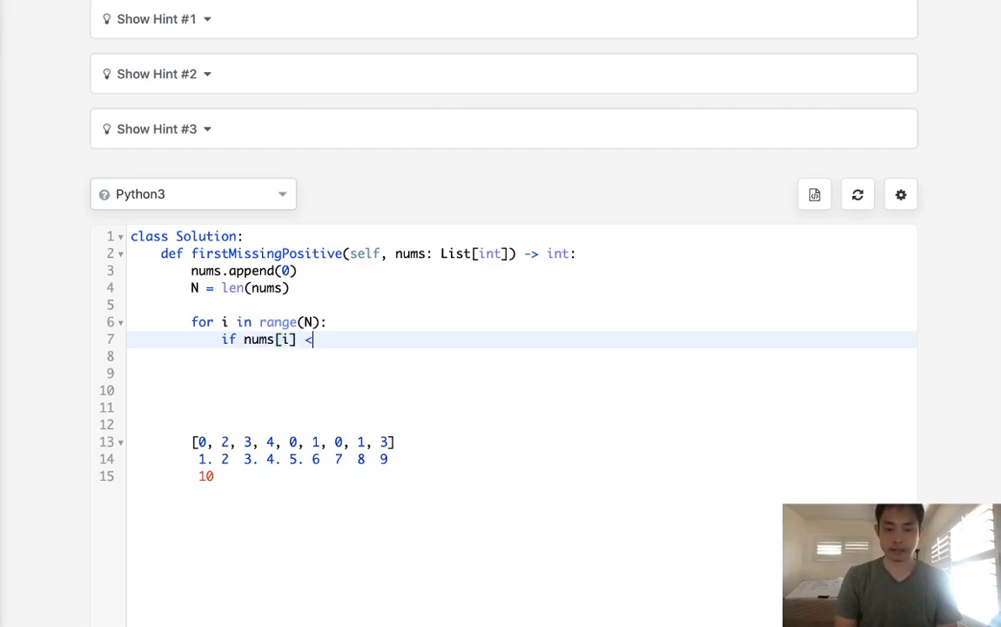
{"action": "type", "text": "0 or num"}
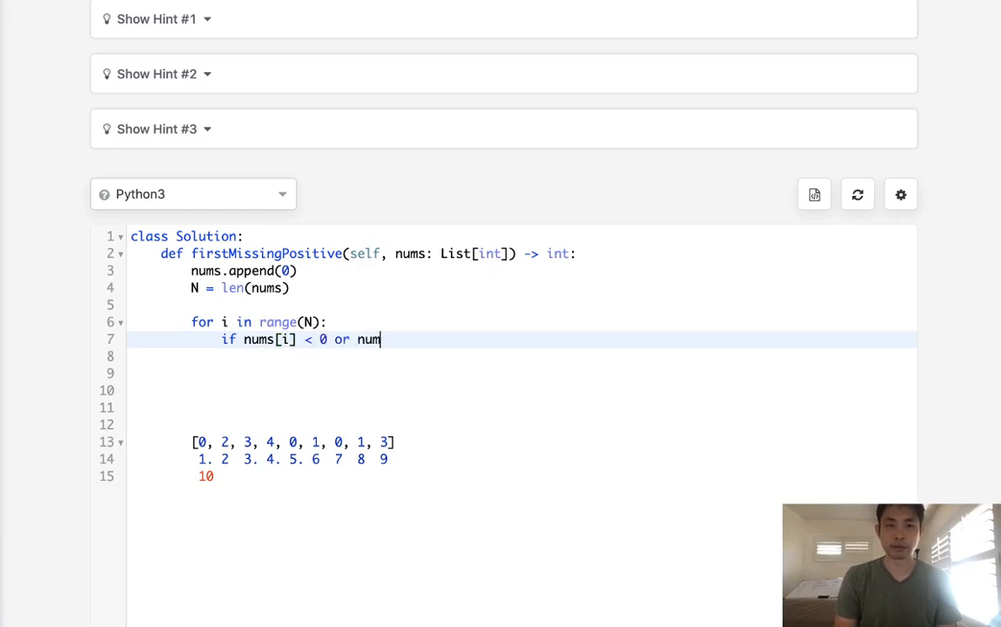
{"action": "type", "text": "s[i]"}
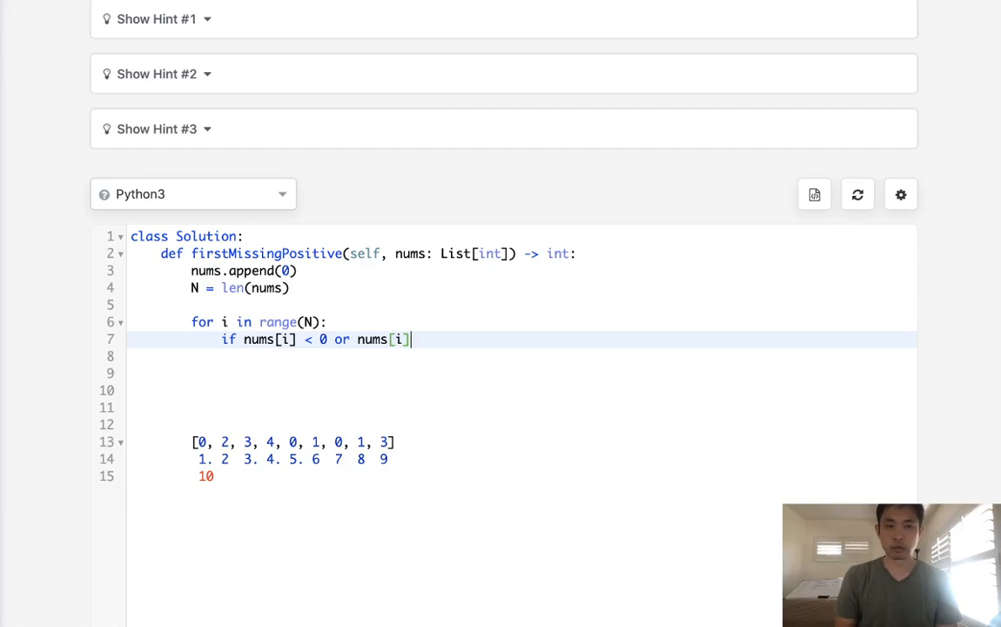
{"action": "type", "text": "? N"}
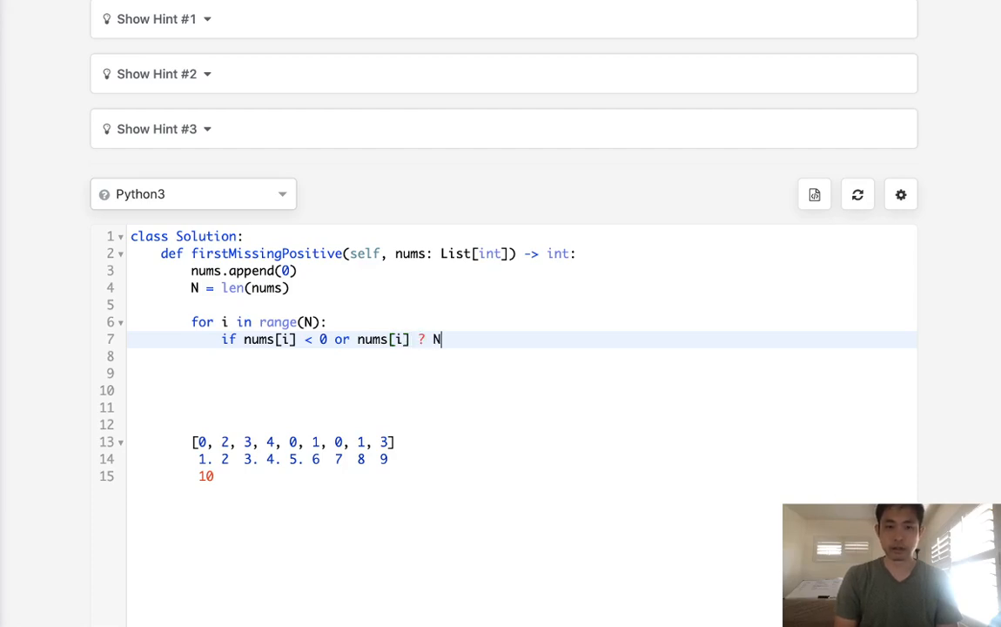
{"action": "type", "text": ">"}
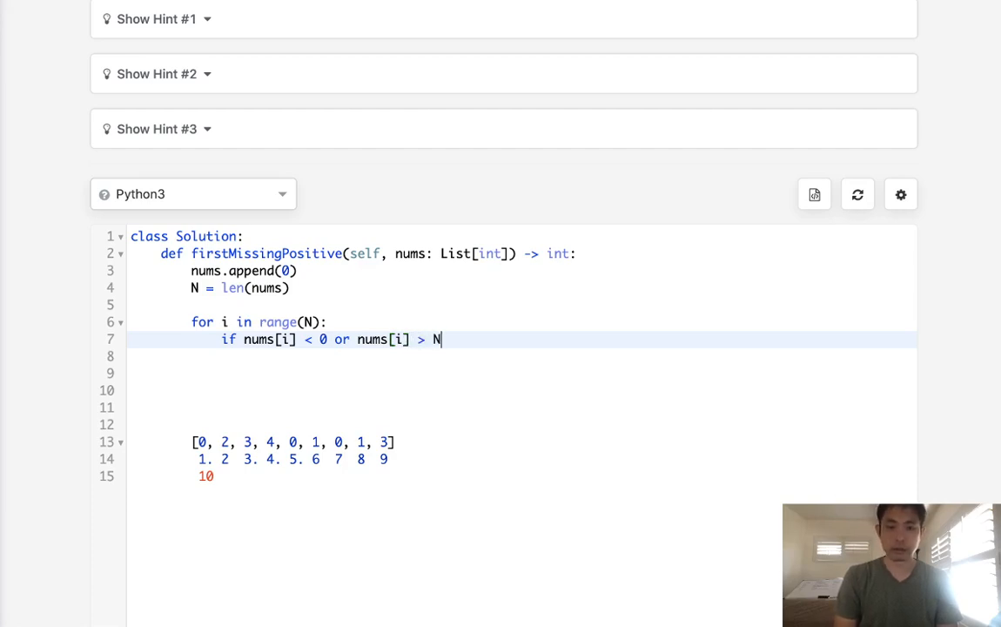
{"action": "type", "text": ":"}
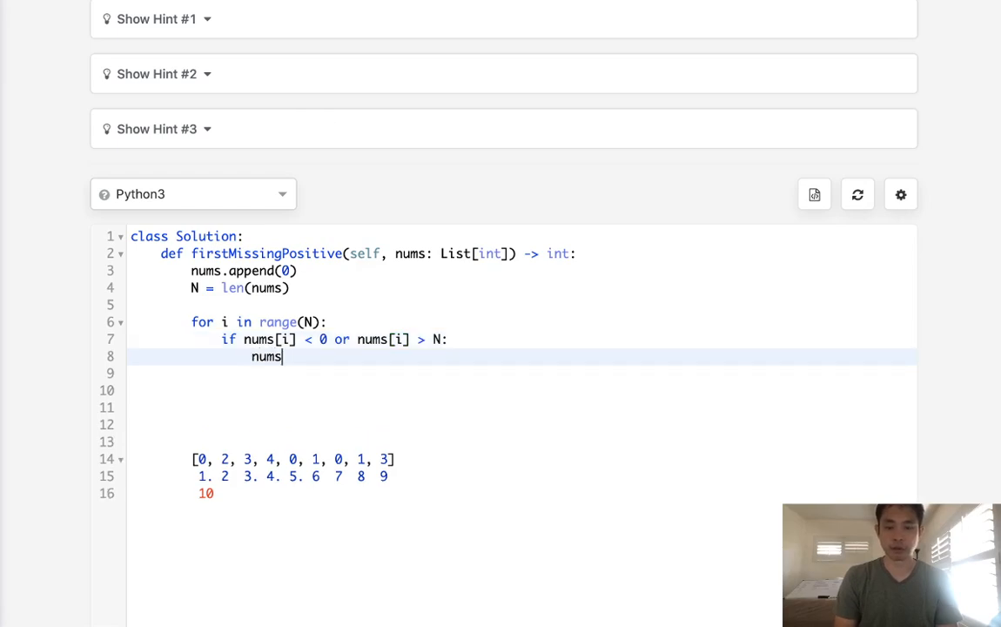
Step: Finish zeroing nums[i], then start a second loop over range(N) checking nums[i] > 0
{"action": "type", "text": "[i]"}
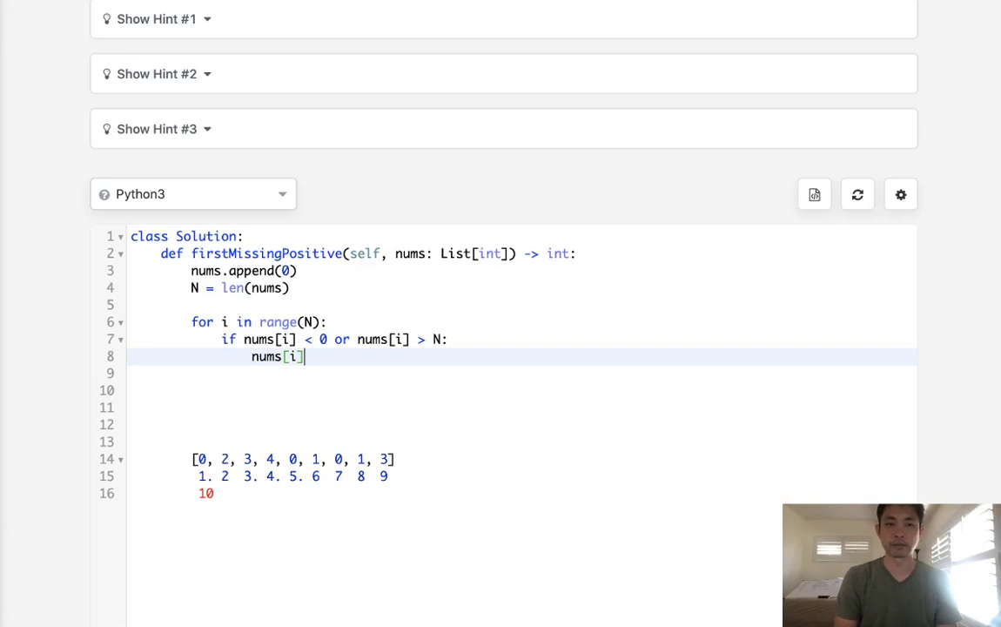
{"action": "type", "text": "= 0"}
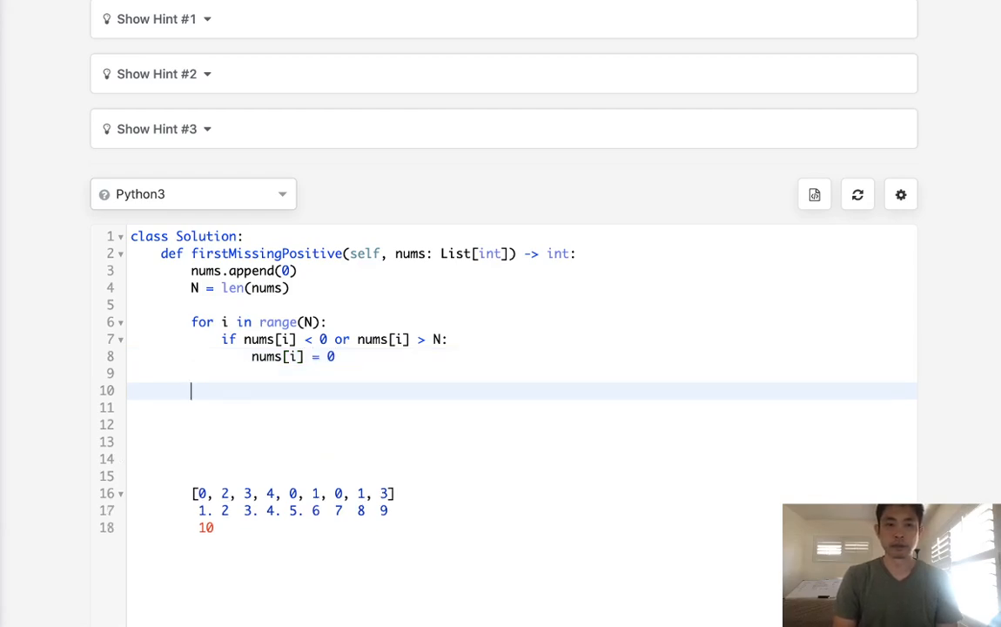
{"action": "type", "text": "for"}
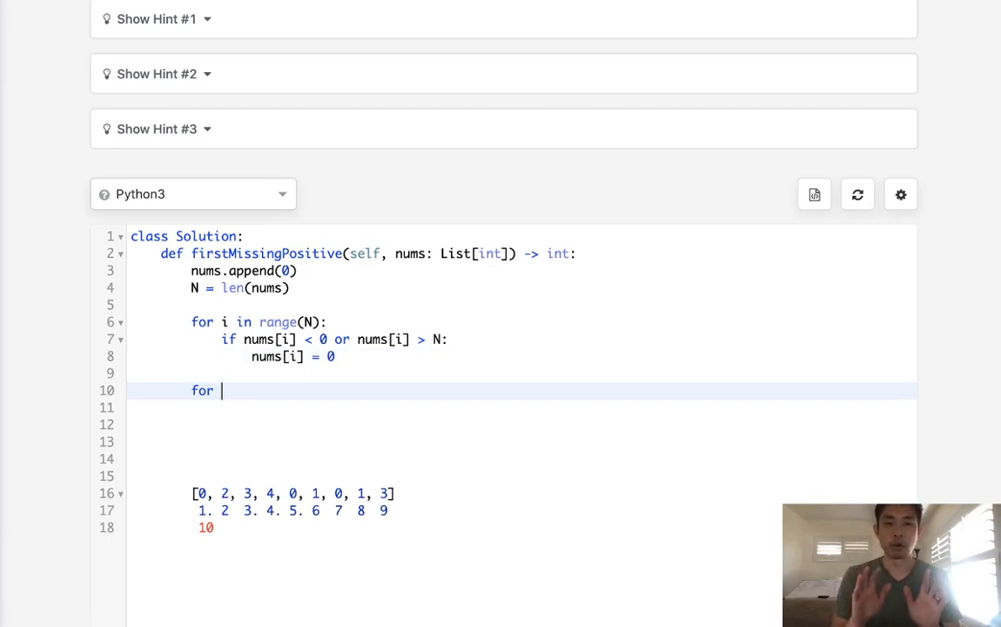
{"action": "mouse_move", "coordinate": [363, 394]}
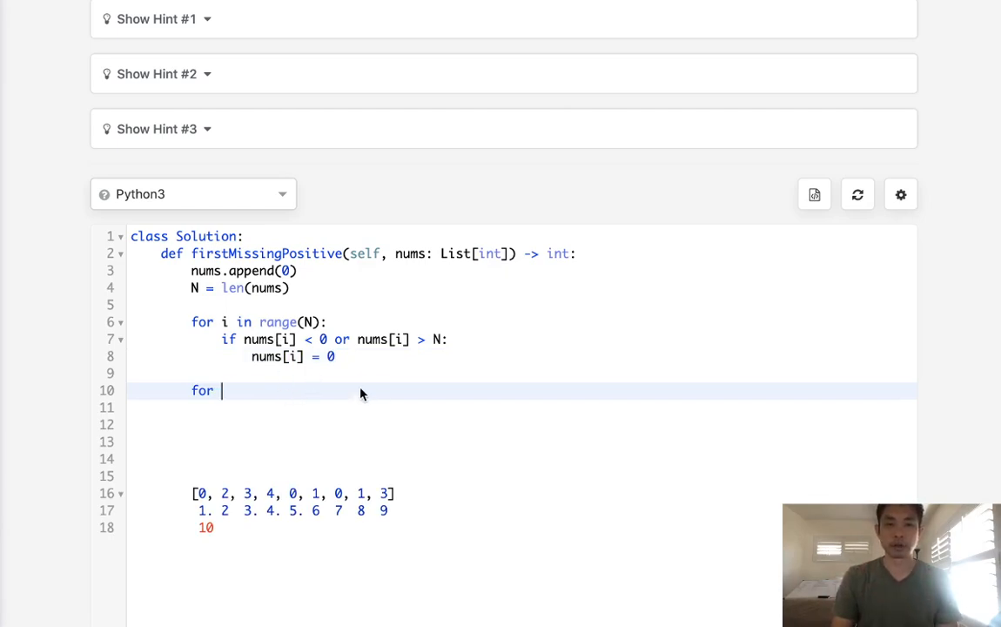
{"action": "mouse_move", "coordinate": [401, 416]}
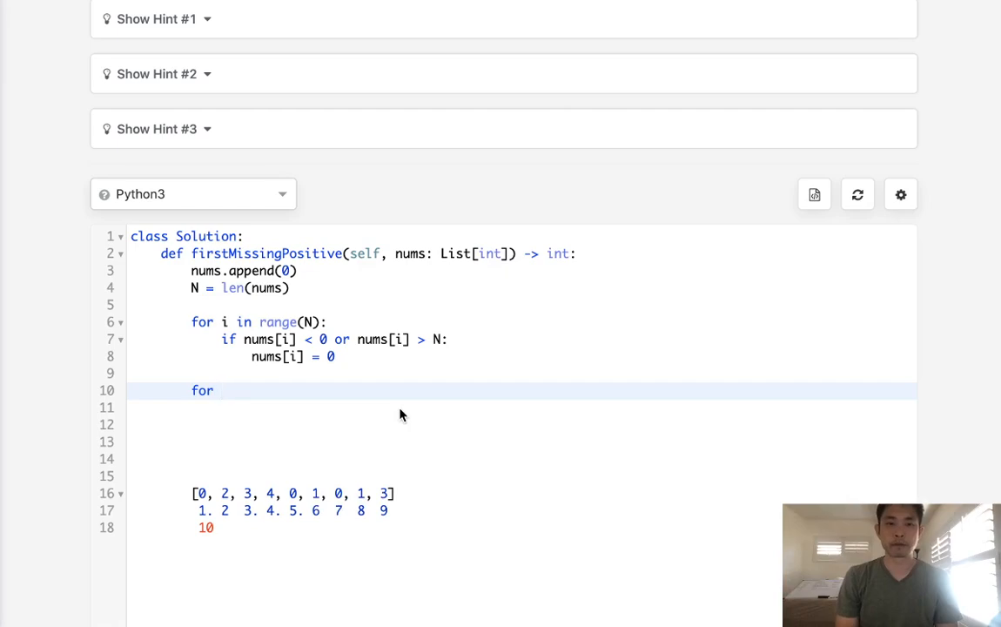
{"action": "mouse_move", "coordinate": [316, 361]}
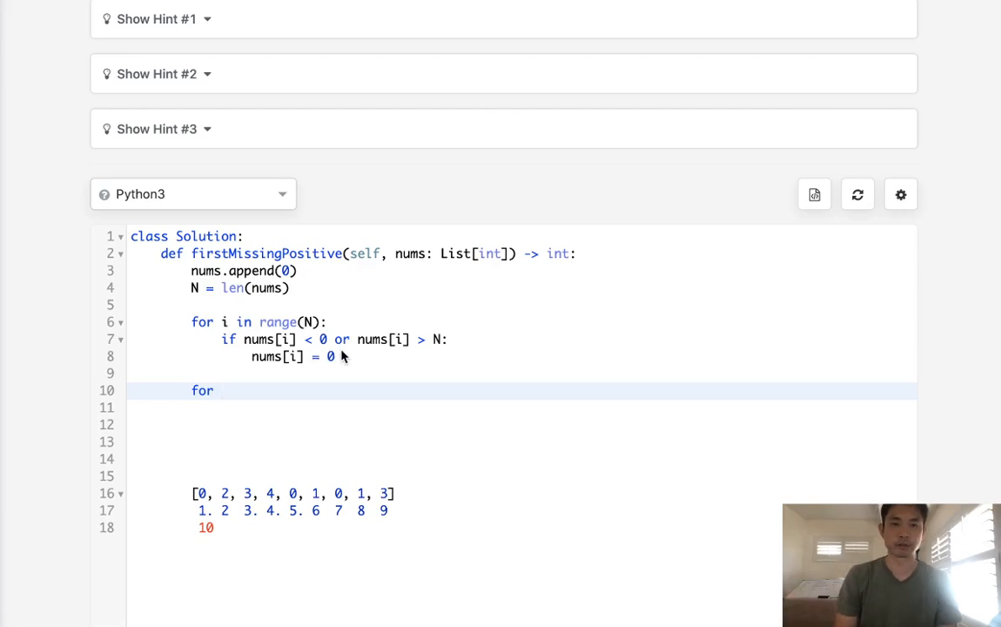
{"action": "type", "text": "i in range(N)"}
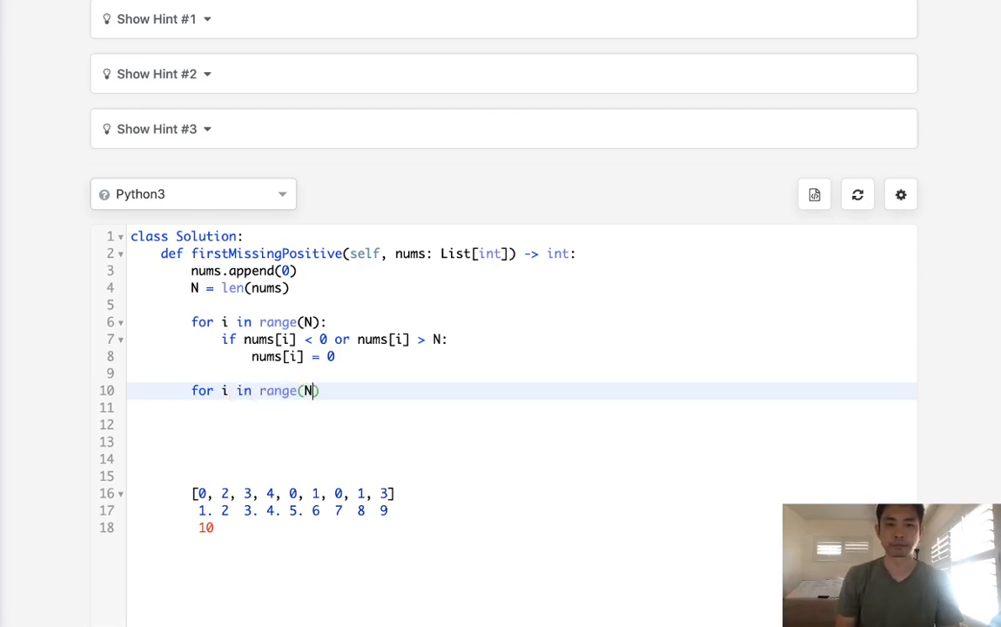
{"action": "type", "text": "):"}
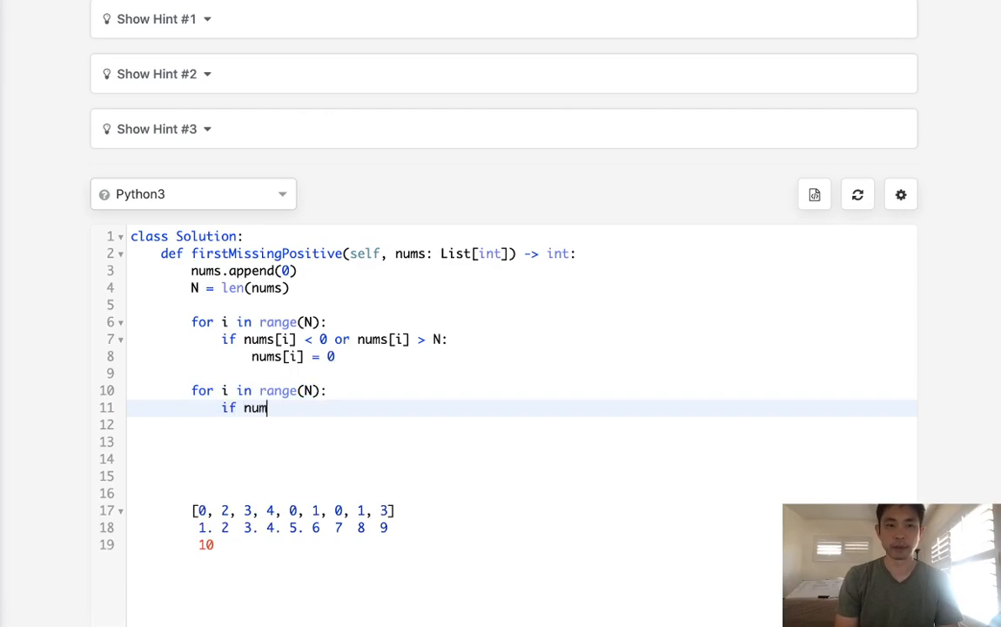
{"action": "type", "text": "s[i] >"}
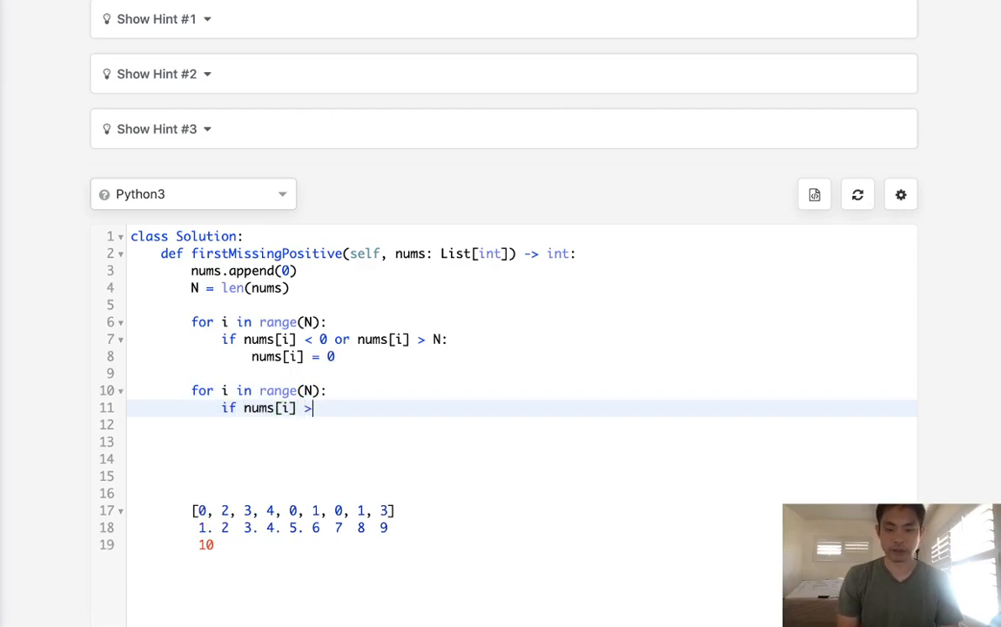
{"action": "type", "text": "0:"}
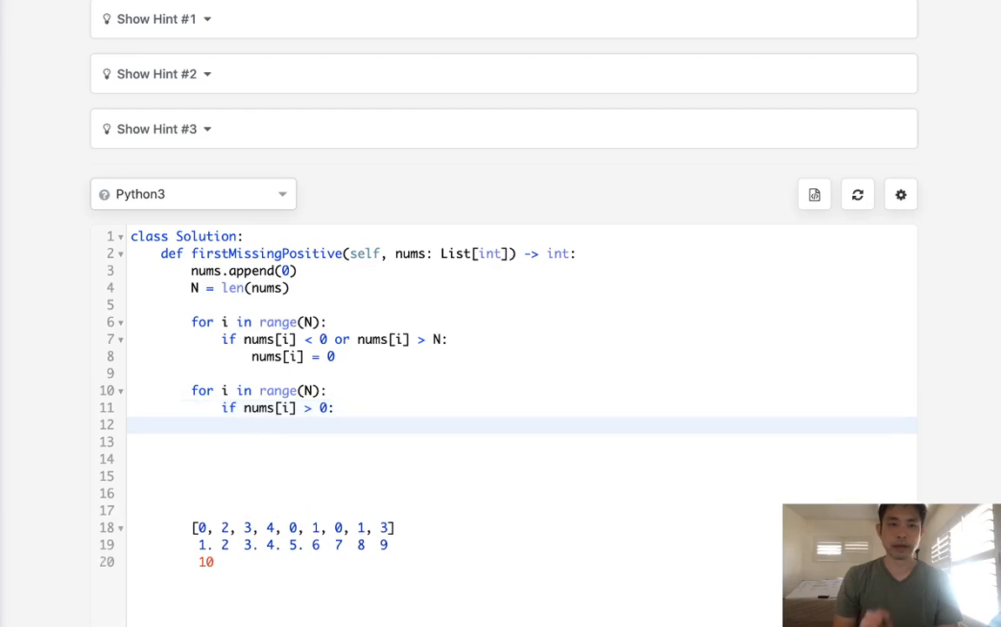
{"action": "mouse_move", "coordinate": [305, 470]}
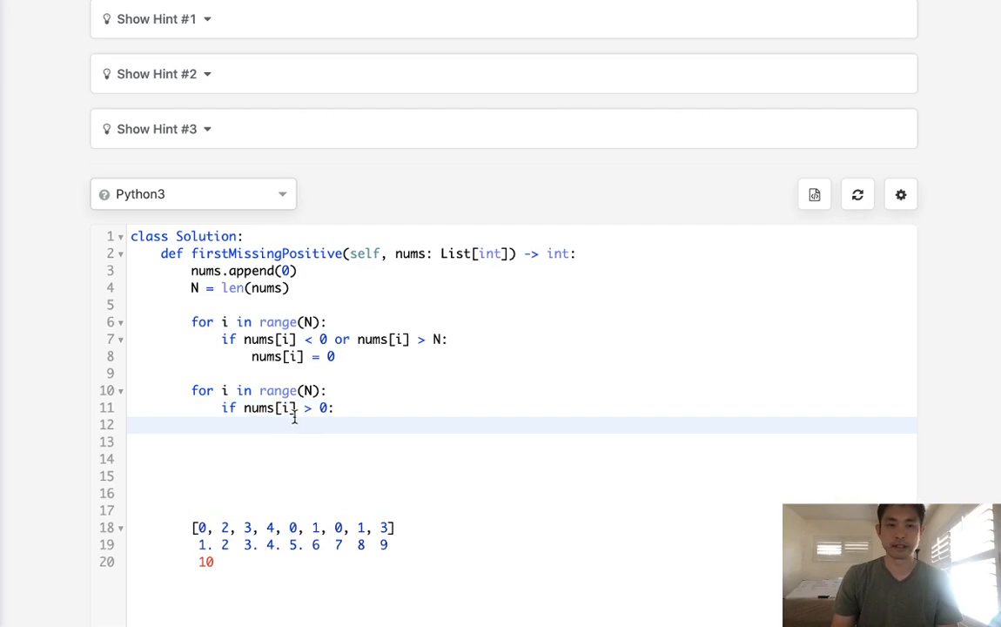
{"action": "mouse_move", "coordinate": [332, 462]}
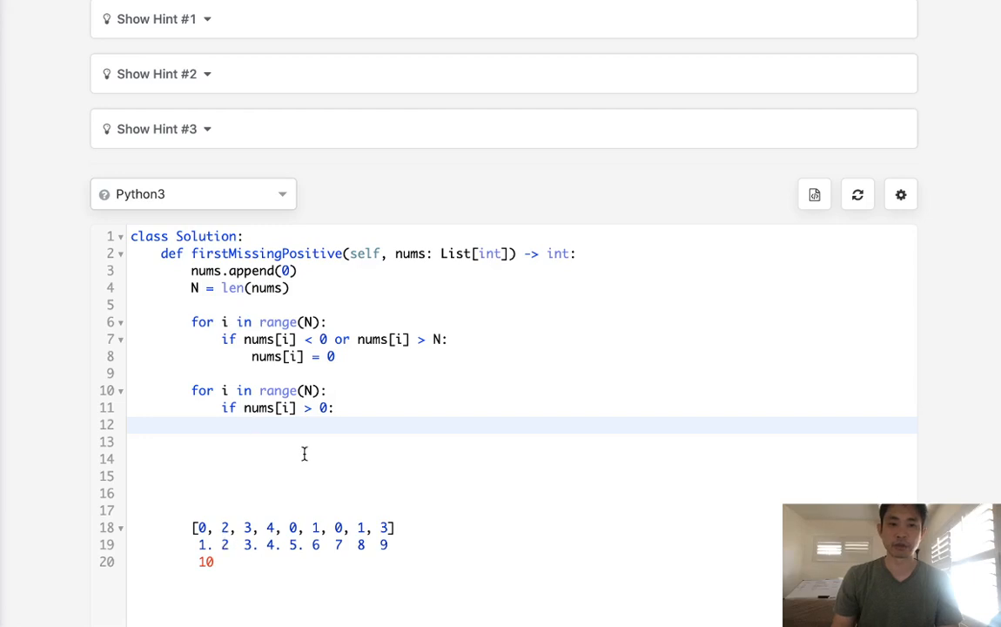
Step: Write the positive-check body as nums[nums[i]%N-1] += N
{"action": "left_click", "coordinate": [252, 424]}
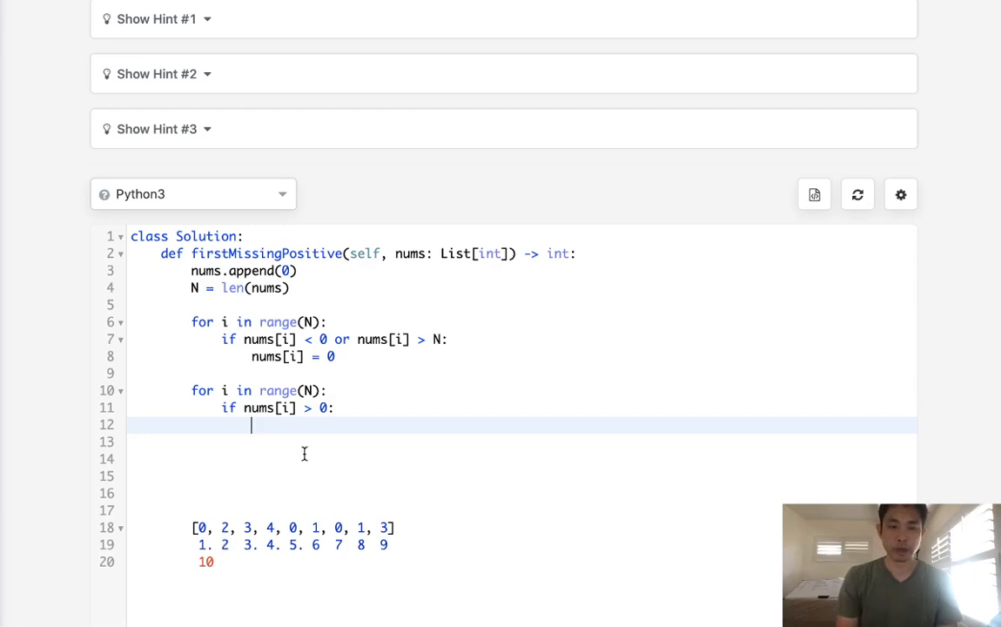
{"action": "type", "text": "nums"}
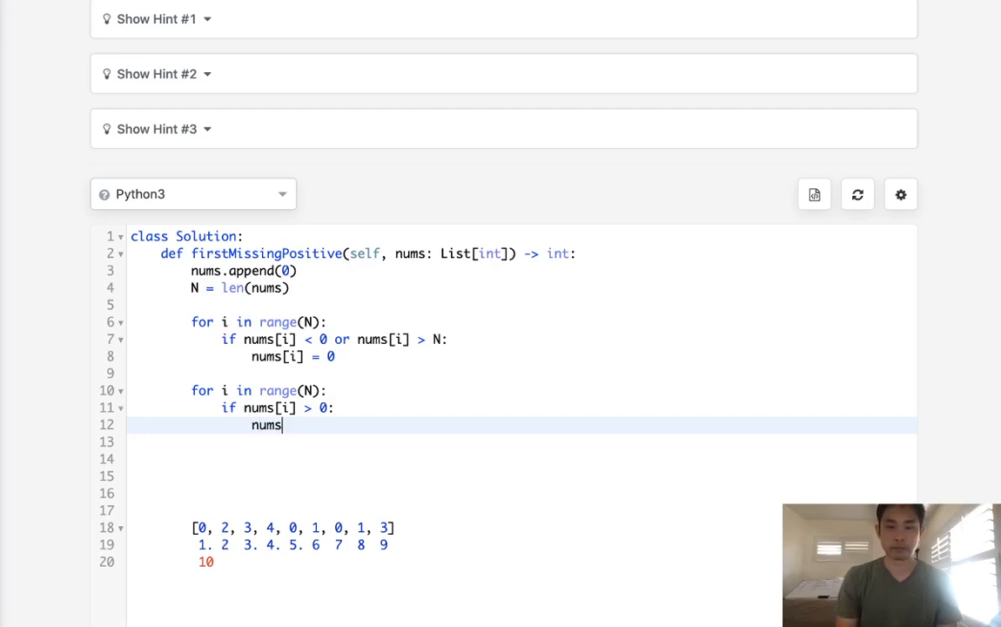
{"action": "type", "text": "[nums[i]-1"}
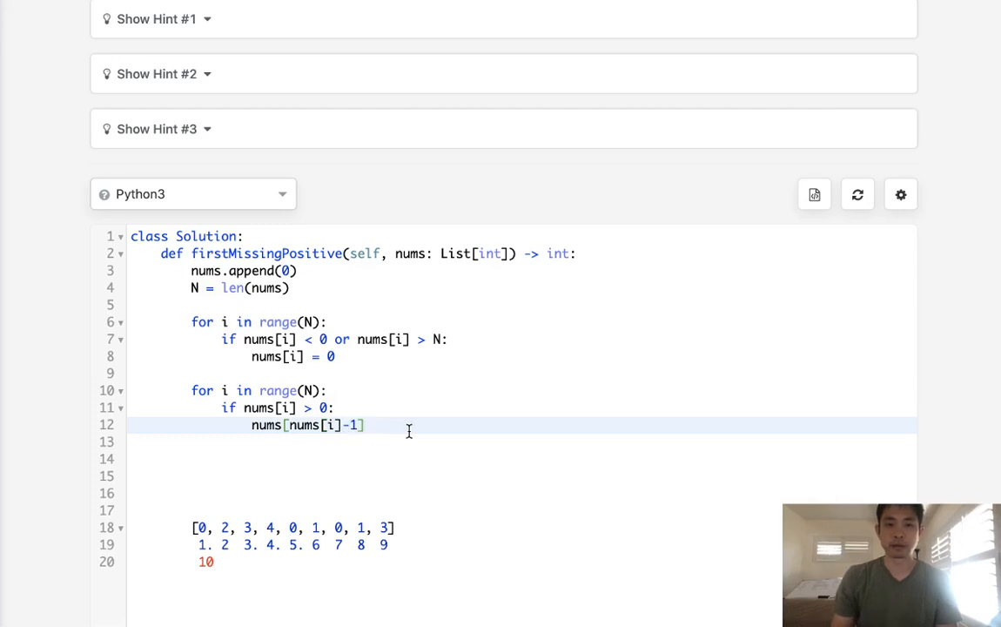
{"action": "type", "text": "+= N"}
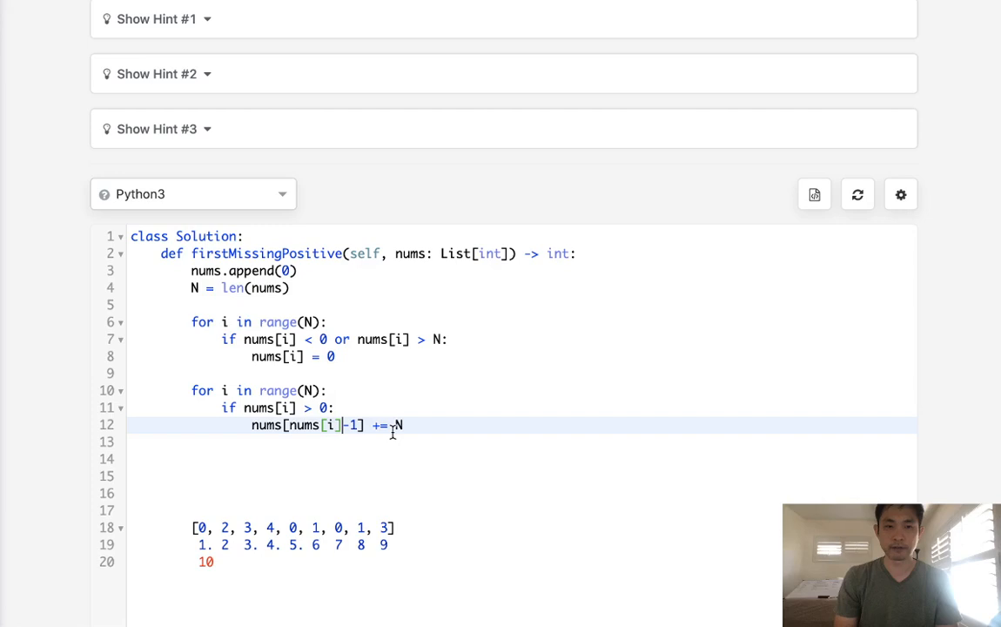
{"action": "type", "text": "%N"}
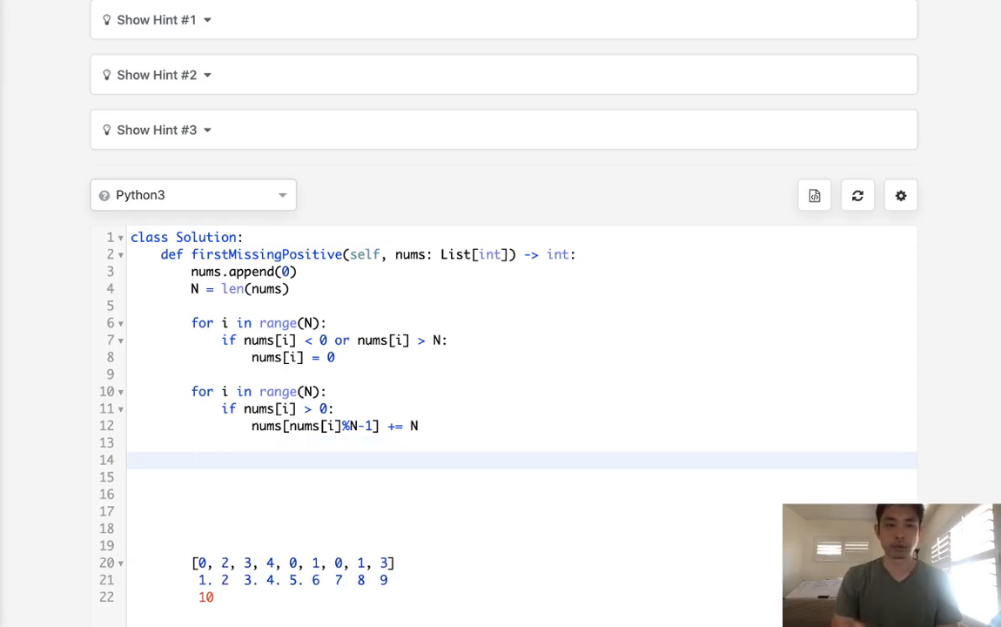
Step: Add a third loop over range(N) returning i+1 where nums[i] // N == 0, then return N
{"action": "type", "text": "for i in range"}
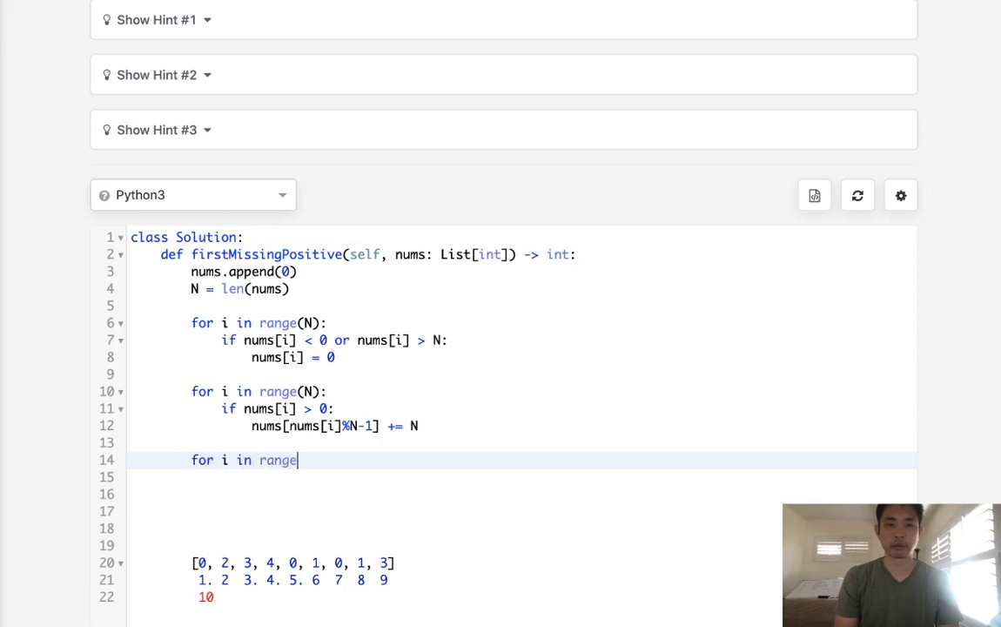
{"action": "type", "text": "(N):"}
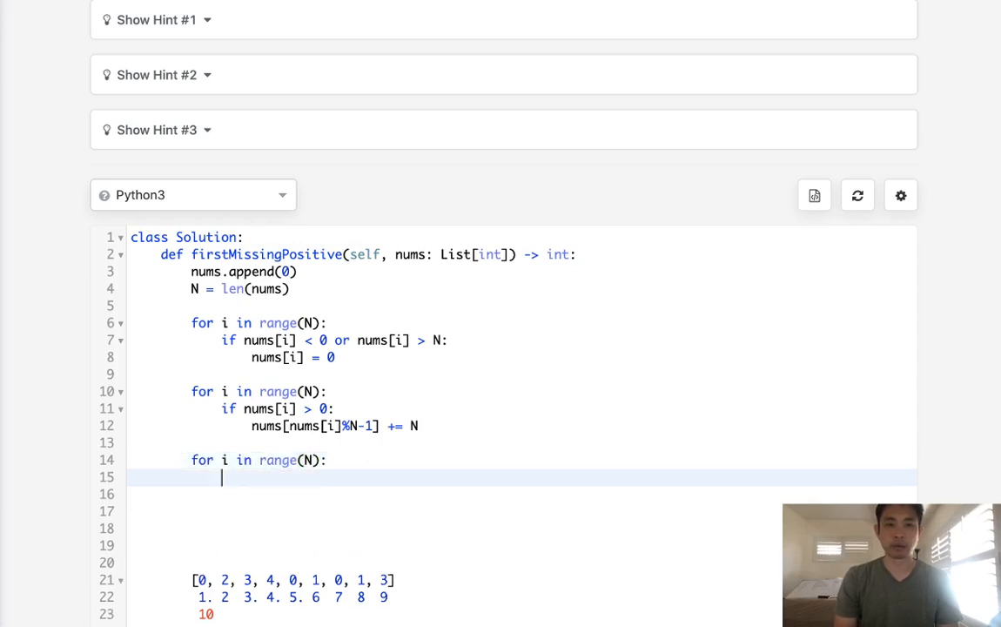
{"action": "type", "text": "if"}
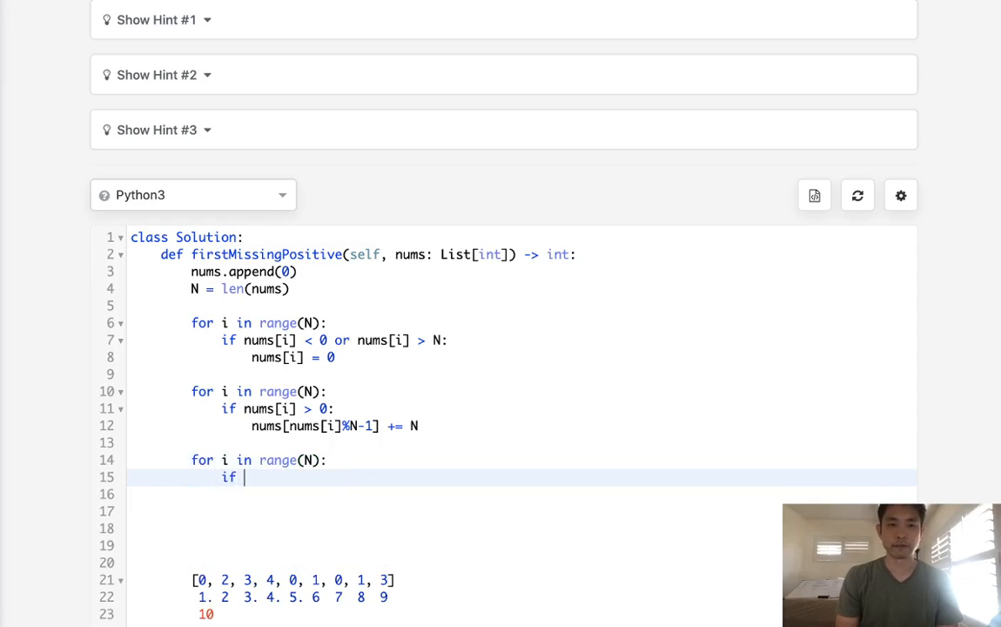
{"action": "type", "text": "nums[i] // N"}
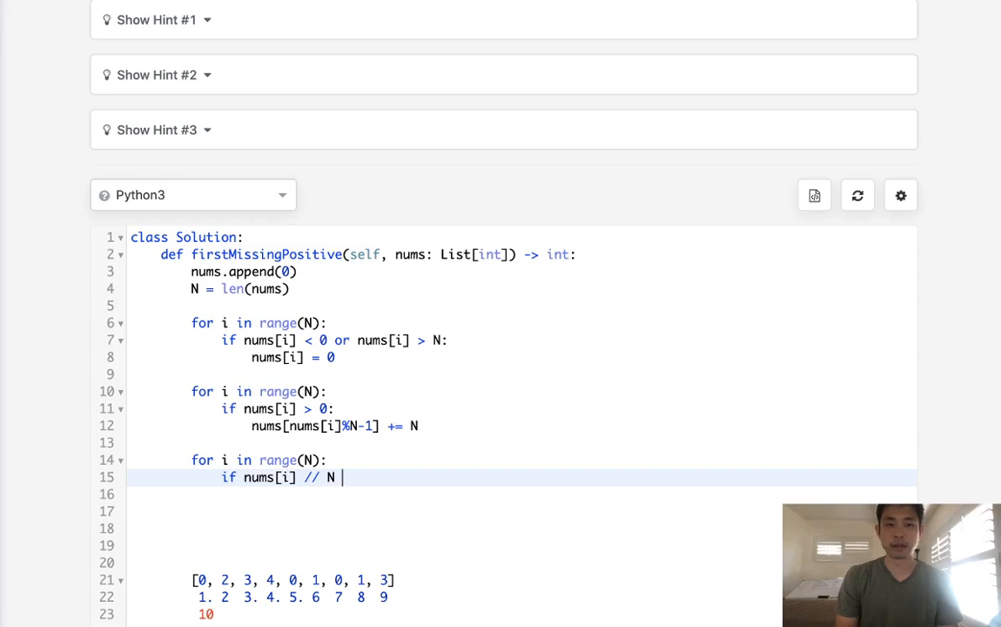
{"action": "type", "text": "=="}
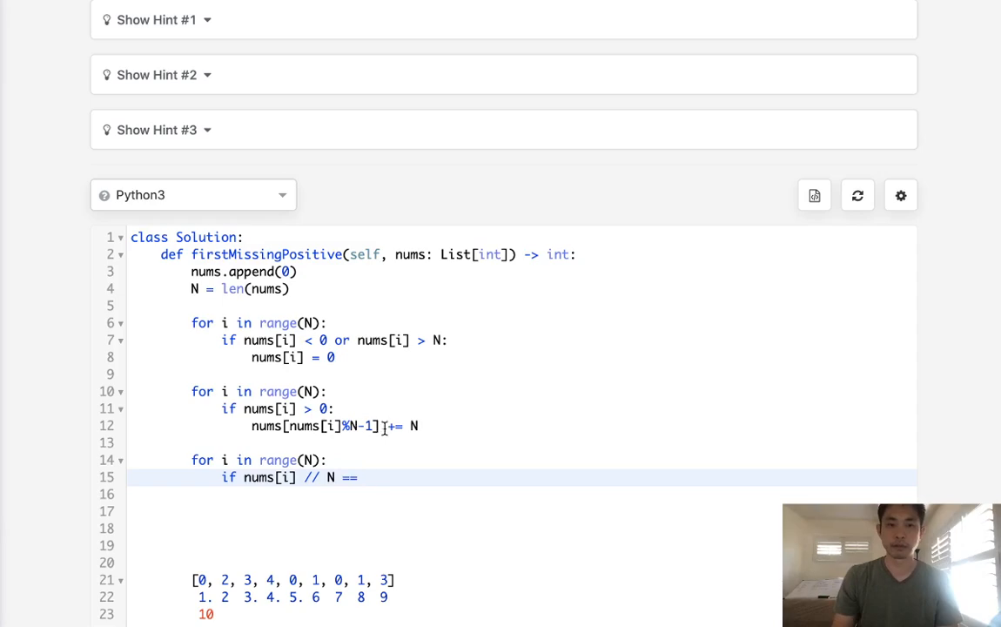
{"action": "type", "text": "0"}
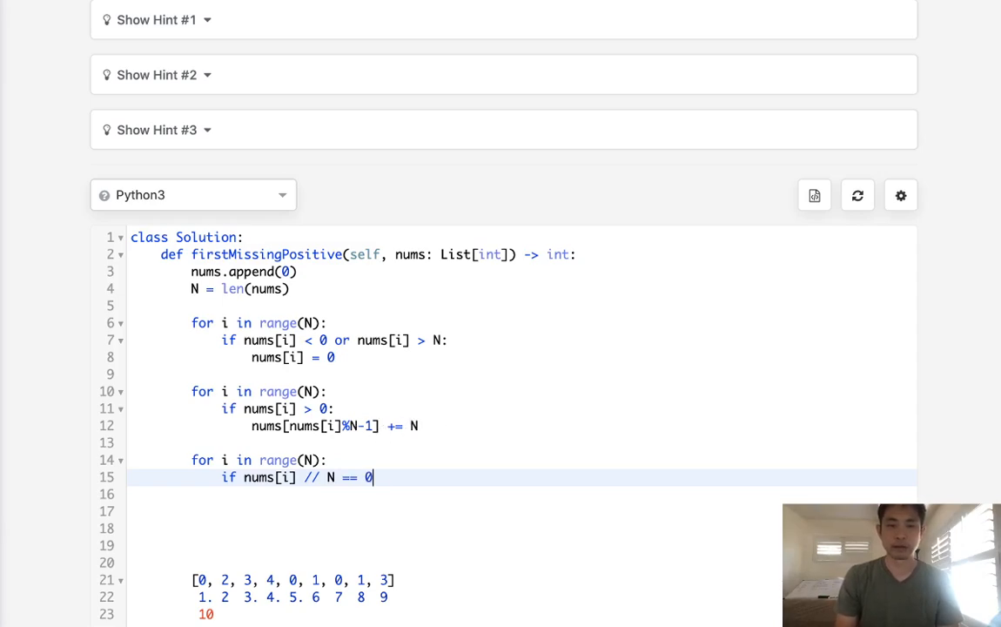
{"action": "type", "text": ":"}
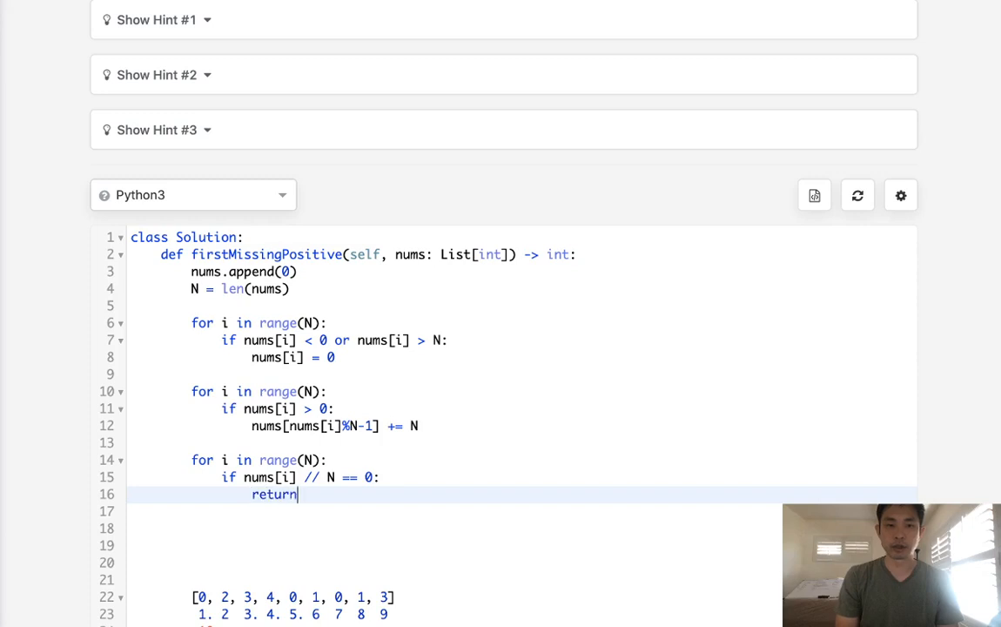
{"action": "type", "text": "i"}
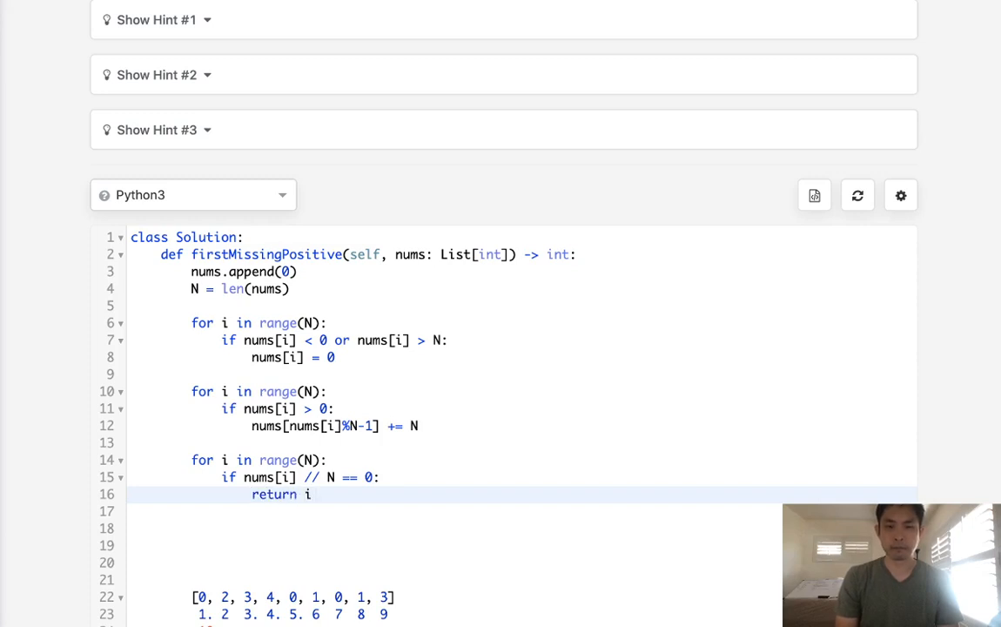
{"action": "type", "text": "+1"}
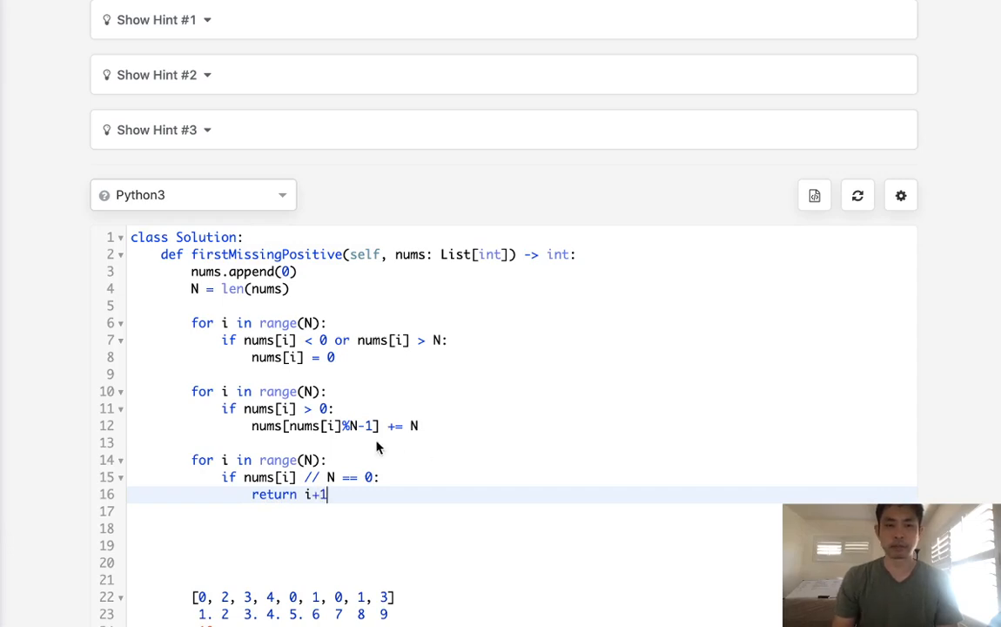
{"action": "mouse_move", "coordinate": [336, 512]}
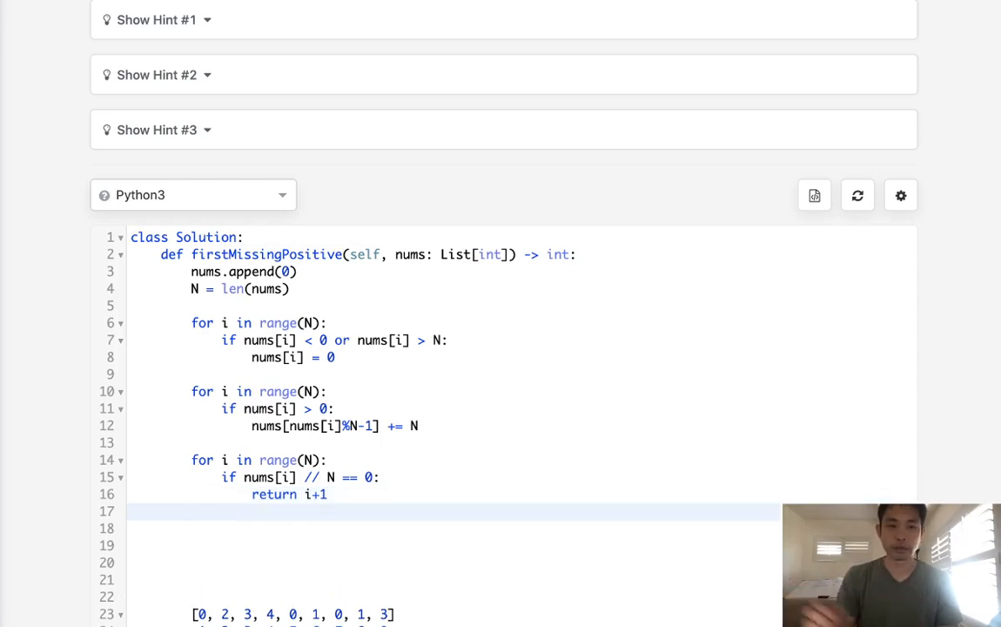
{"action": "type", "text": "return N"}
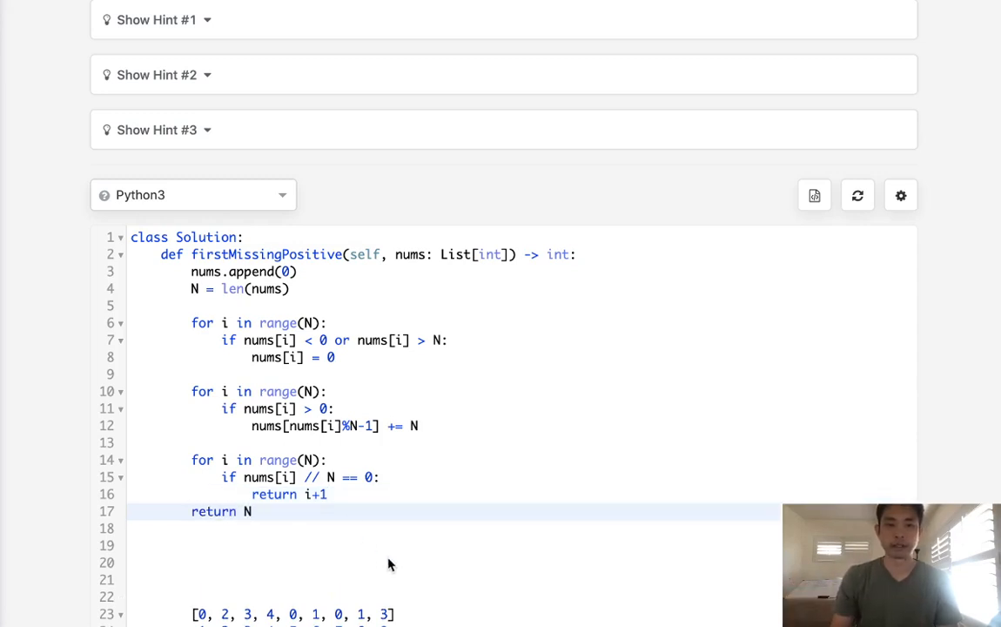
Step: Scroll through the editor to inspect the leftover example lines below the code
{"action": "scroll", "scroll_direction": "down", "scroll_amount": 3}
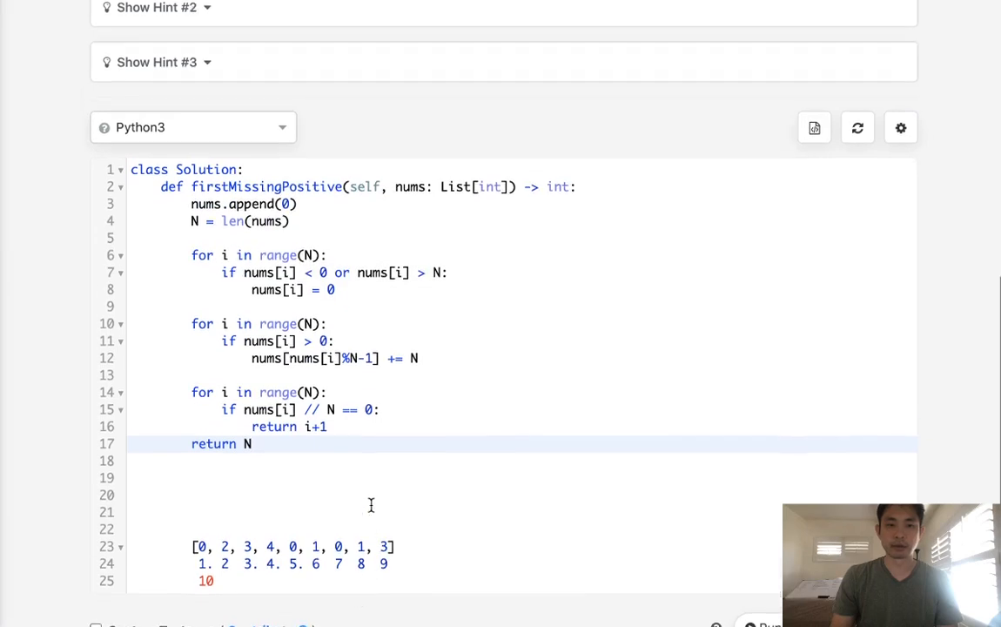
{"action": "scroll", "scroll_direction": "up", "scroll_amount": 3}
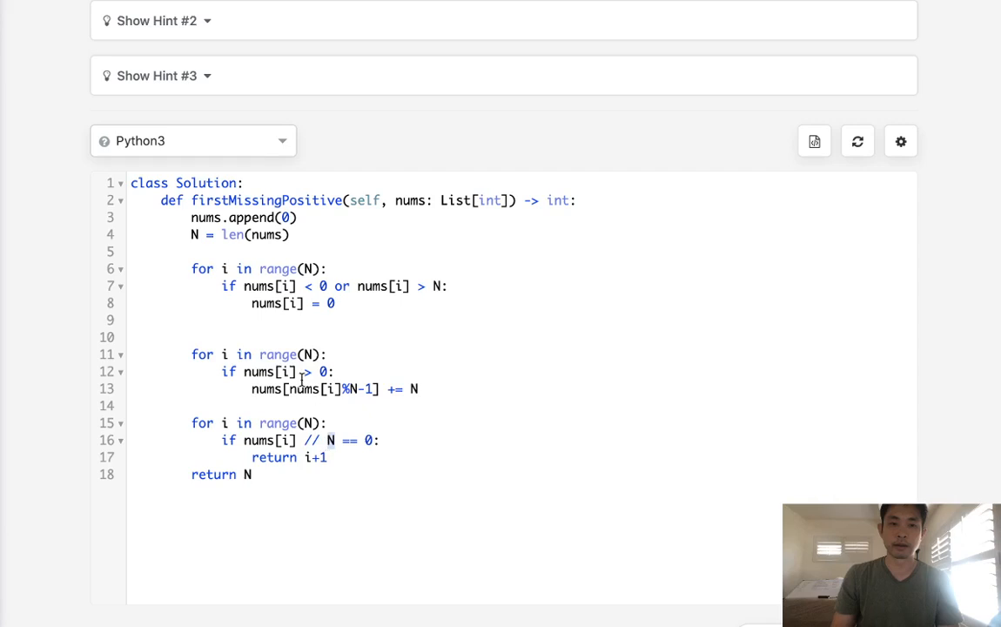
Step: Insert temp = nums[0] on a new line before the marking loop
{"action": "left_click", "coordinate": [260, 338]}
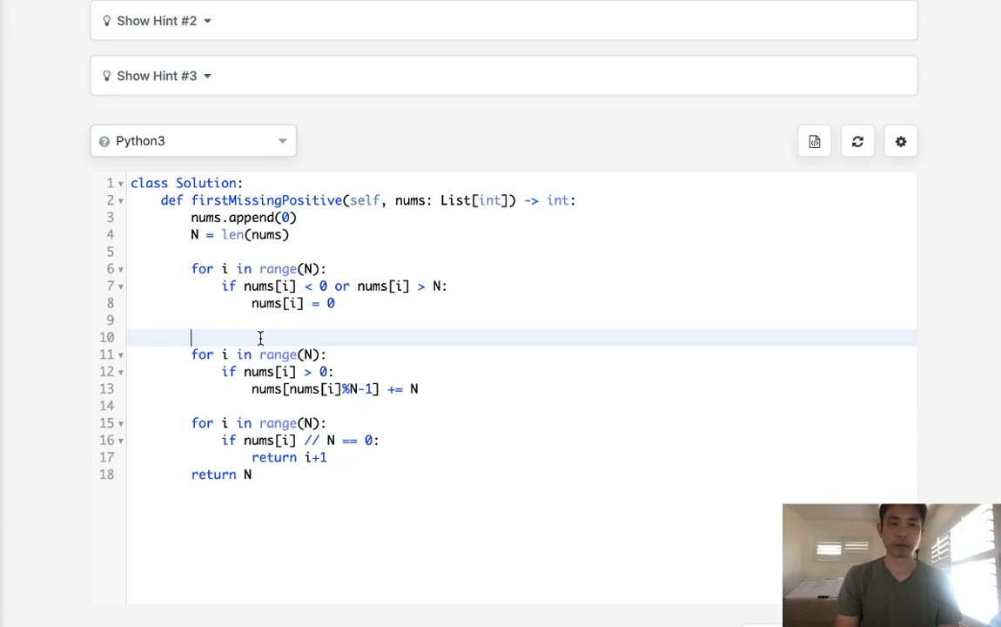
{"action": "type", "text": "temp ="}
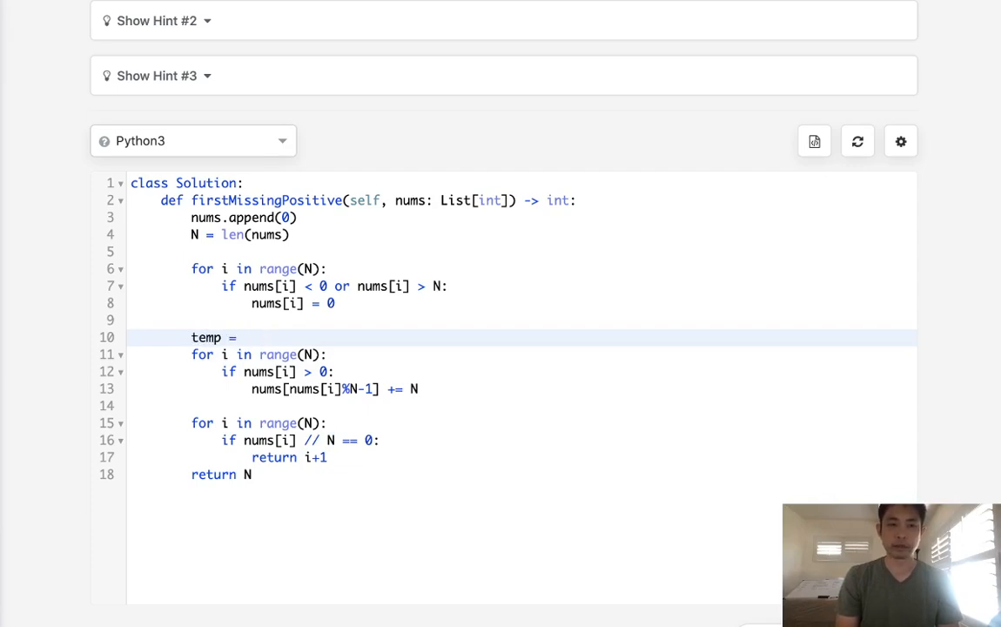
{"action": "type", "text": "nums"}
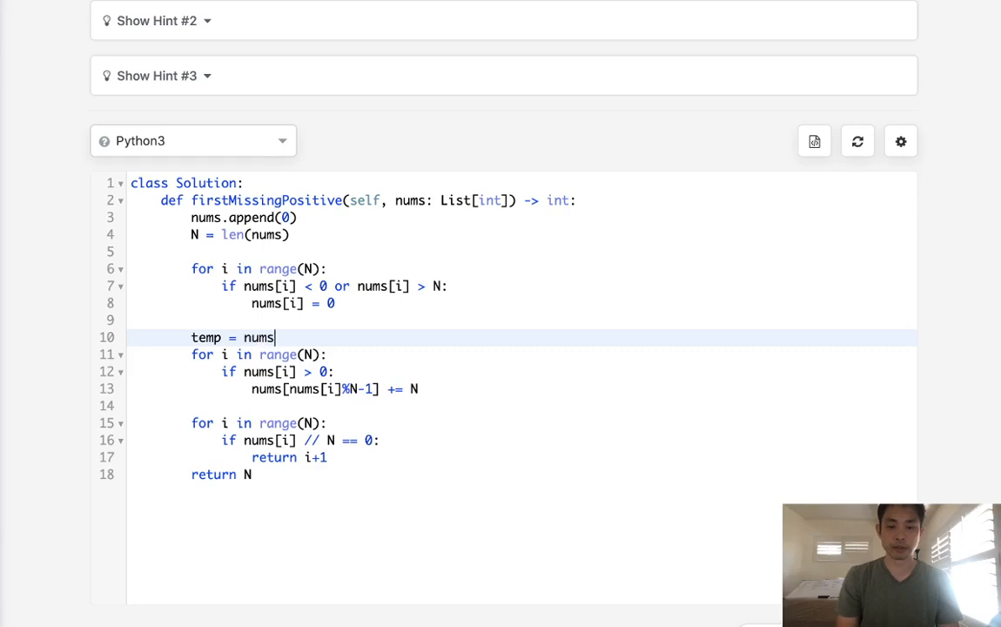
{"action": "type", "text": "[0]"}
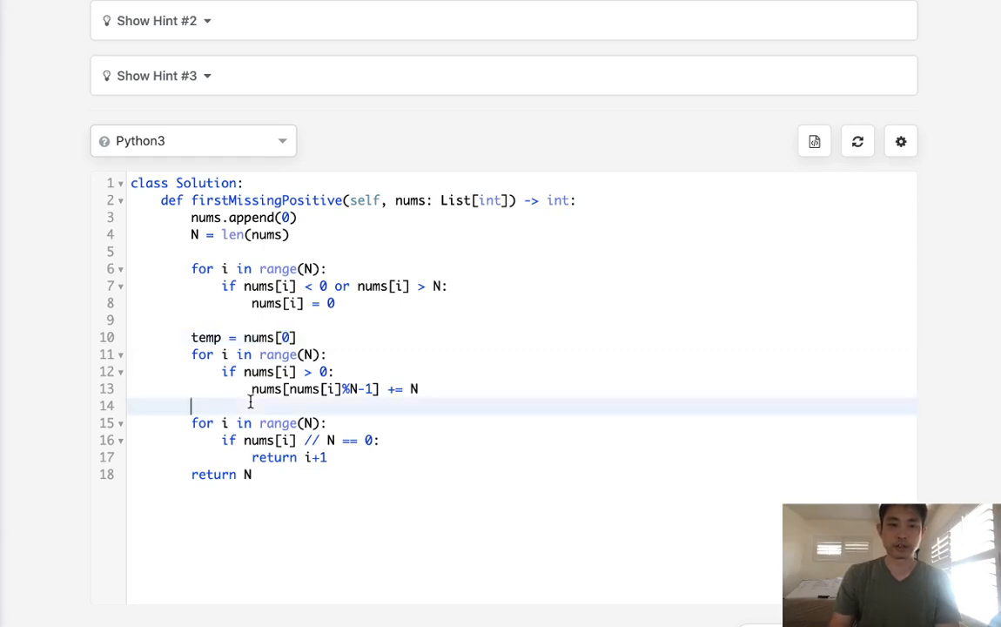
Step: After the marking loop, add if nums[0] == temp: return 1
{"action": "type", "text": "if num"}
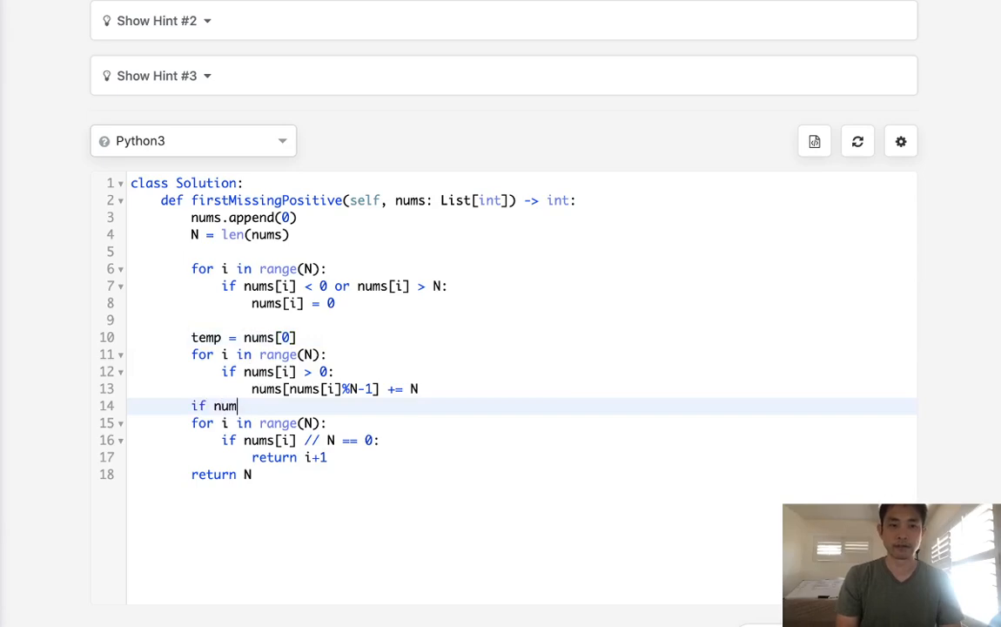
{"action": "type", "text": "s[0] == temp:"}
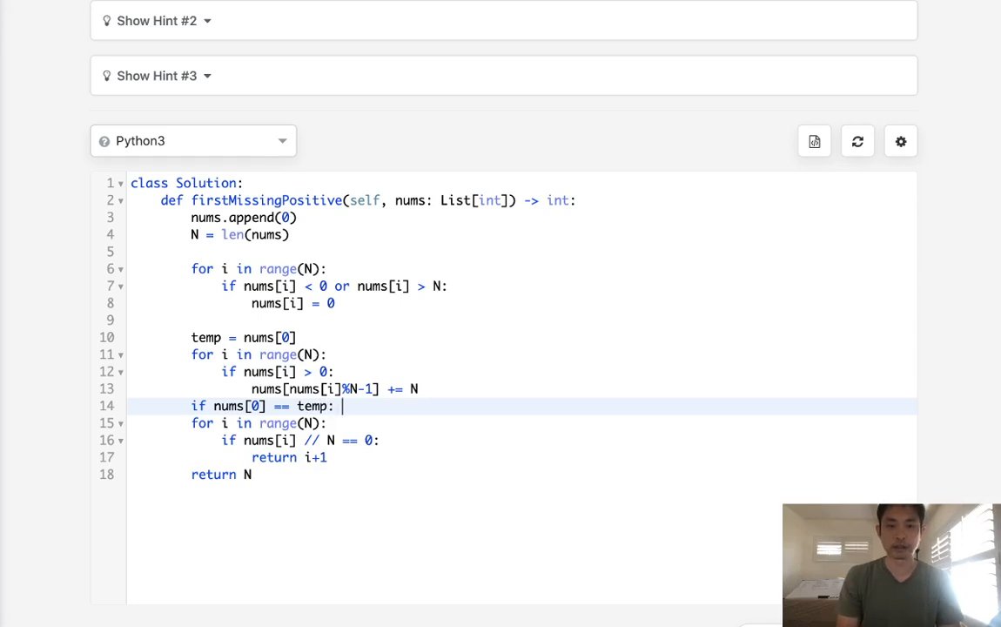
{"action": "type", "text": "return 1"}
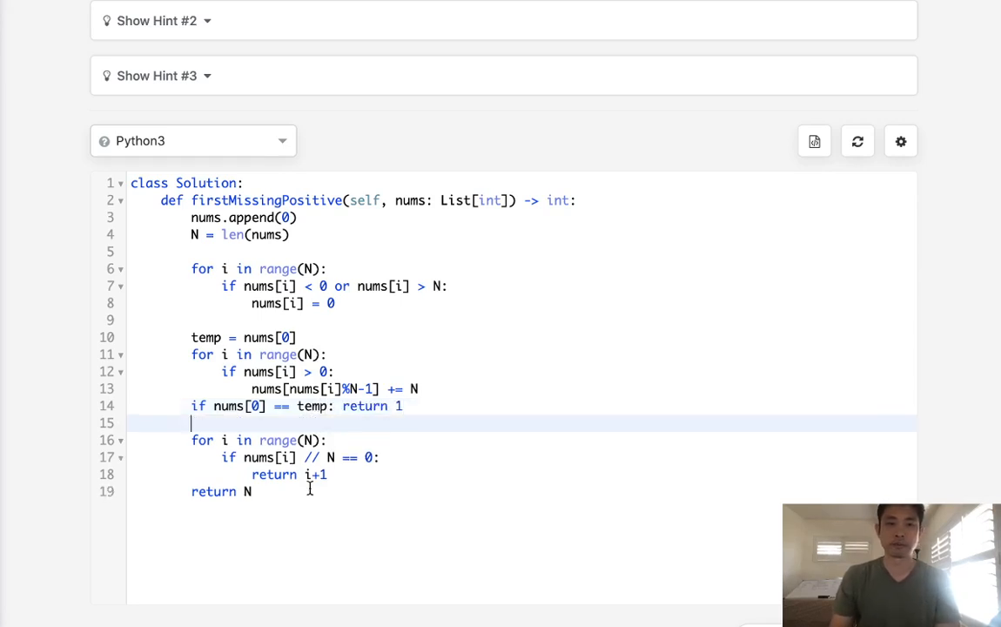
{"action": "scroll", "scroll_direction": "down", "scroll_amount": 3}
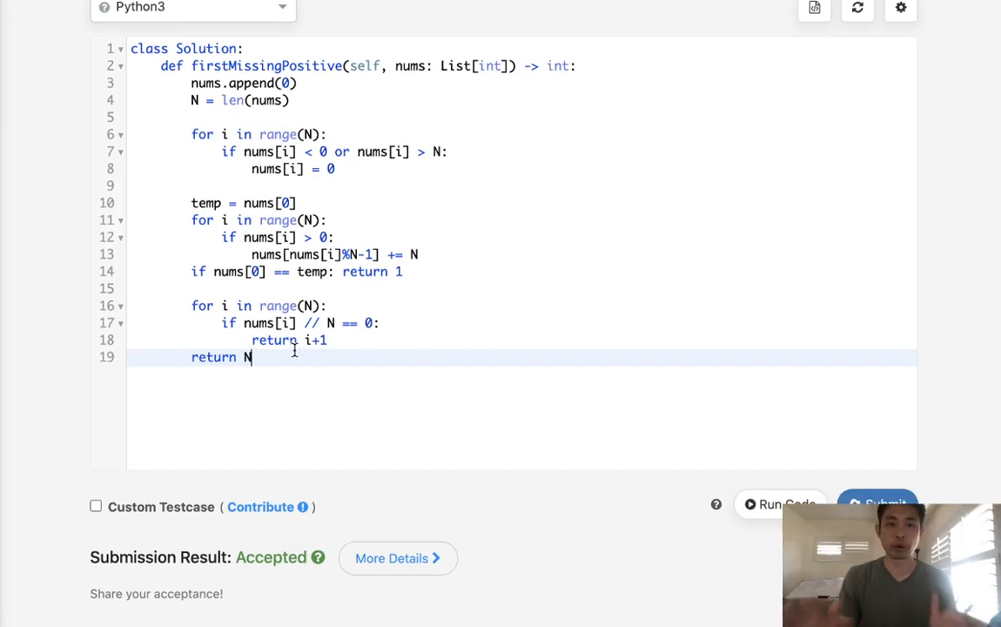
{"action": "mouse_move", "coordinate": [326, 366]}
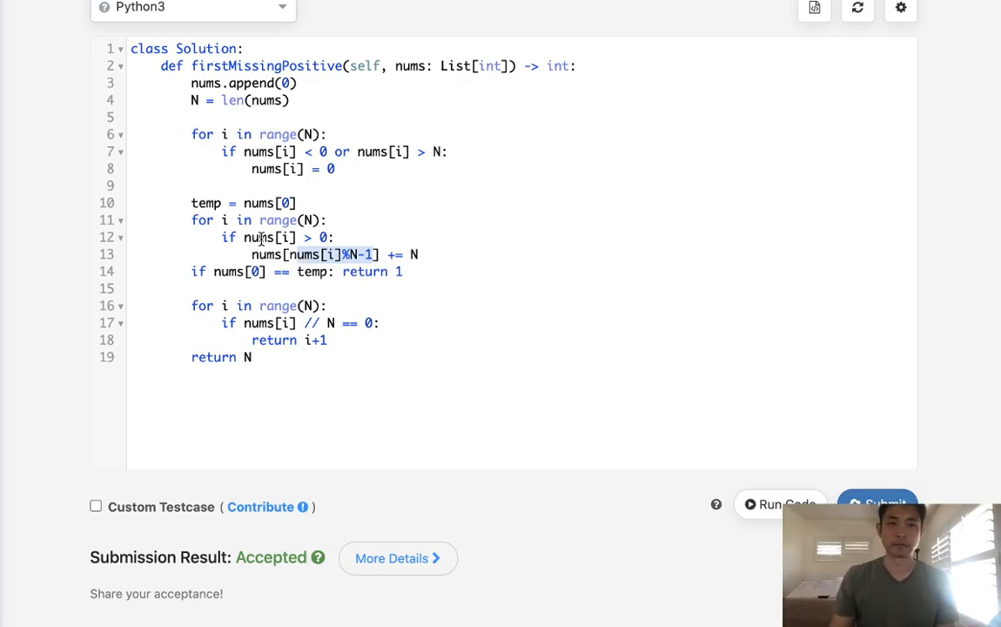
{"action": "mouse_move", "coordinate": [314, 381]}
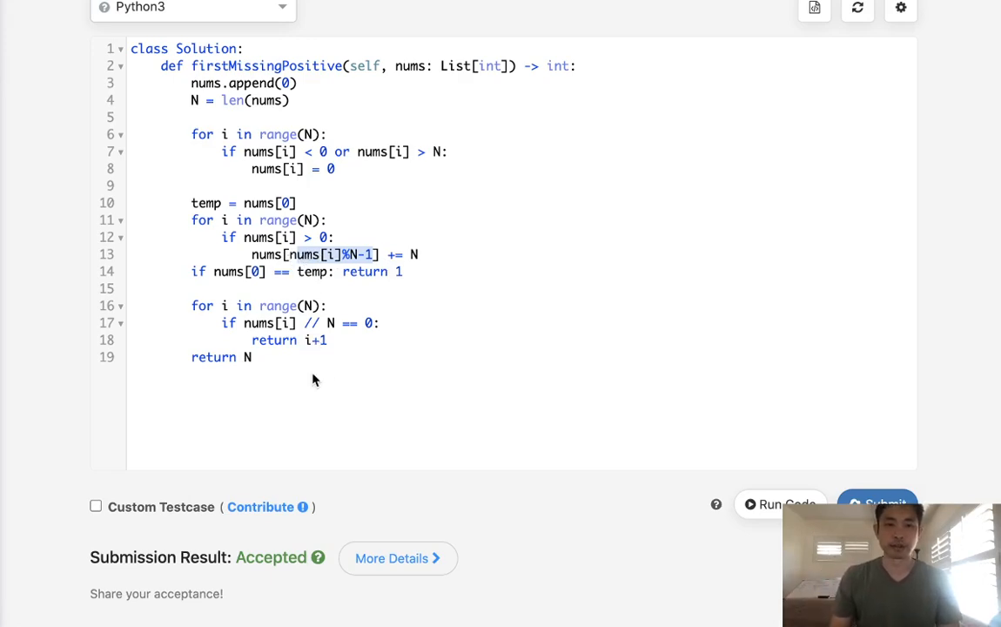
Step: Scroll back up to review the solution with its Accepted submission result
{"action": "scroll", "scroll_direction": "up", "scroll_amount": 3}
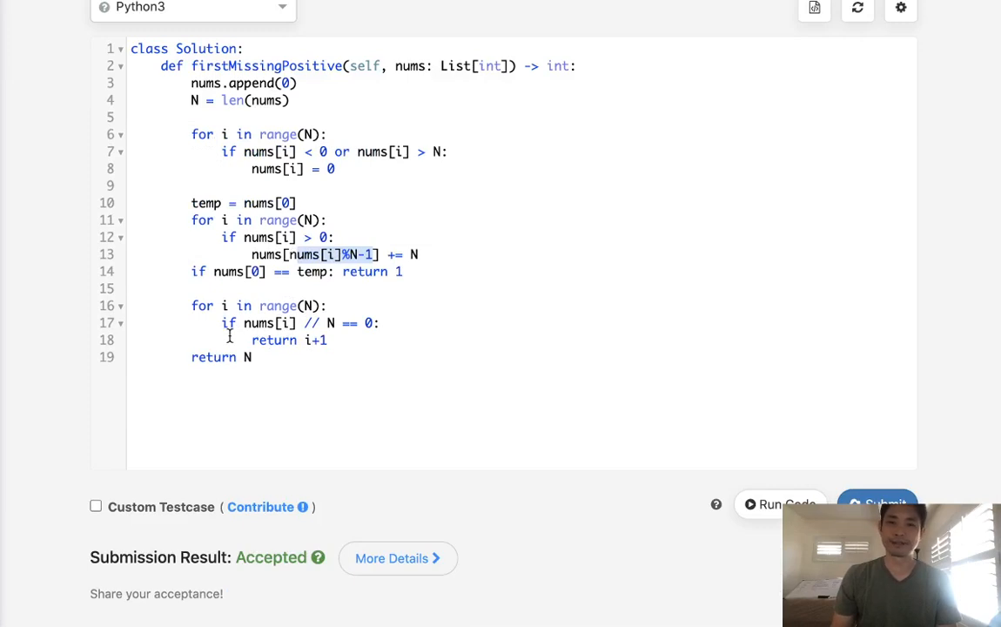
{"action": "mouse_move", "coordinate": [230, 336]}
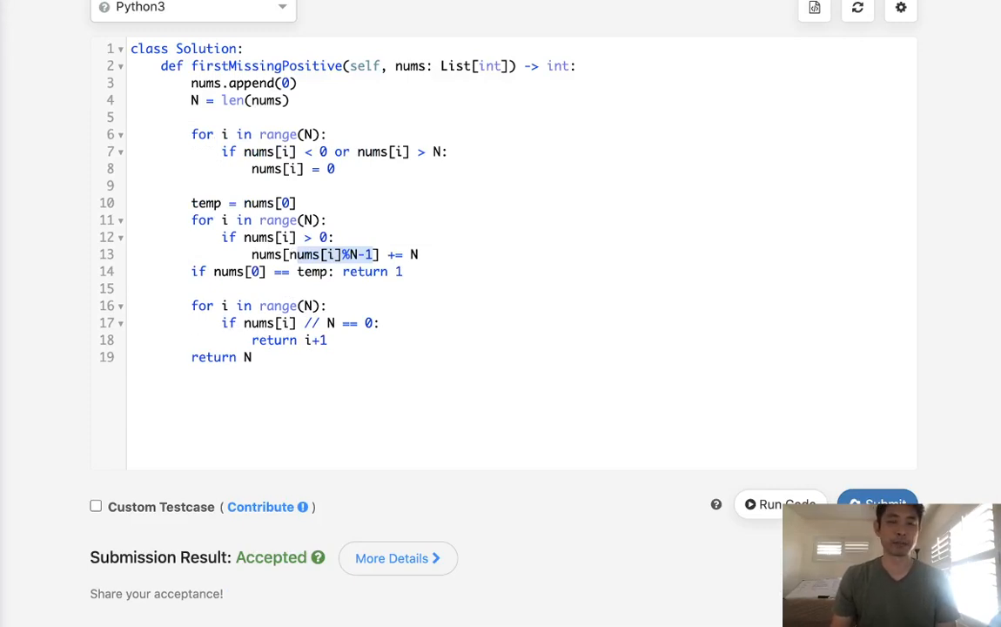